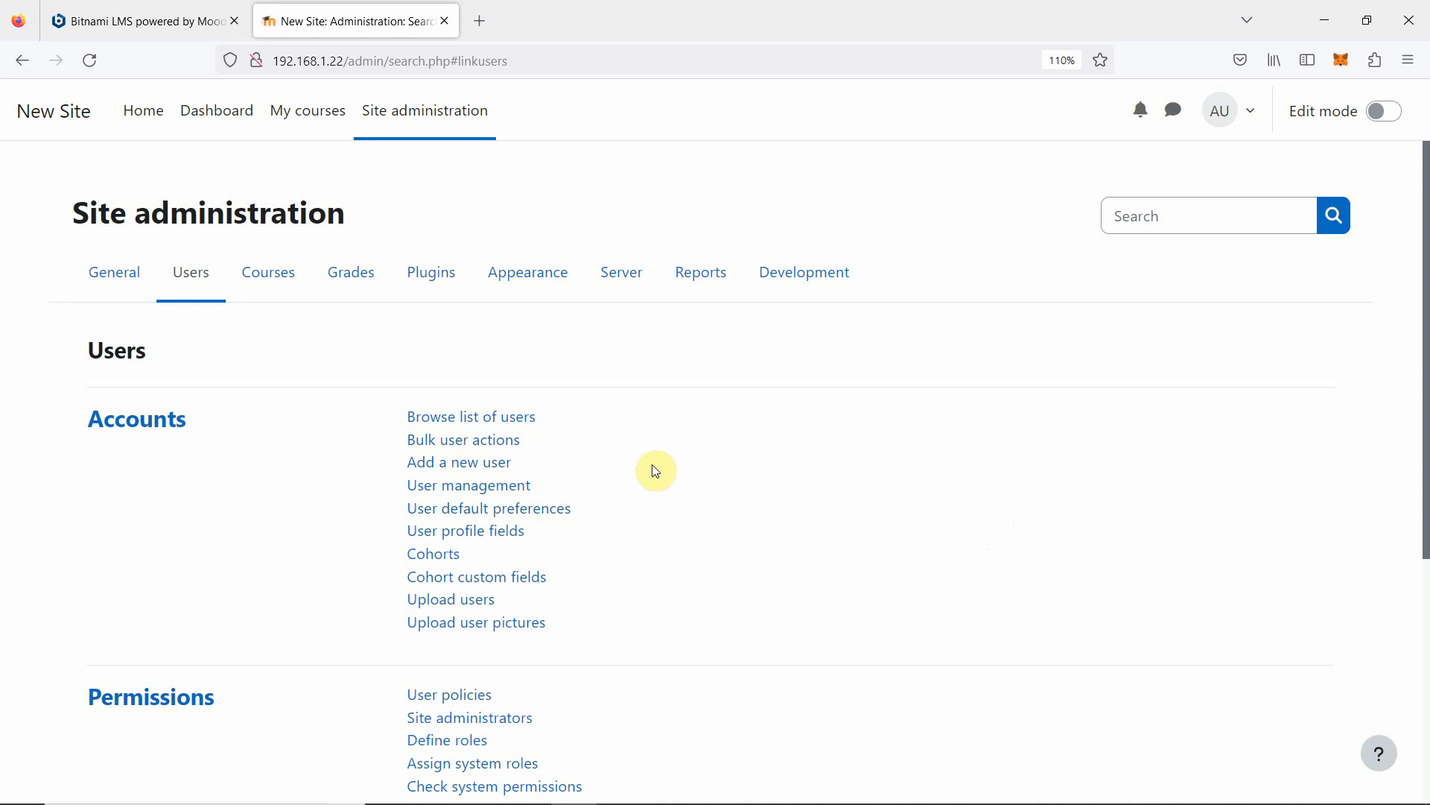
mouse_move(423, 456)
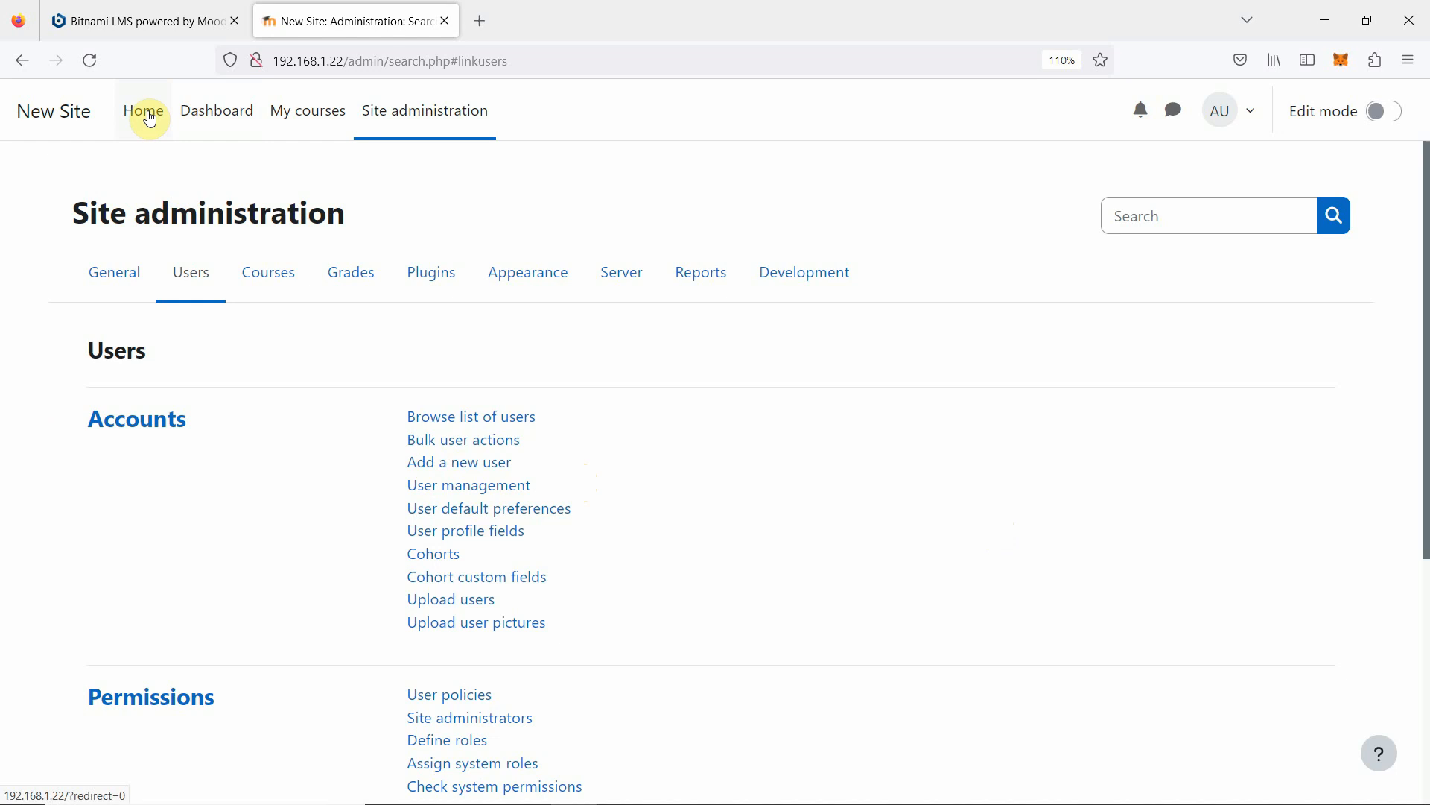
Go from the site home to Site administration and open the Users list
left_click(142, 110)
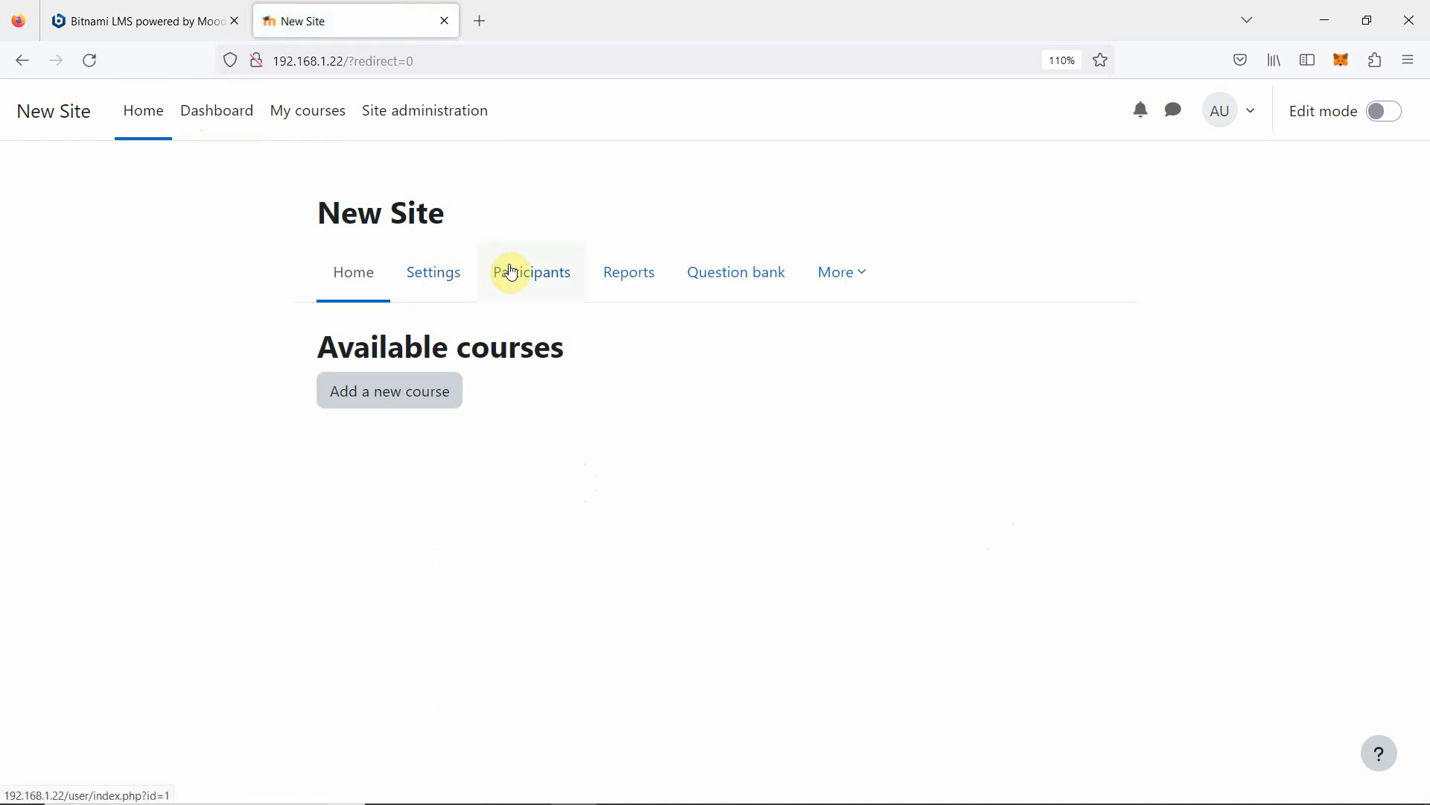
left_click(424, 110)
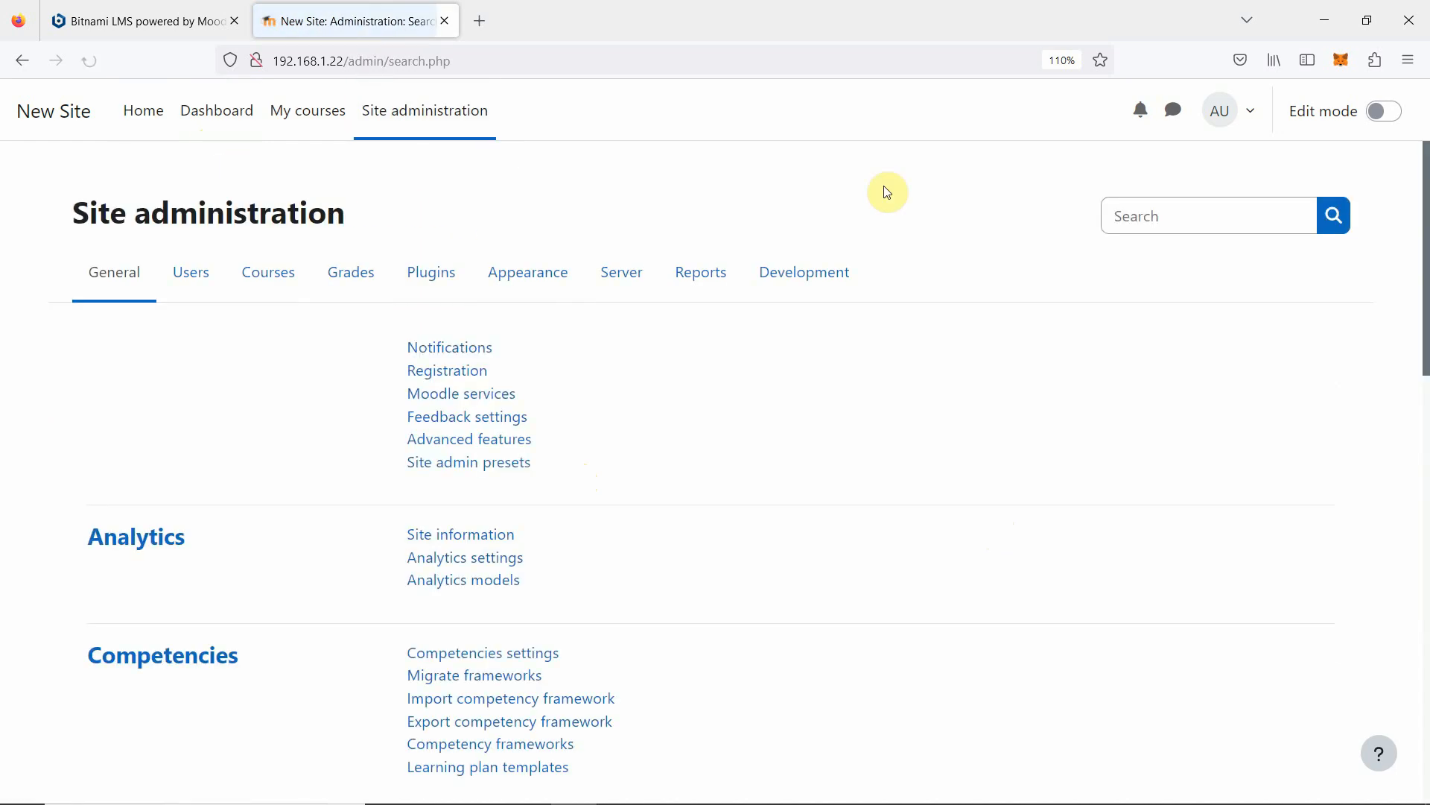
mouse_move(446, 370)
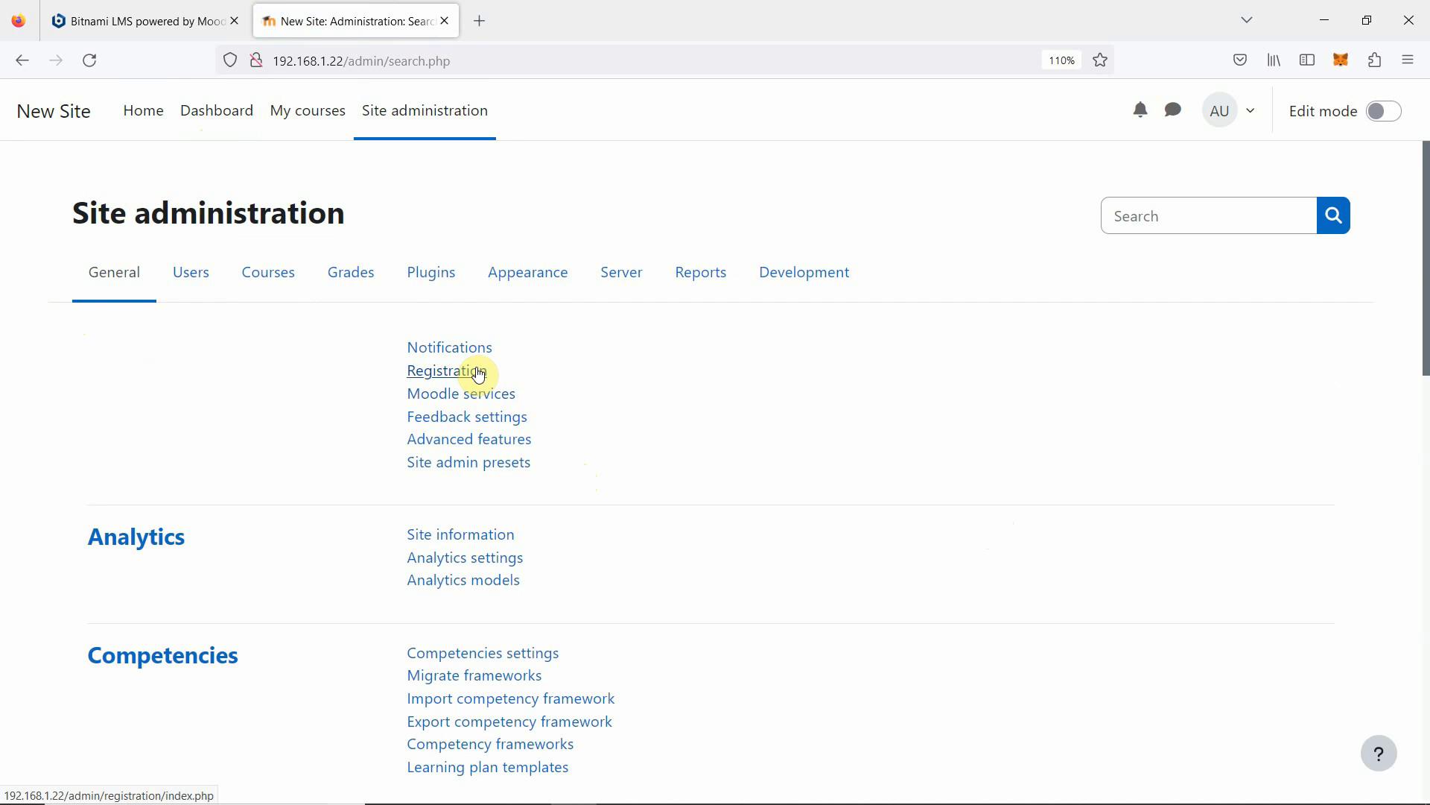
left_click(191, 272)
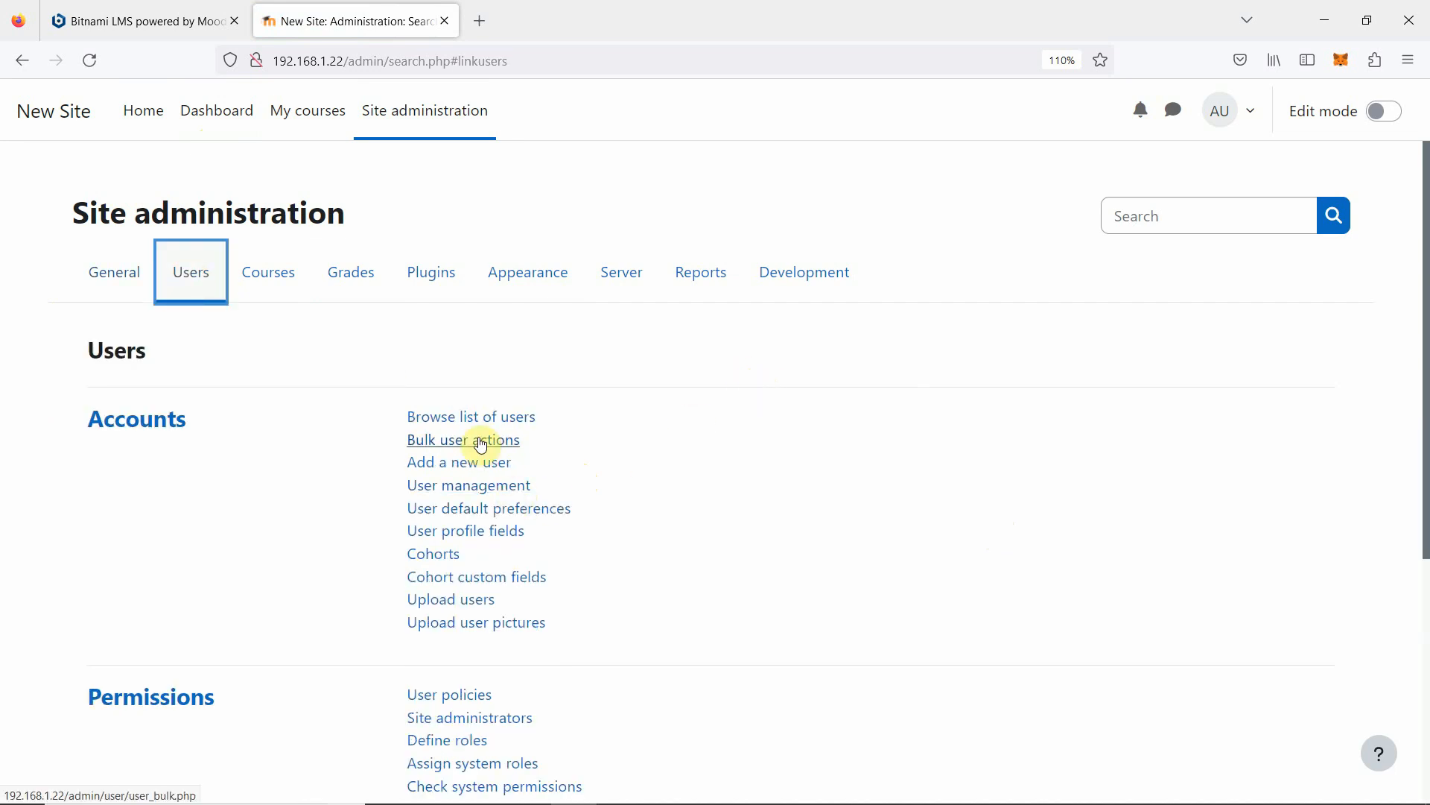
left_click(471, 415)
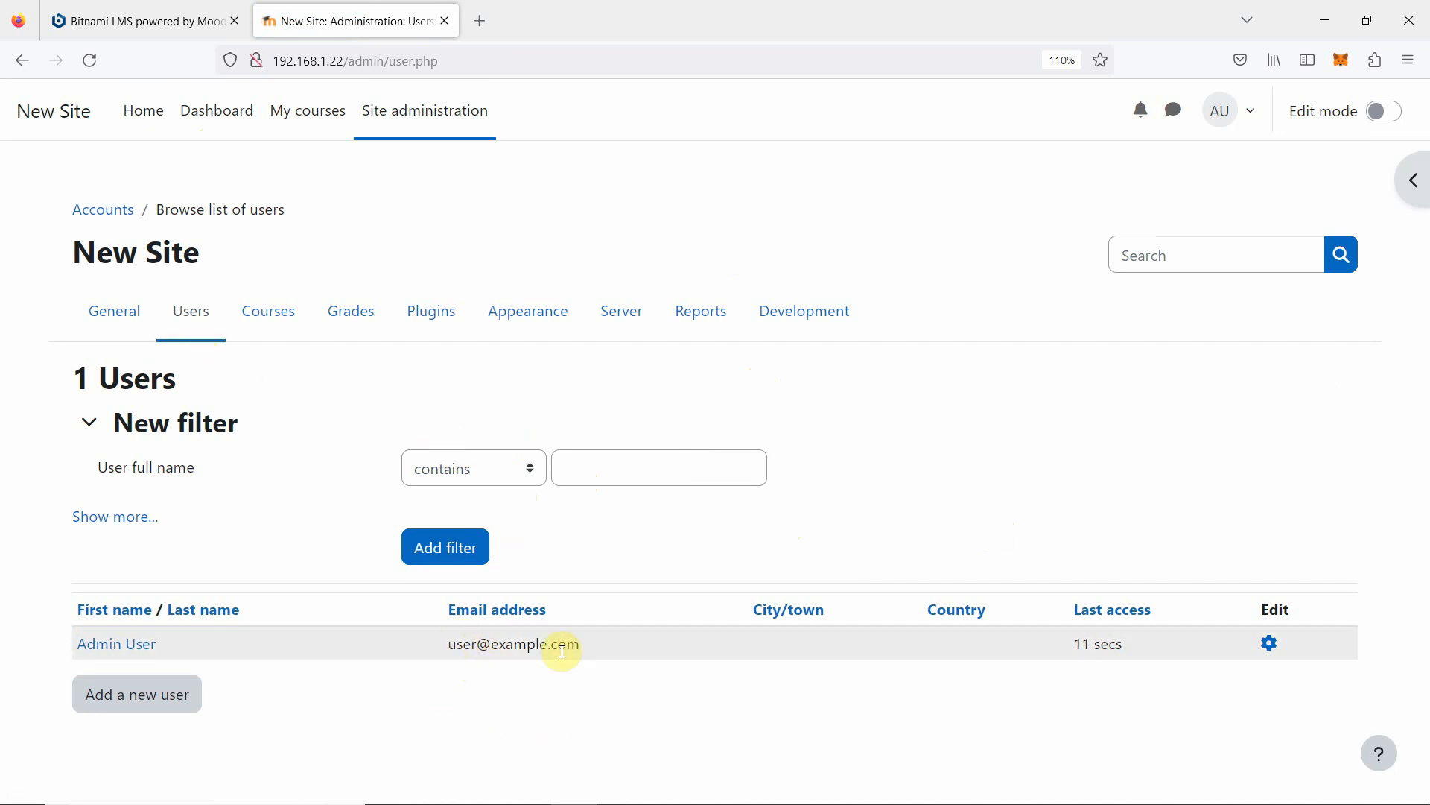
mouse_move(549, 659)
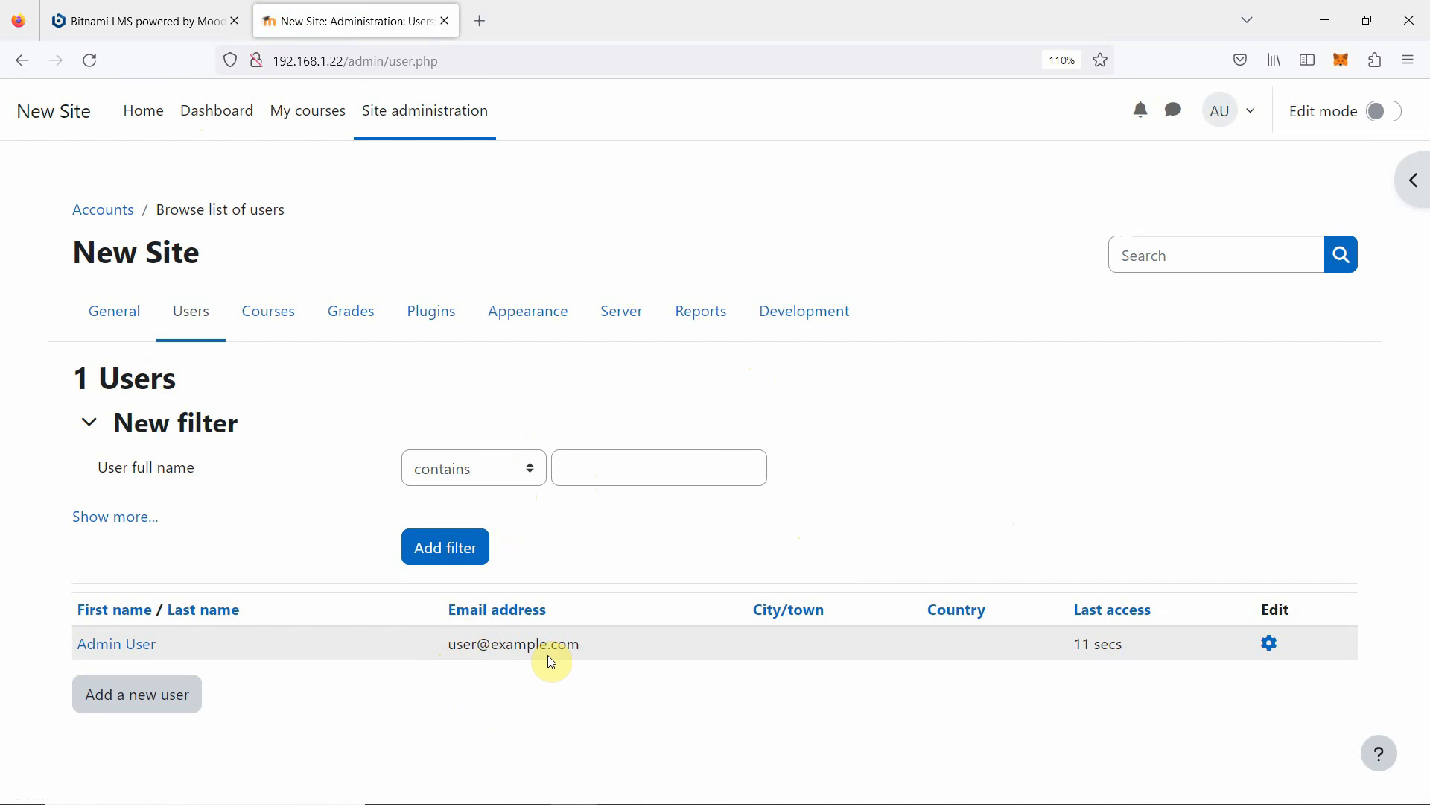
mouse_move(554, 643)
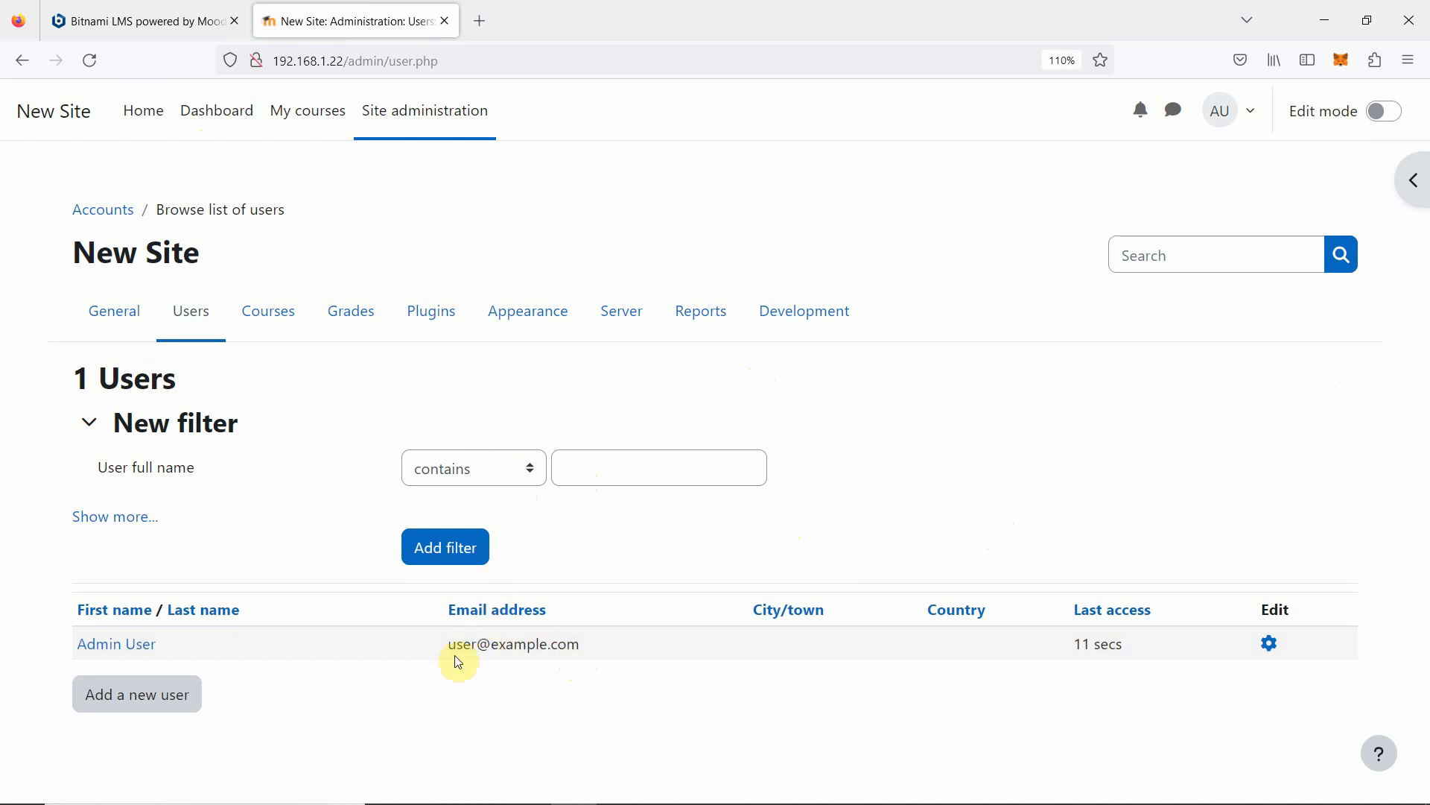
mouse_move(554, 548)
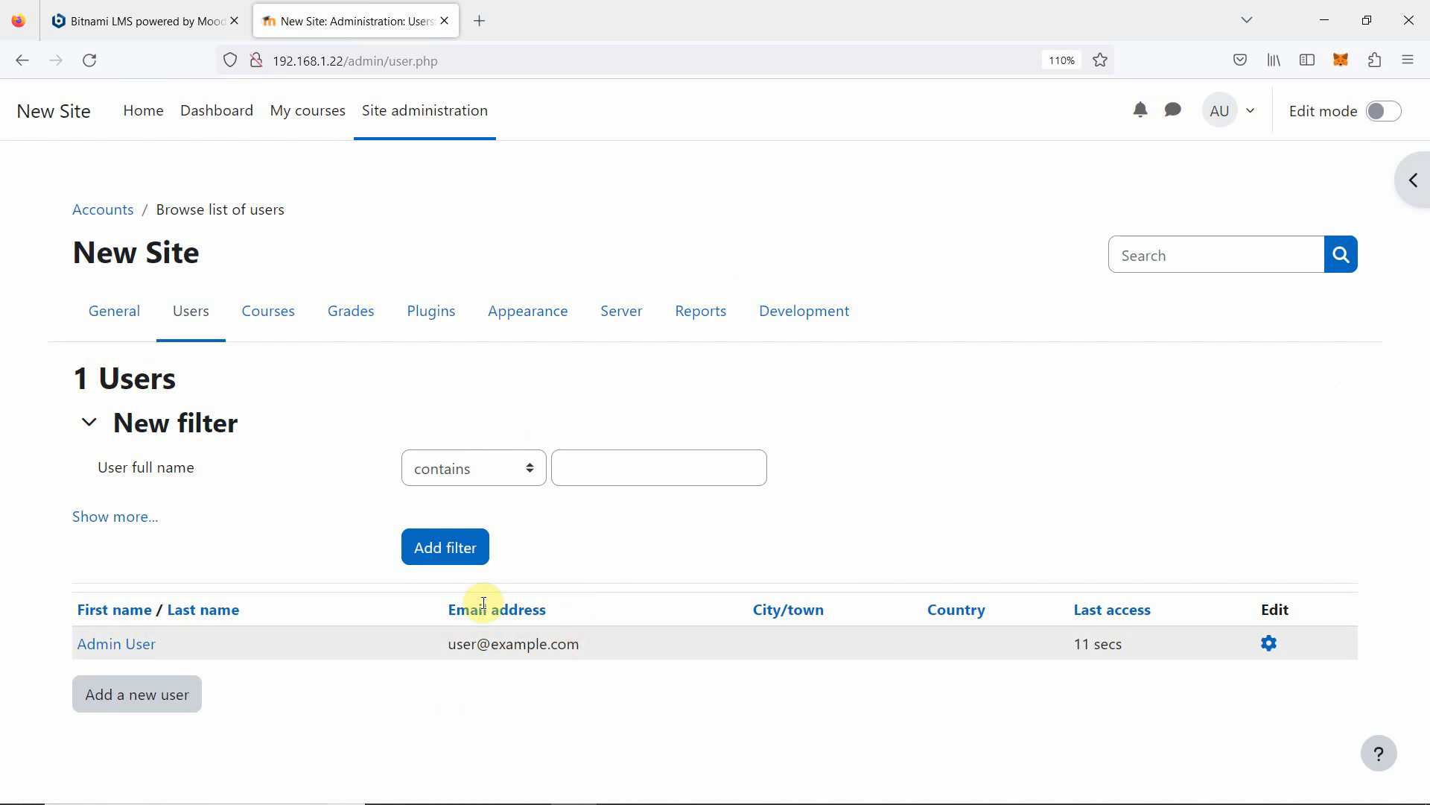
mouse_move(576, 665)
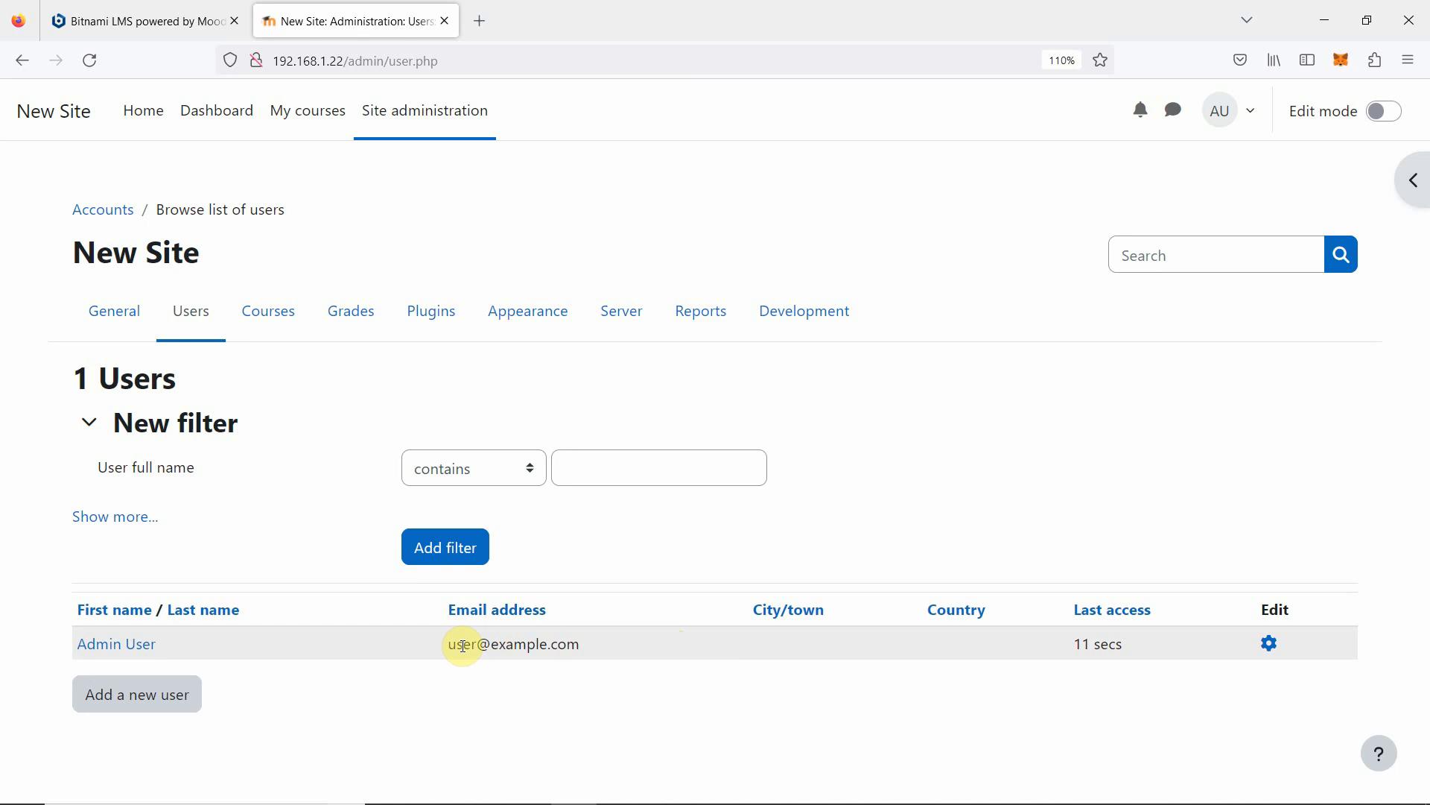
mouse_move(545, 666)
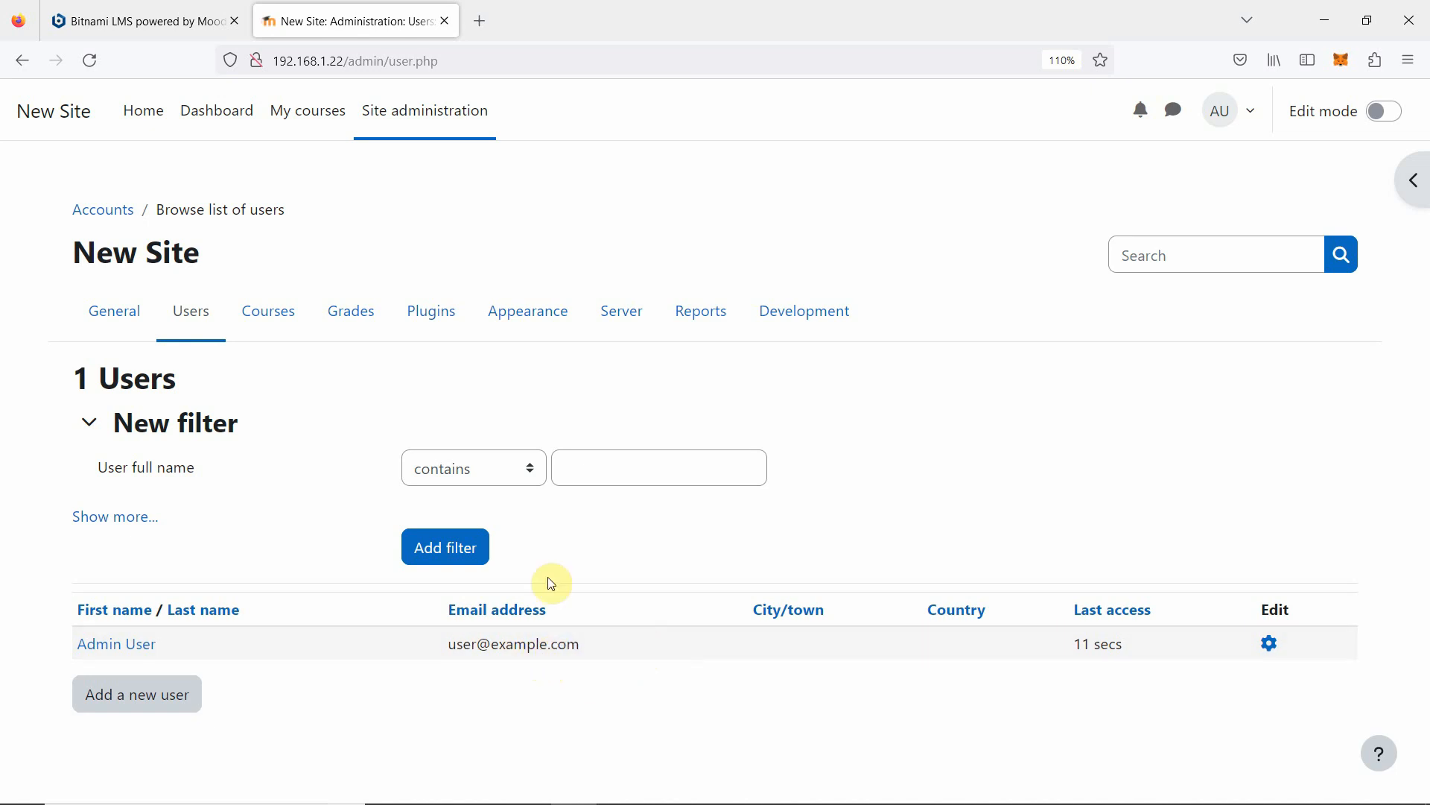
mouse_move(420, 470)
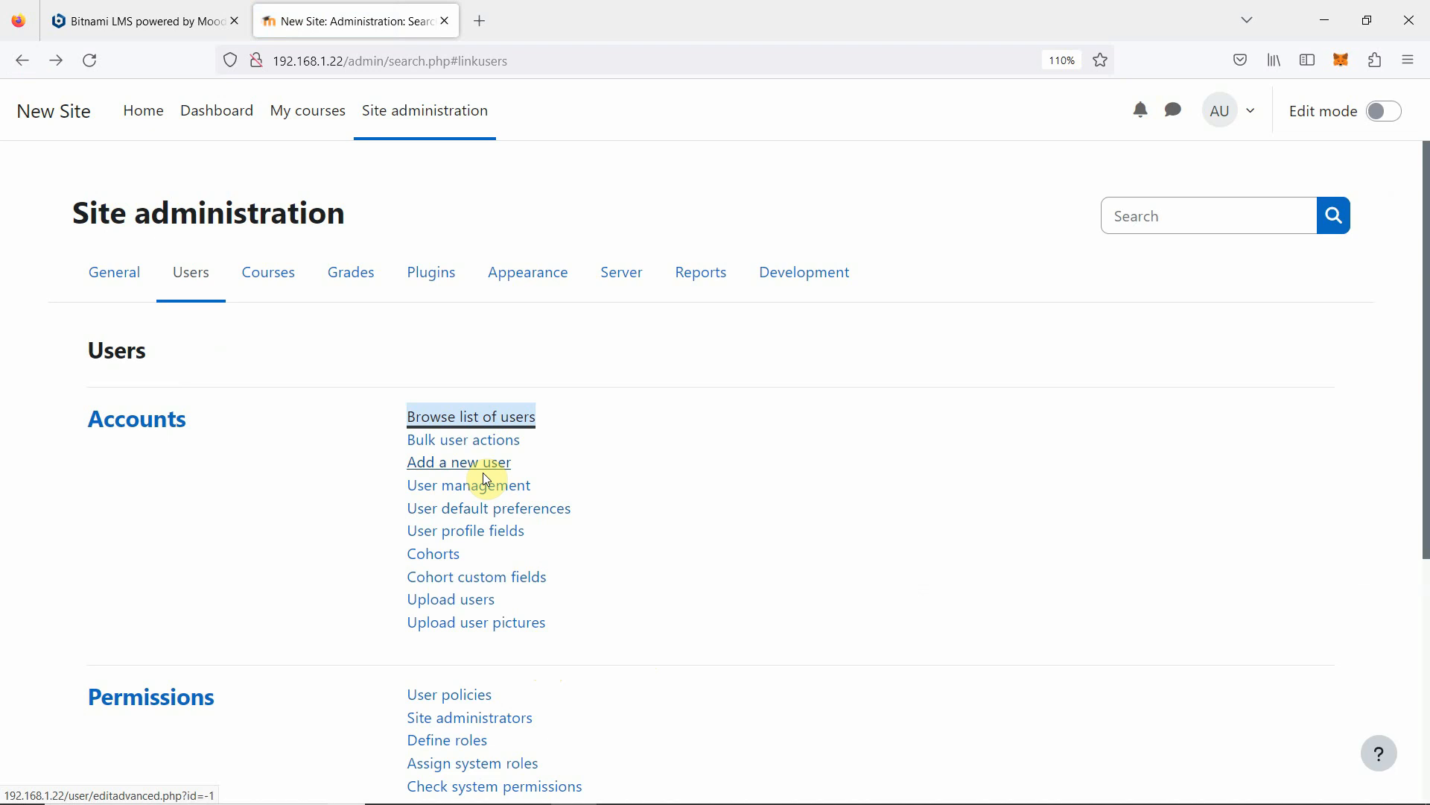
Start a new user with username nanu and Manual accounts authentication
left_click(459, 462)
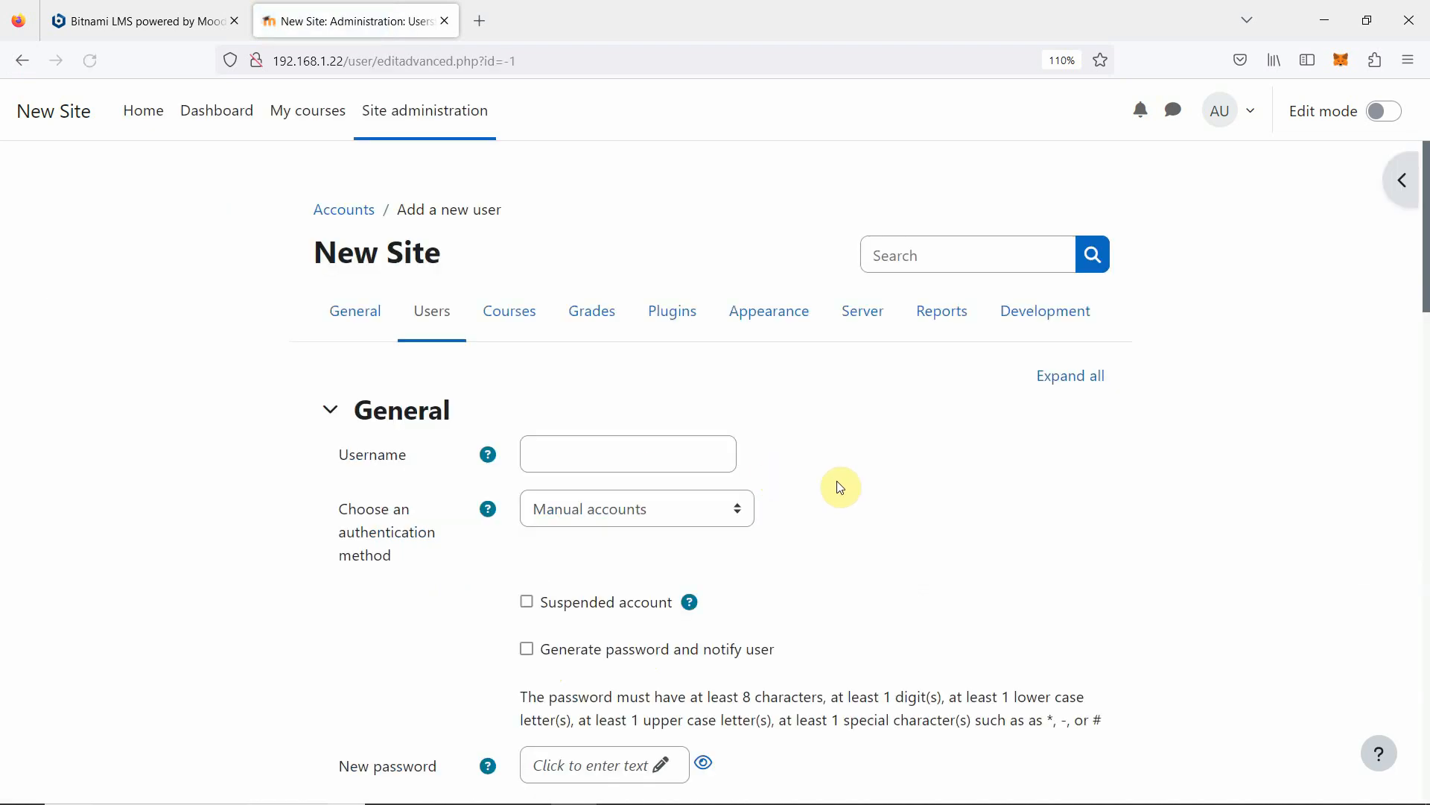
left_click(627, 454)
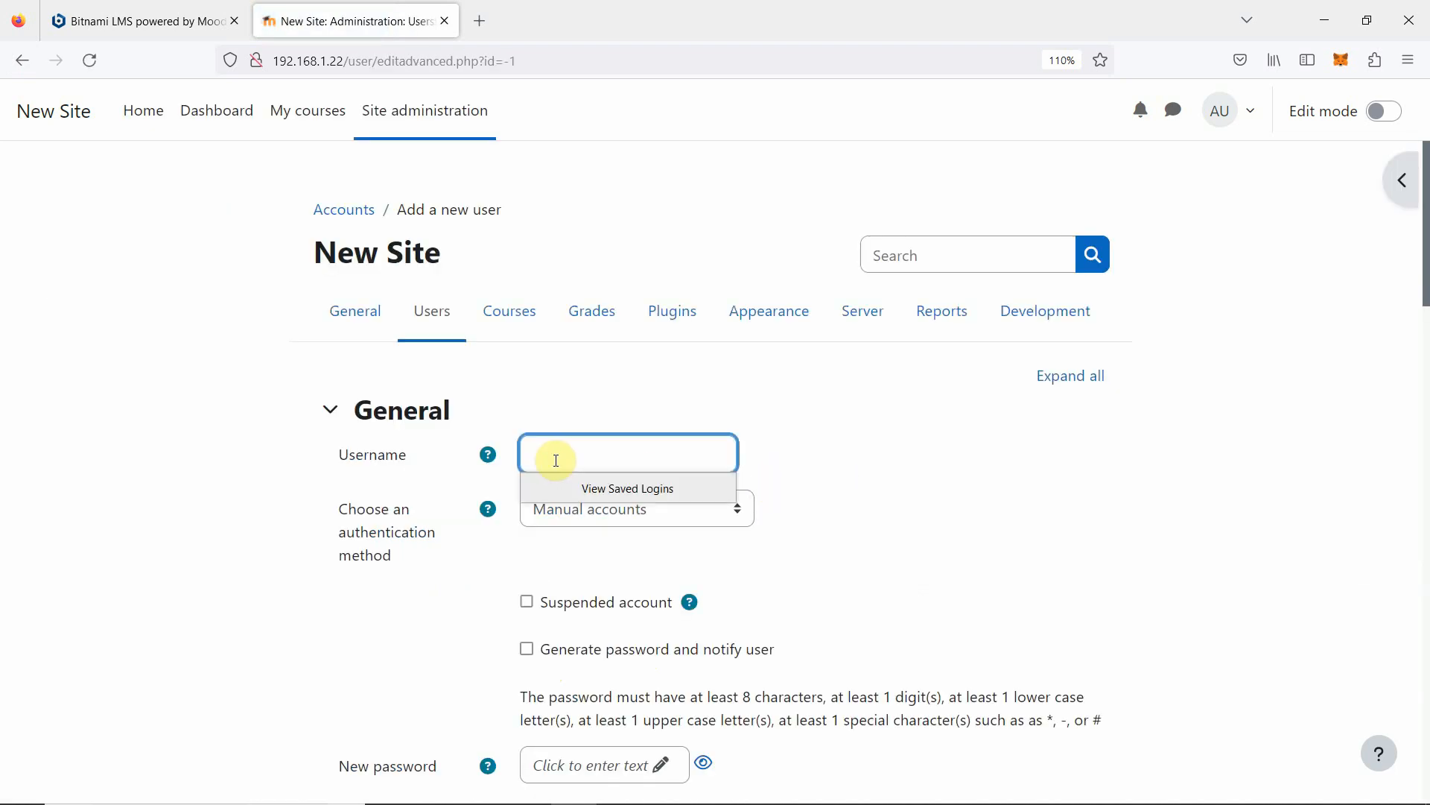
type("nanu")
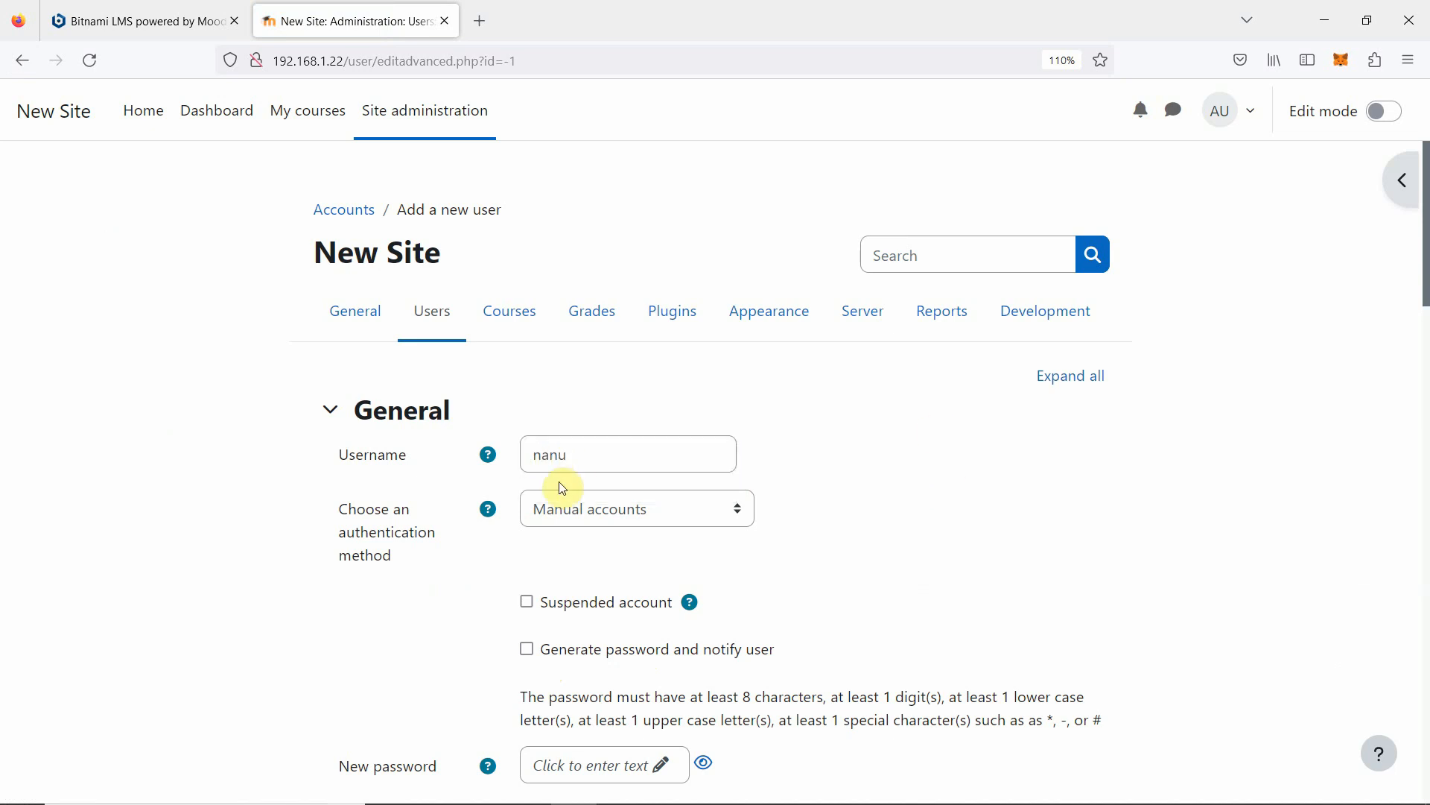
left_click(635, 508)
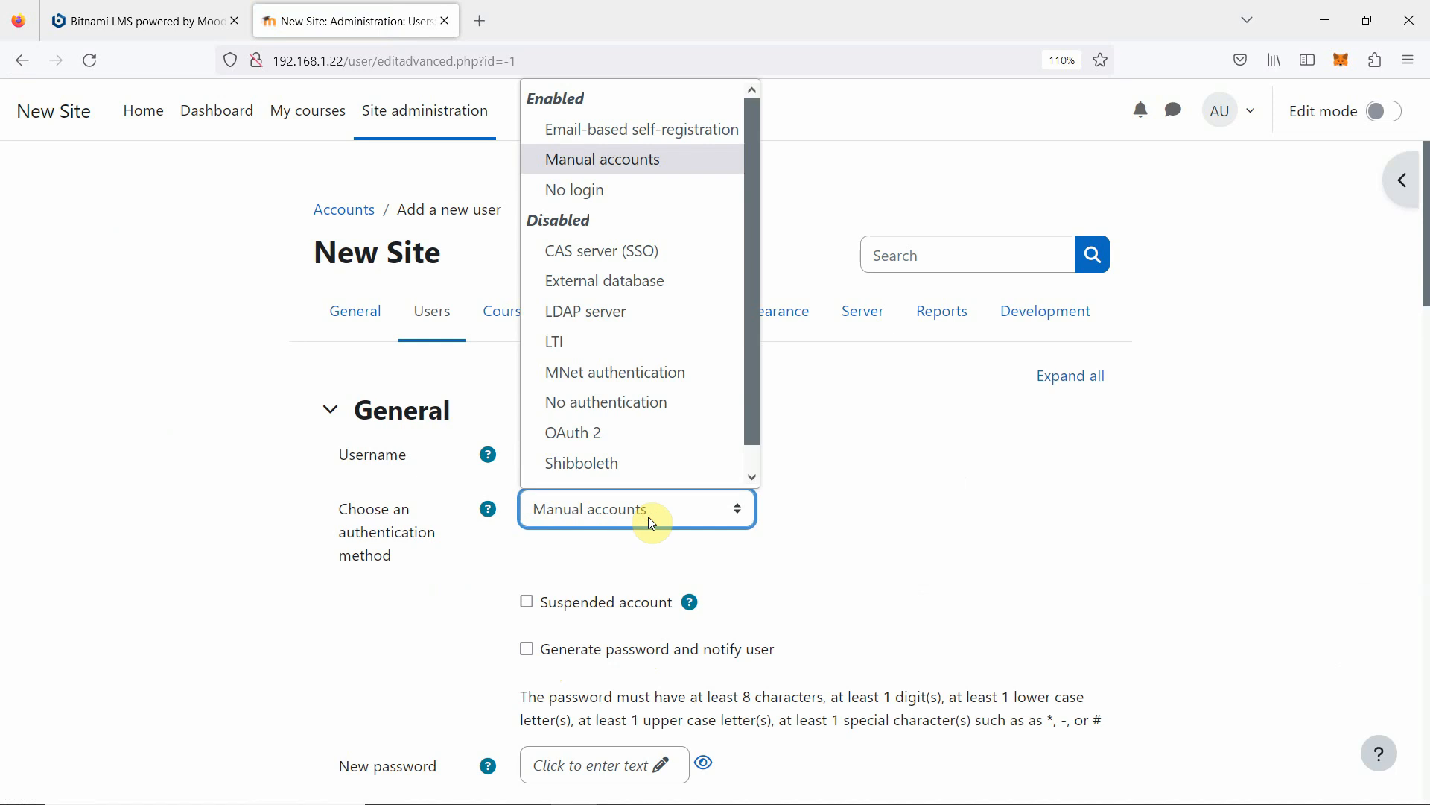
mouse_move(668, 159)
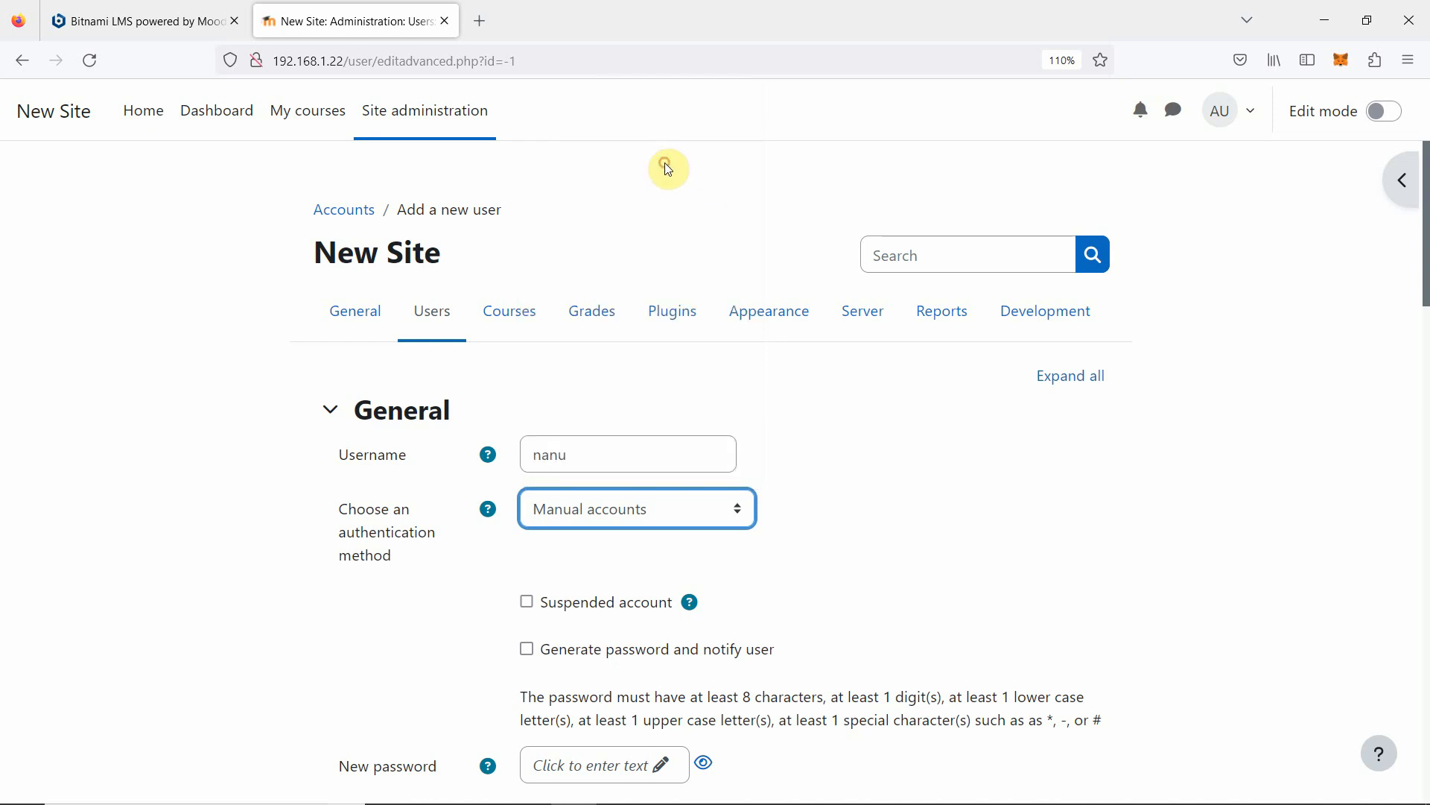
scroll("down", 3)
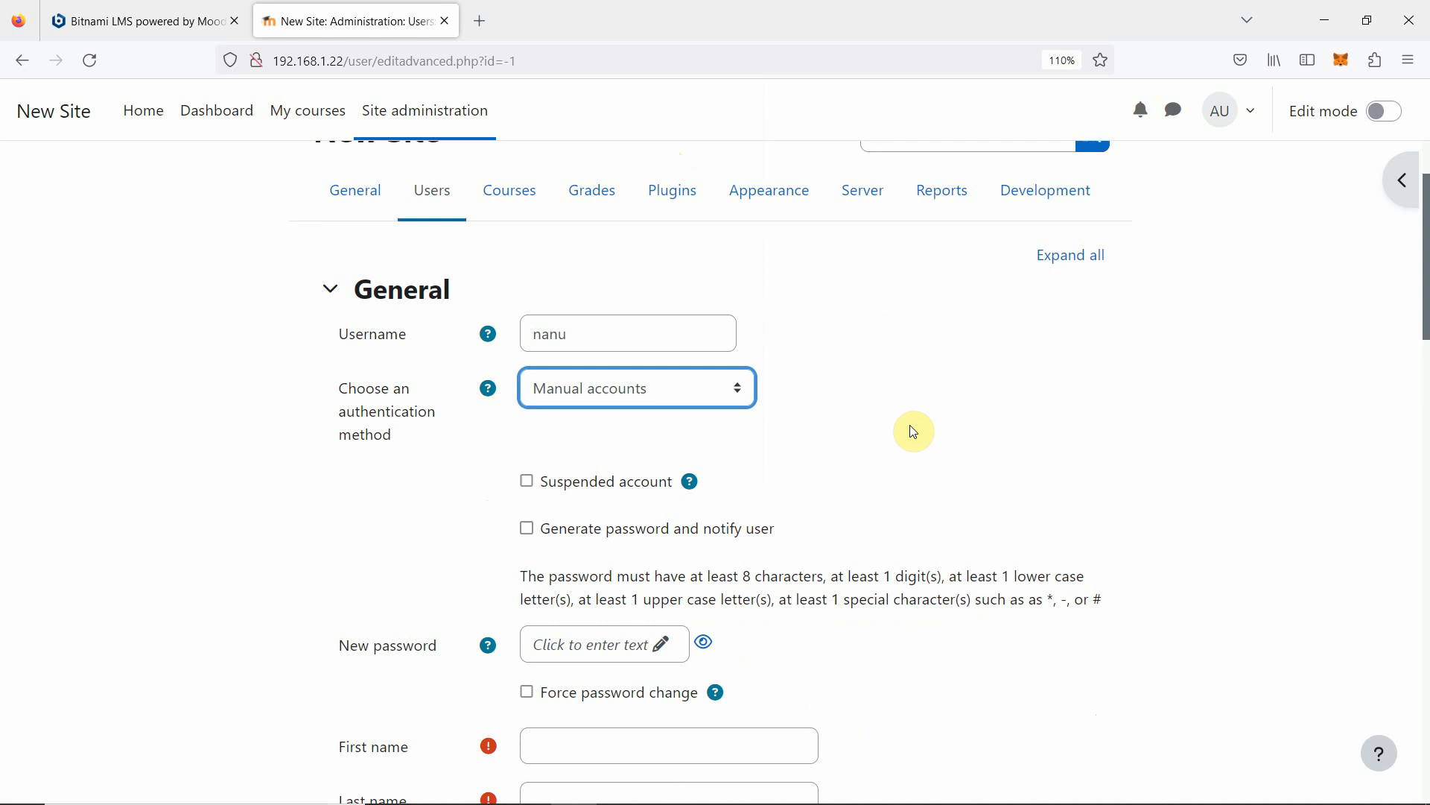
mouse_move(542, 544)
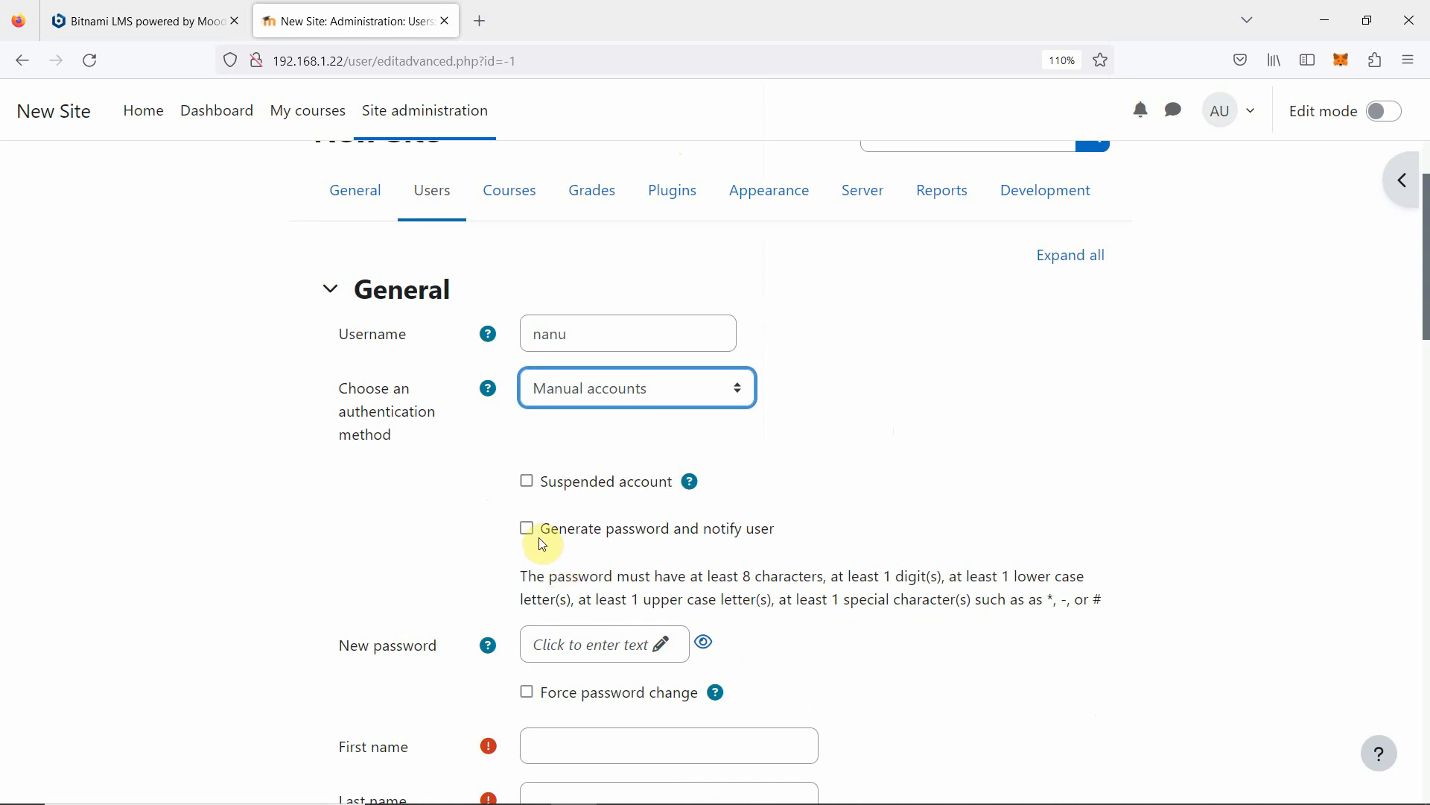
mouse_move(814, 543)
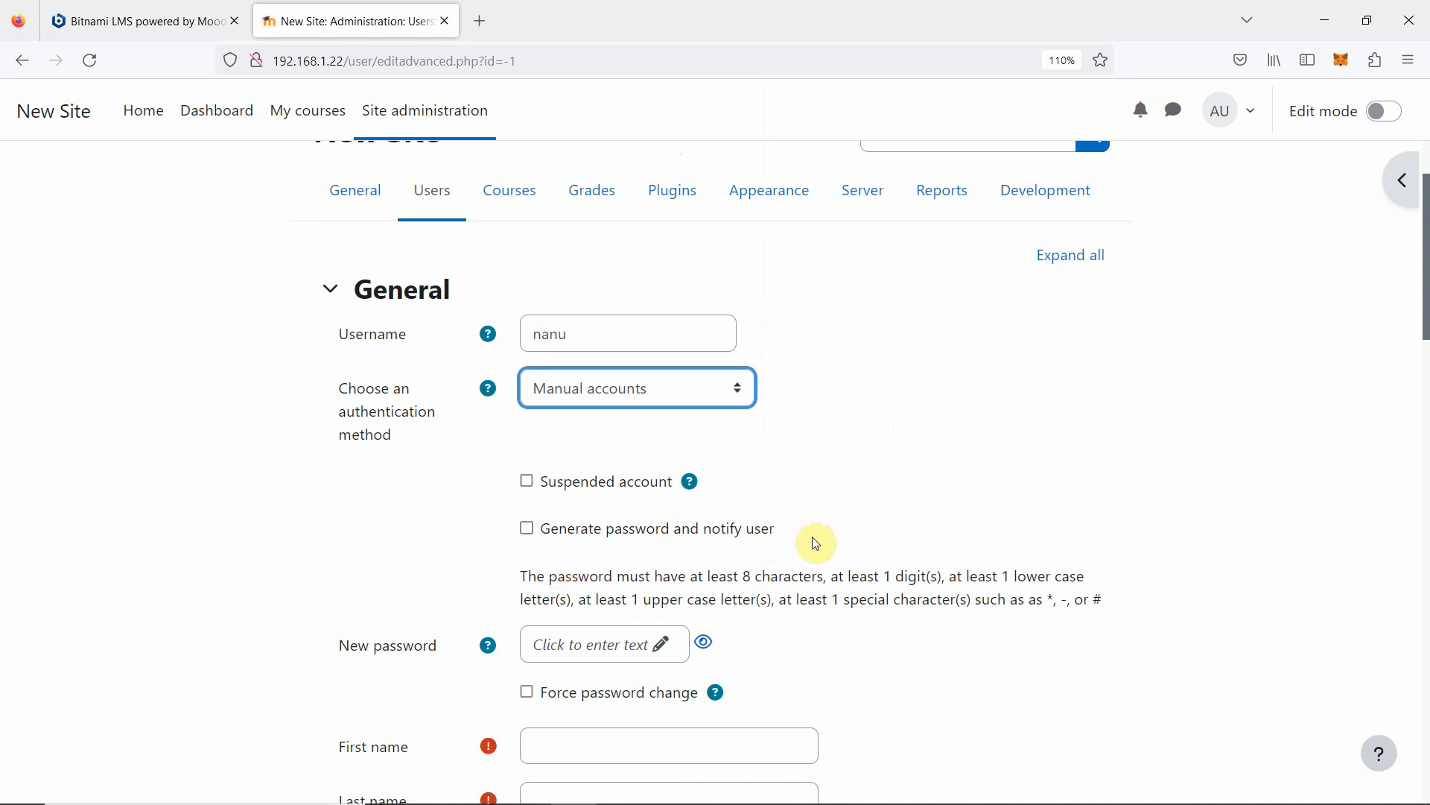
scroll("down", 3)
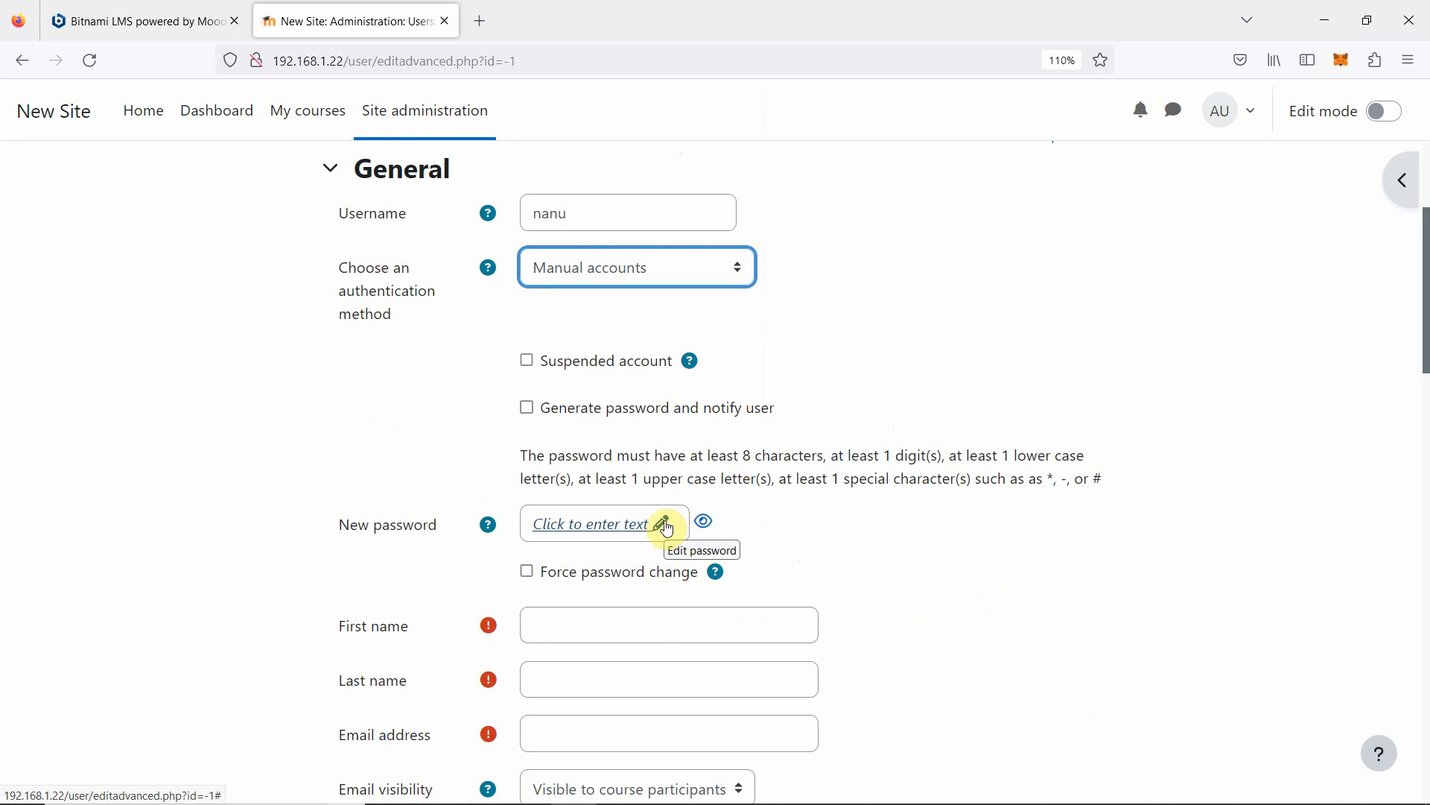
mouse_move(545, 403)
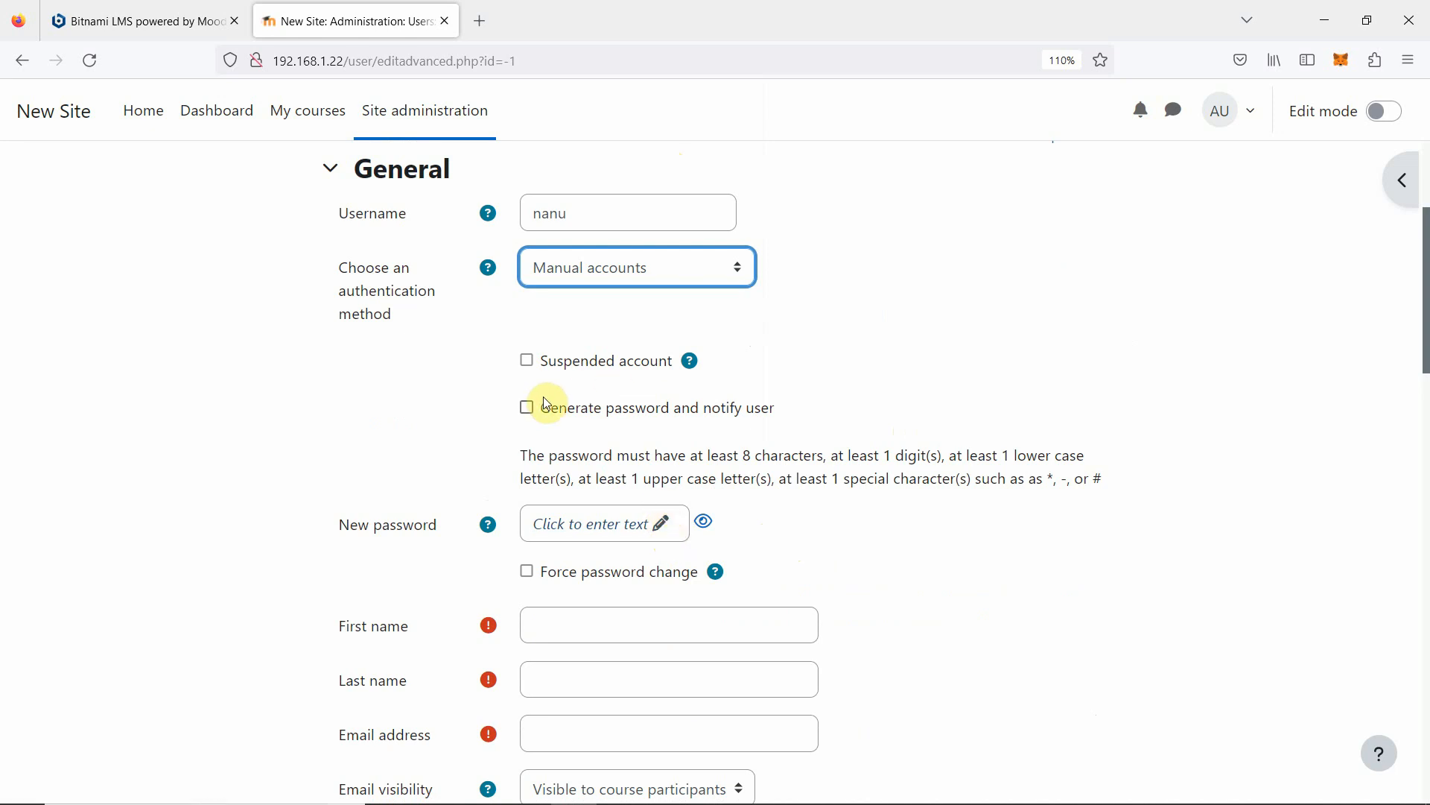
mouse_move(604, 523)
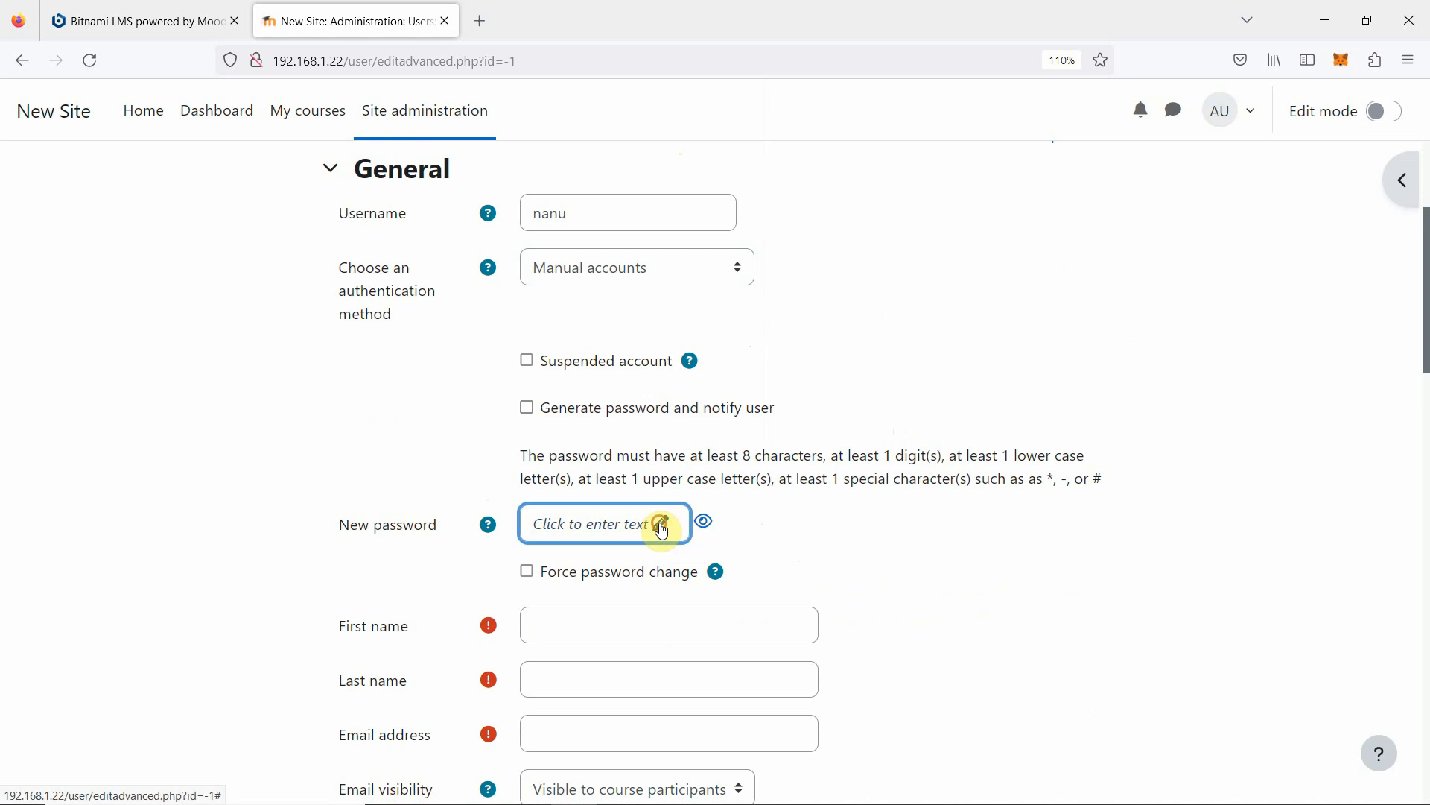
left_click(598, 523)
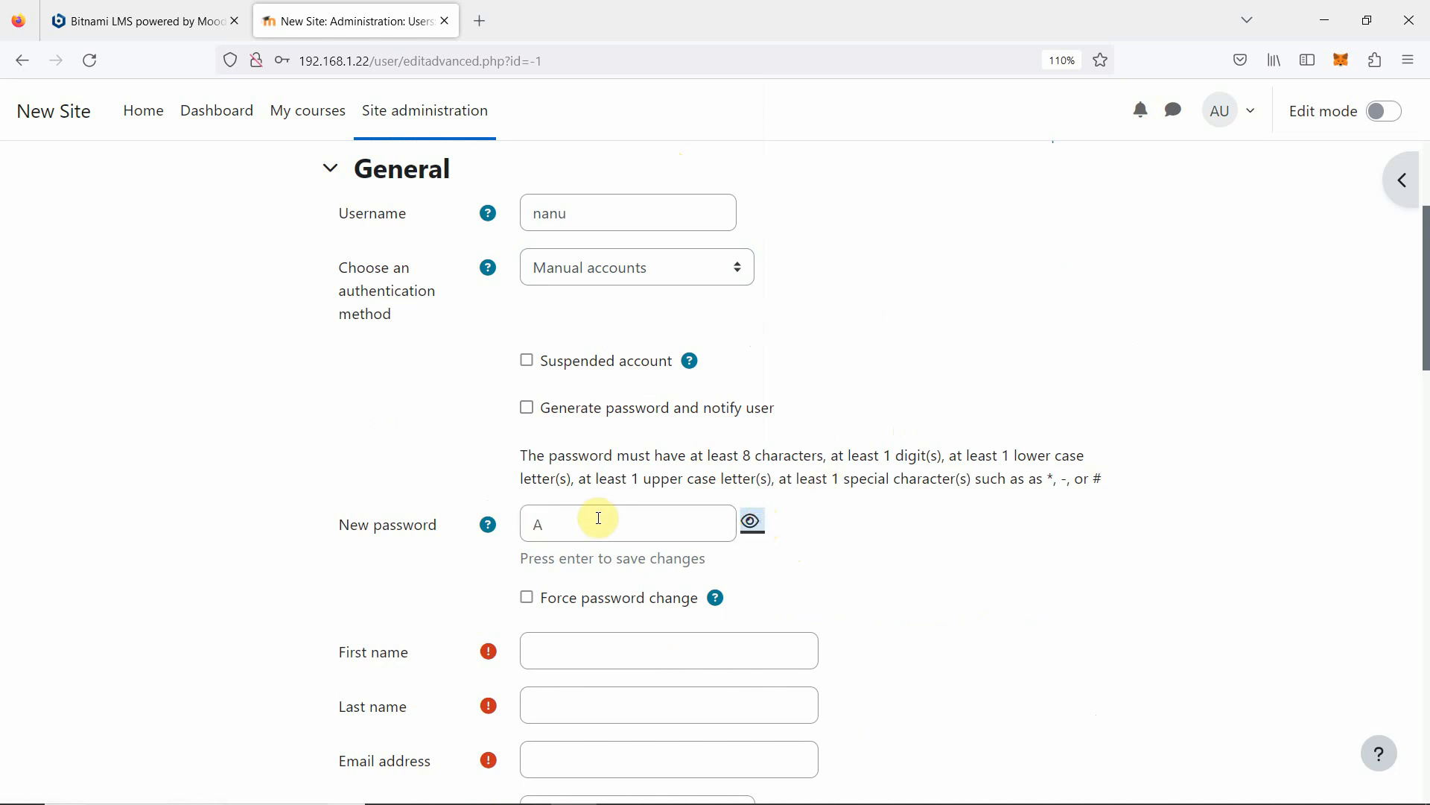
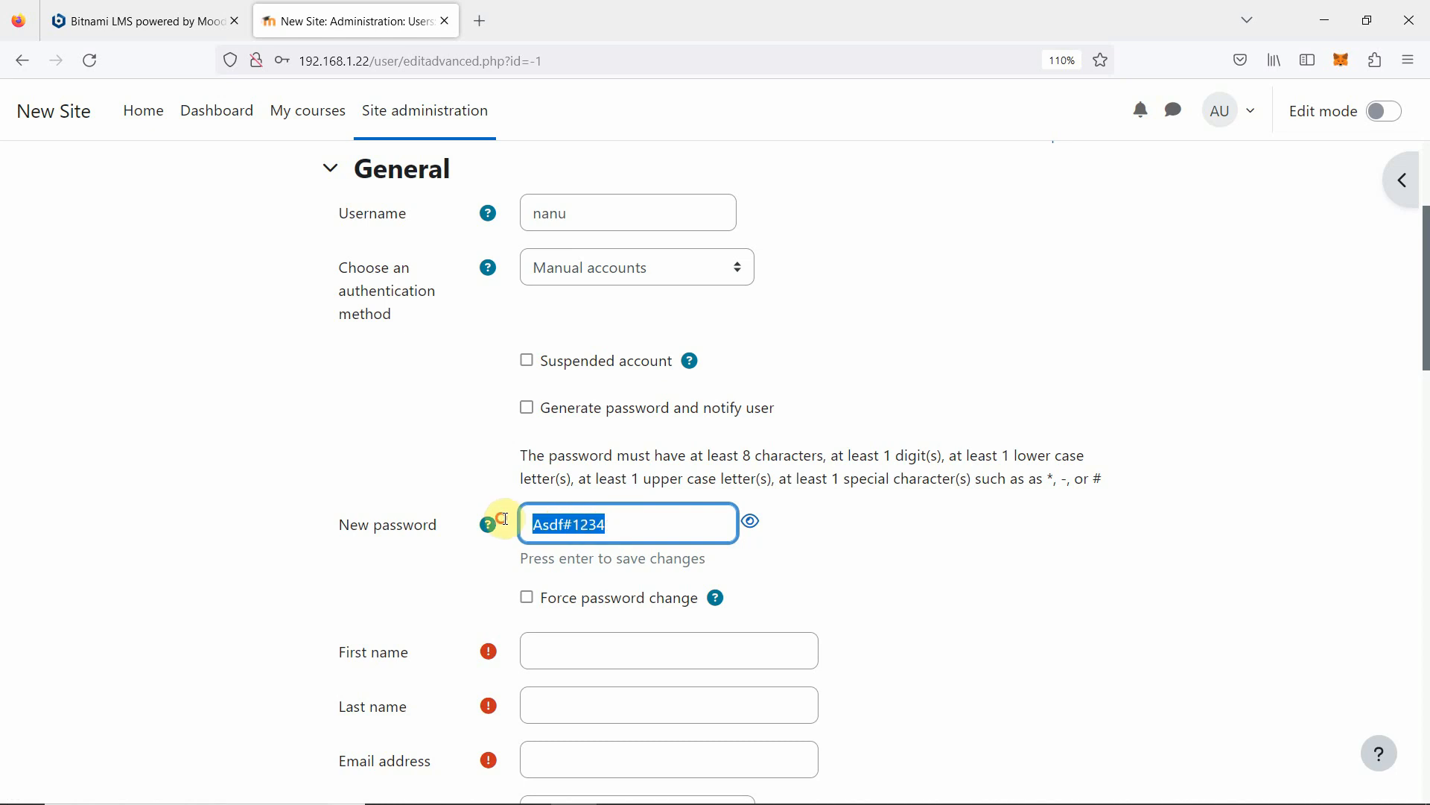
Copy the password from its field, then dismiss the edit menu
right_click(628, 523)
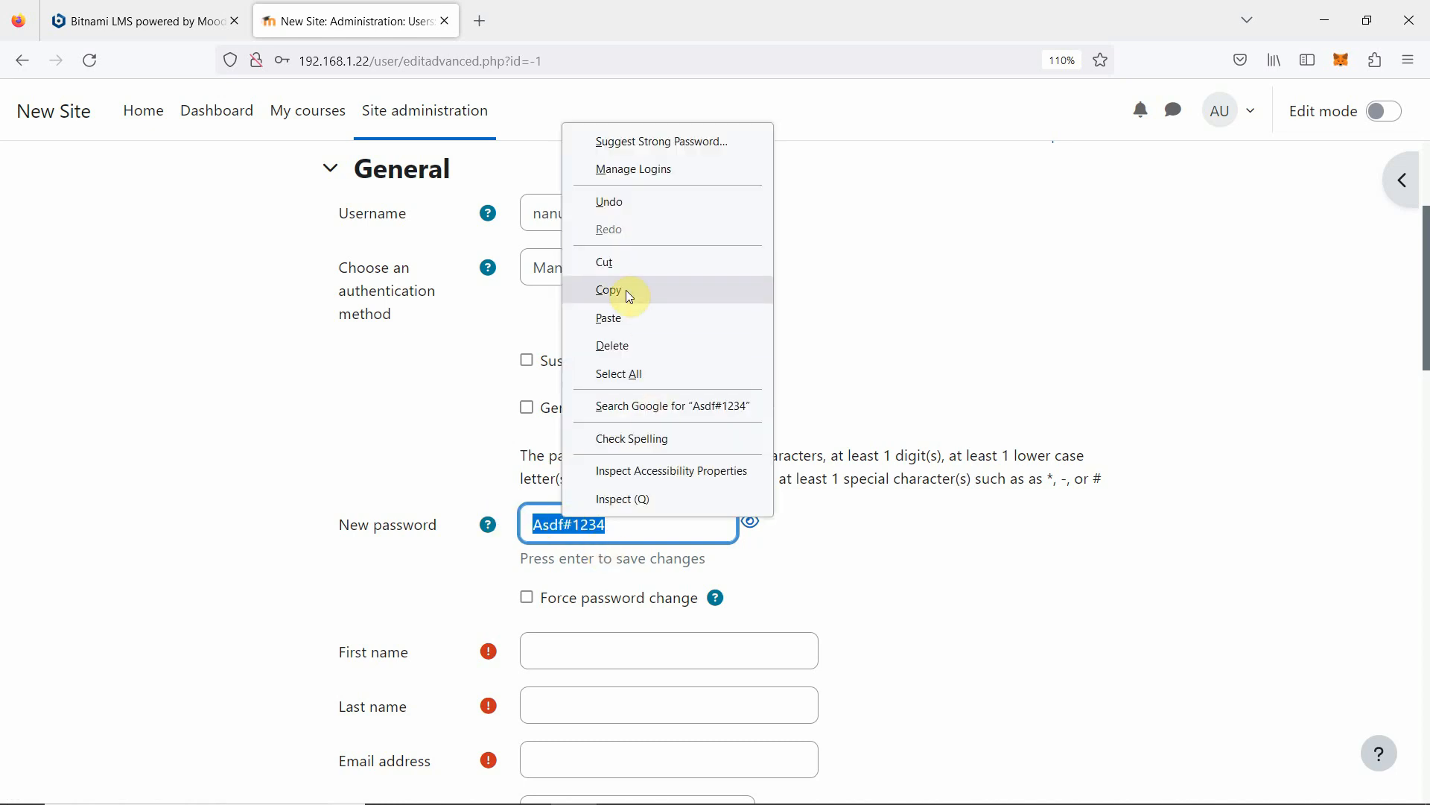
left_click(608, 289)
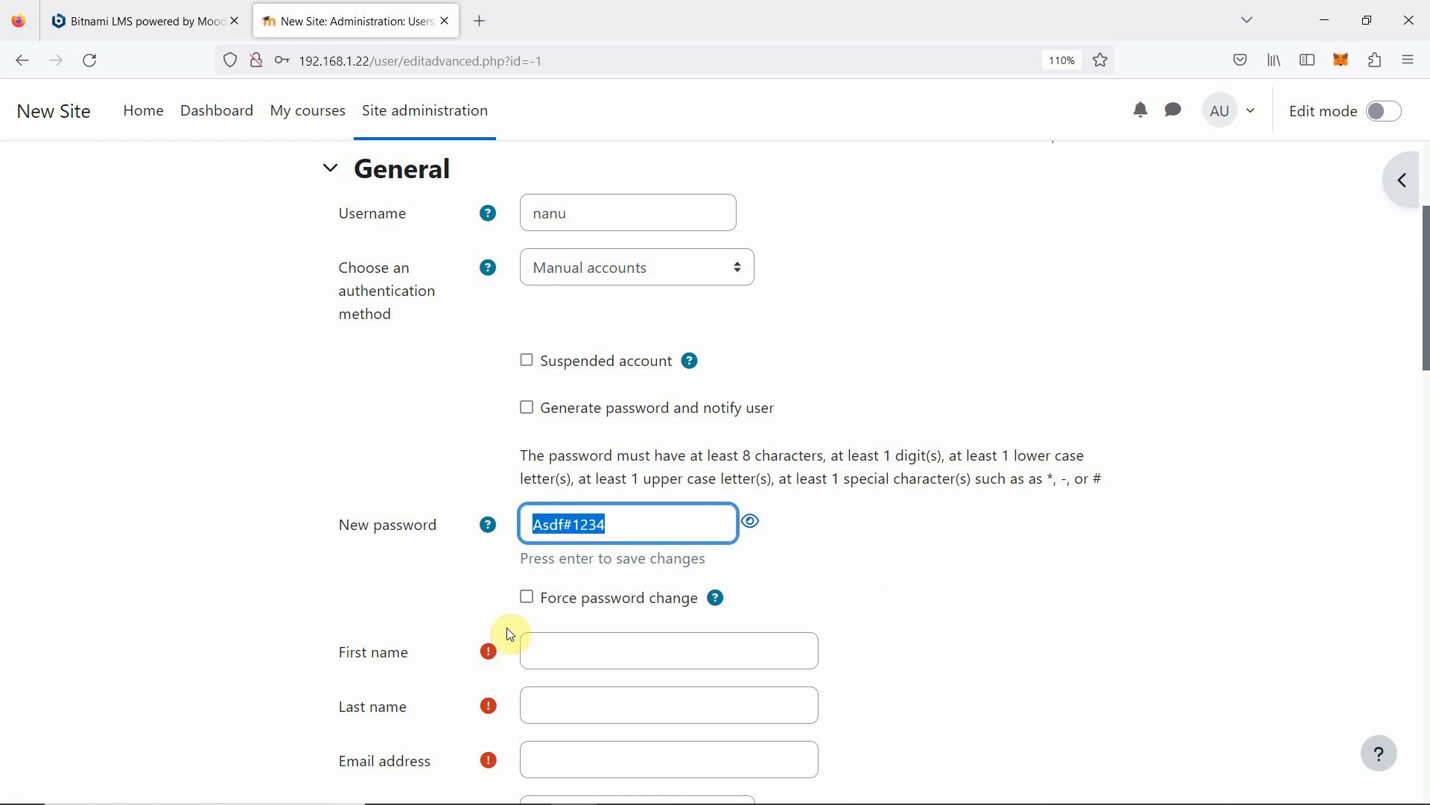
mouse_move(671, 605)
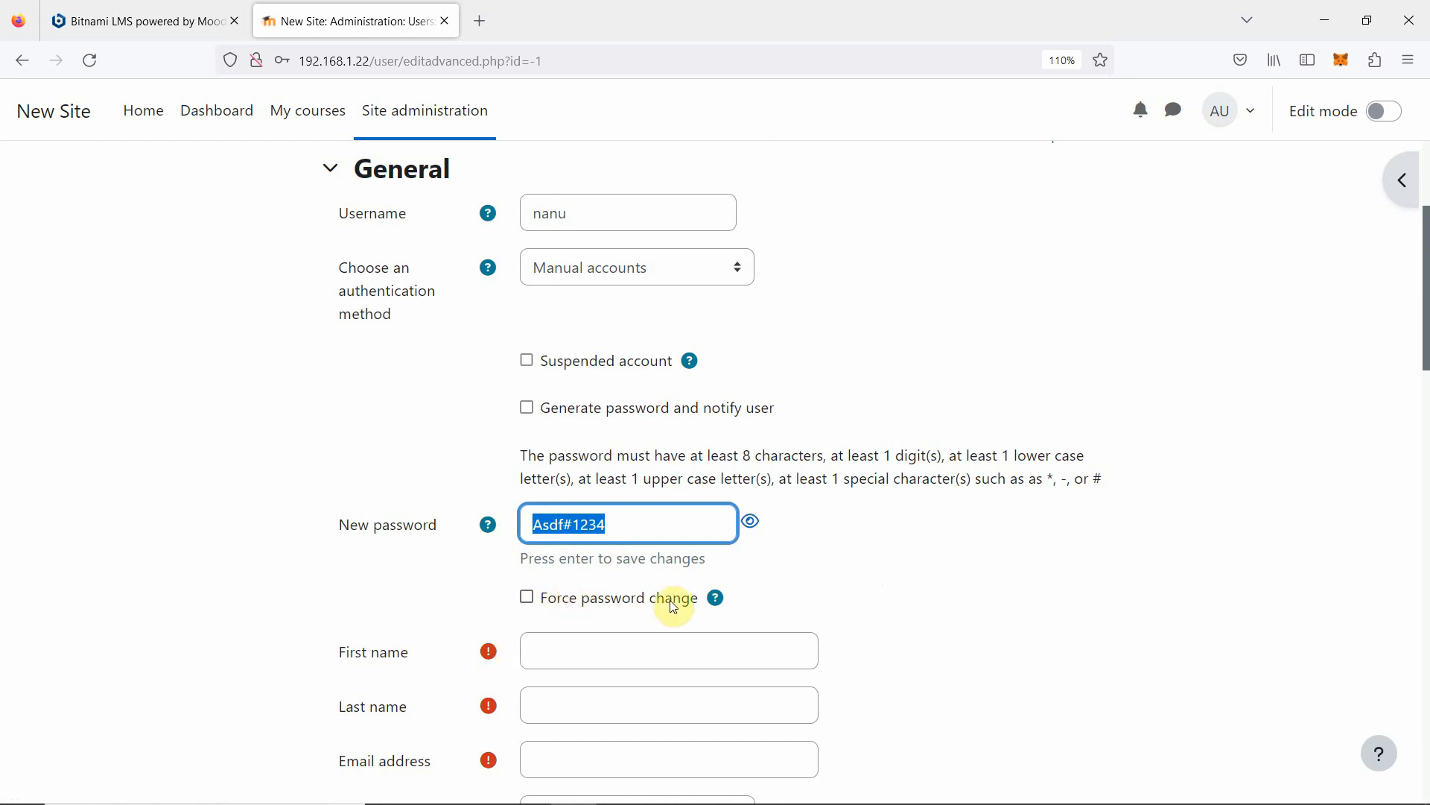
mouse_move(856, 584)
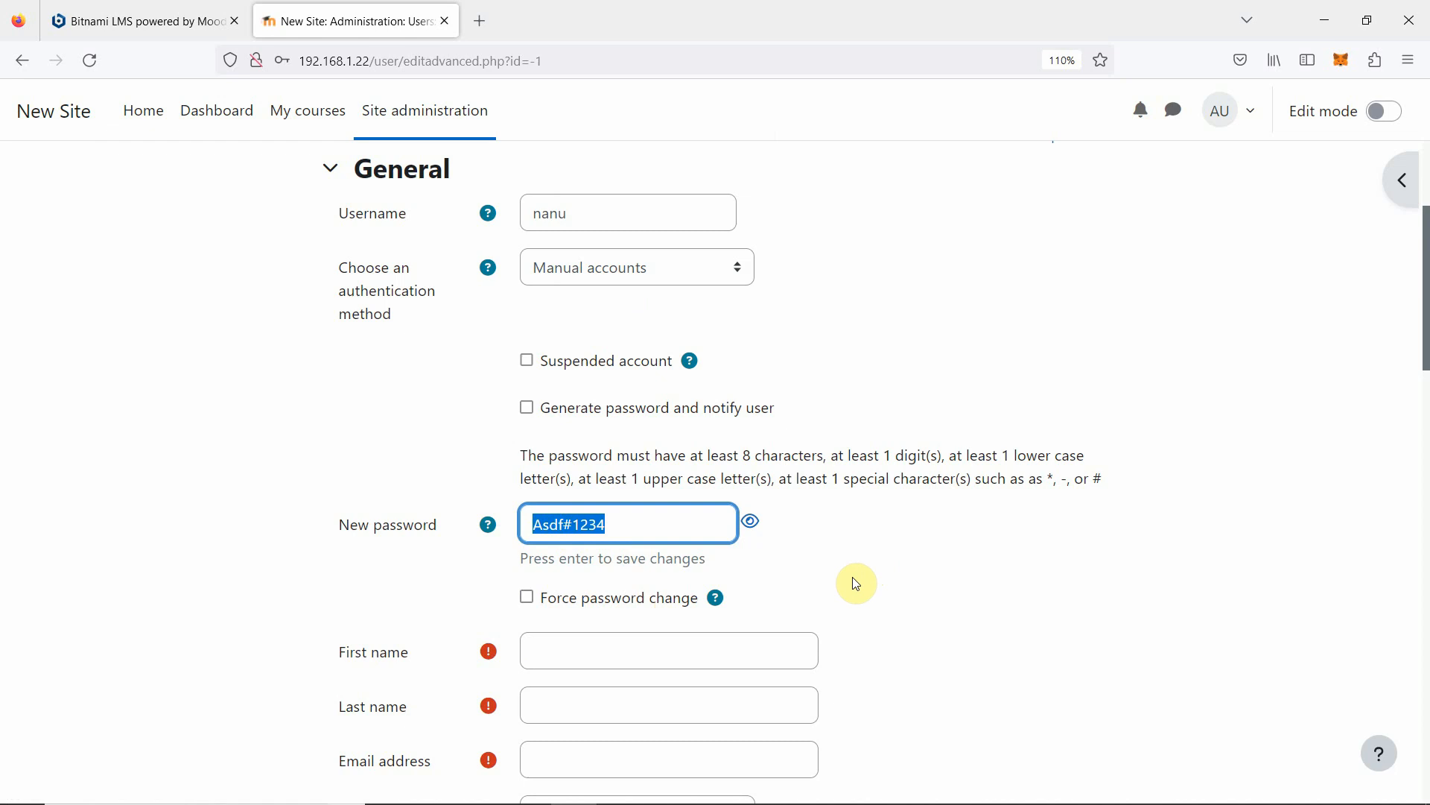
right_click(627, 524)
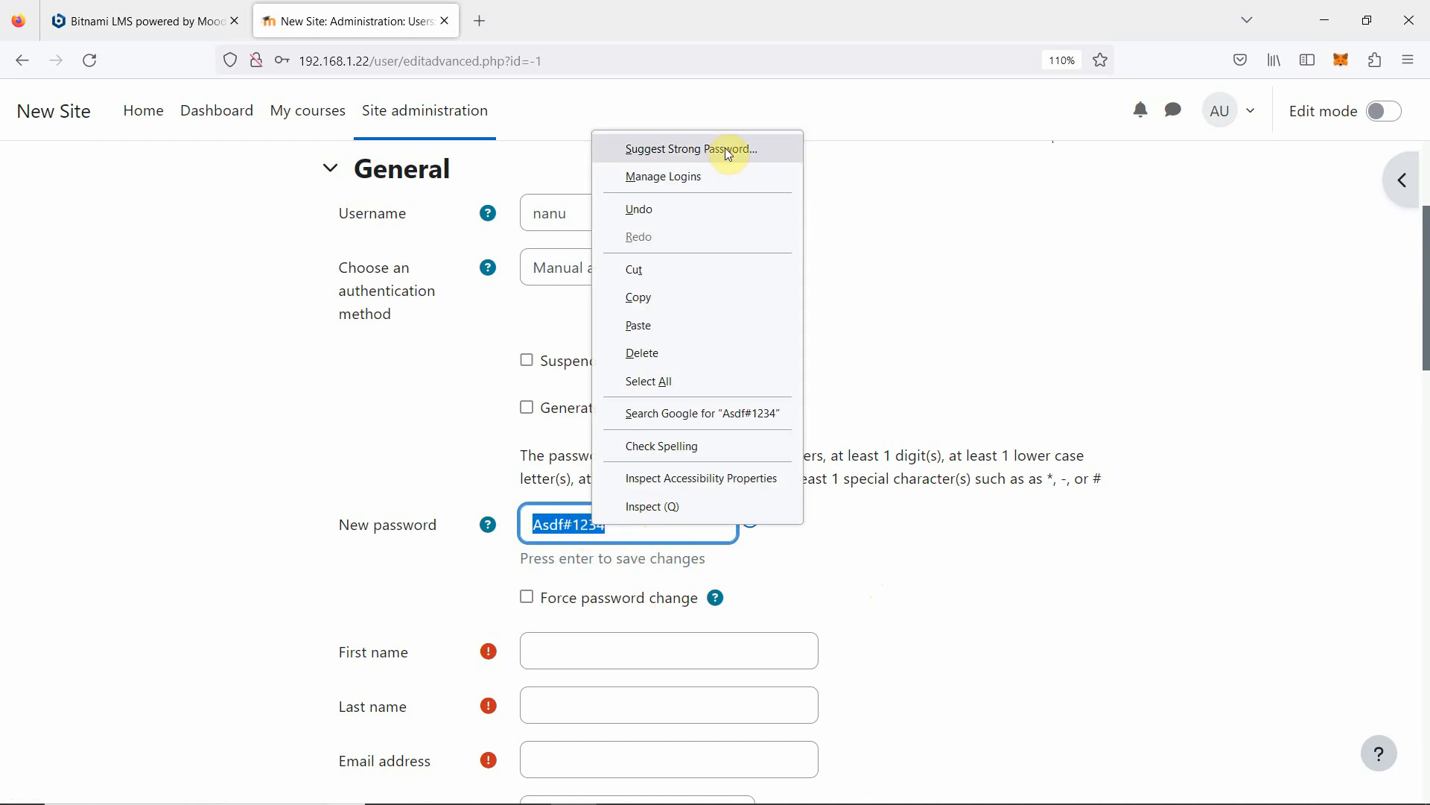
left_click(922, 586)
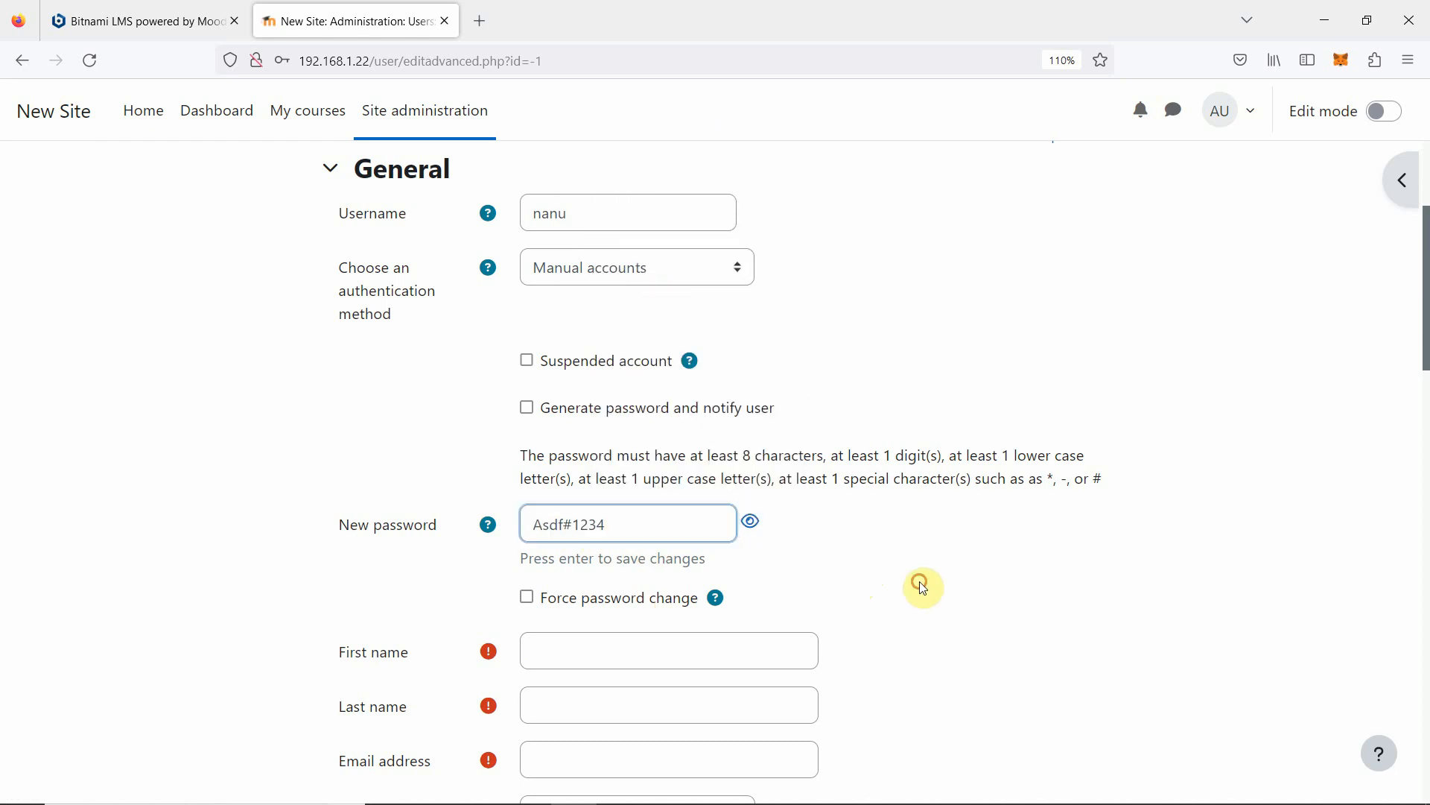
left_click(669, 625)
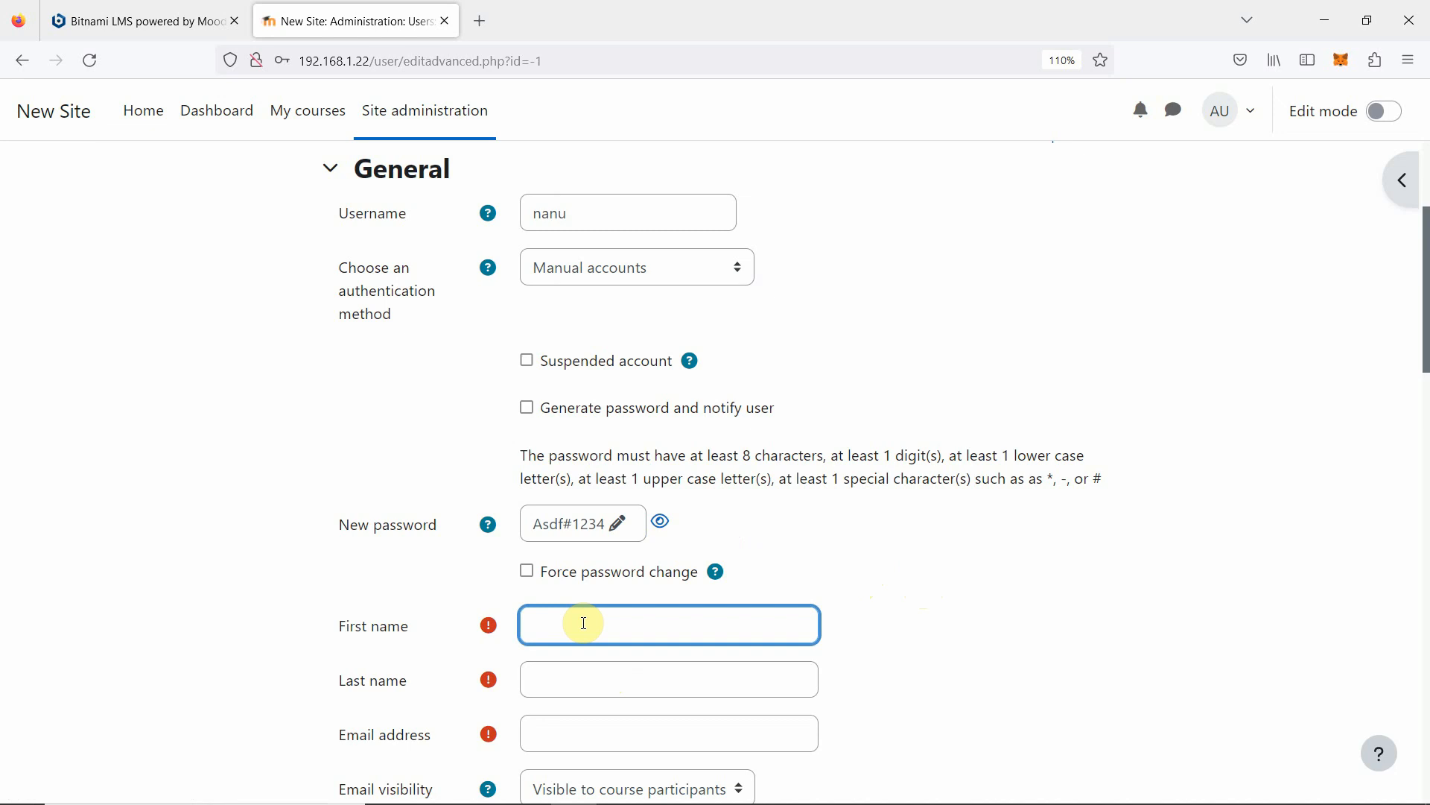
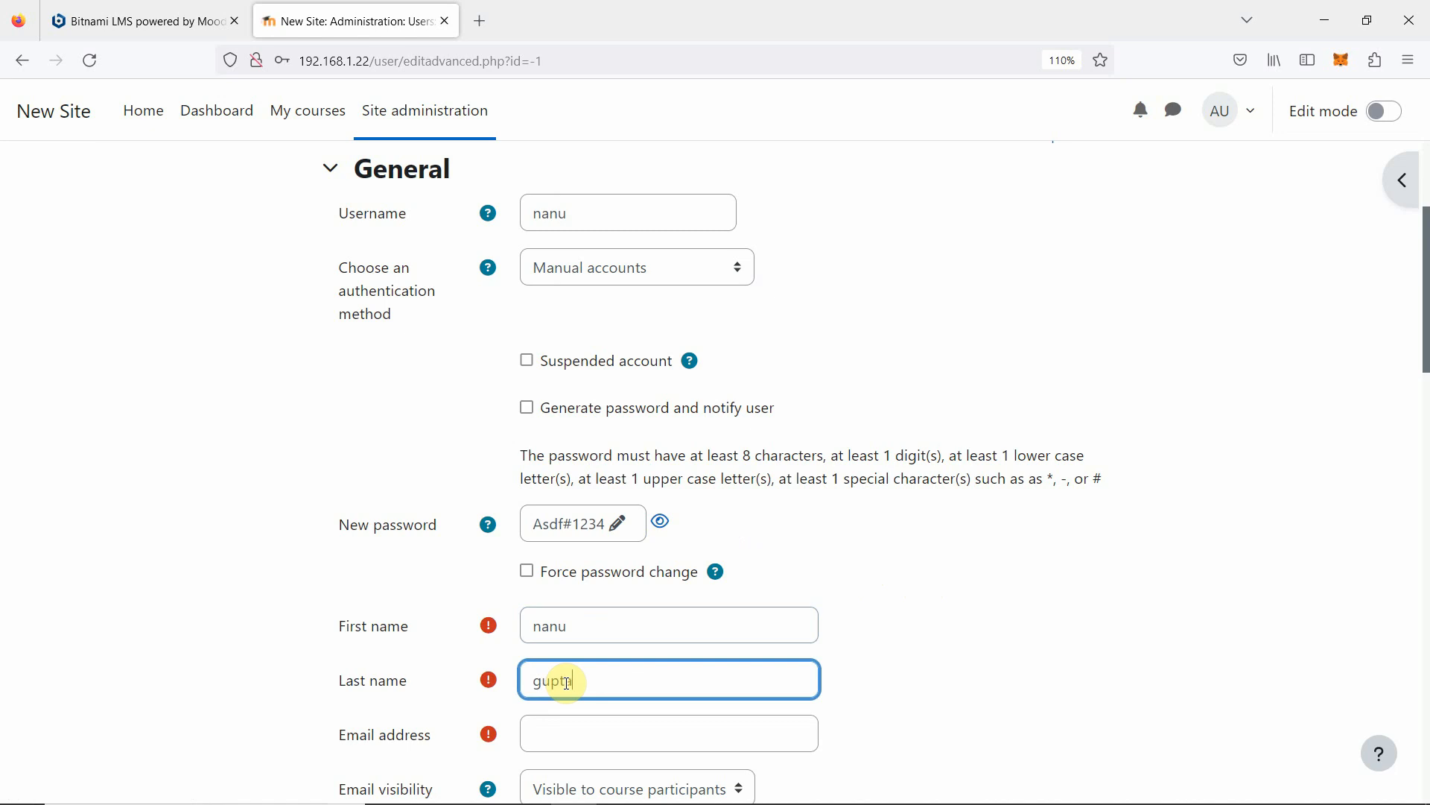
left_click(669, 732)
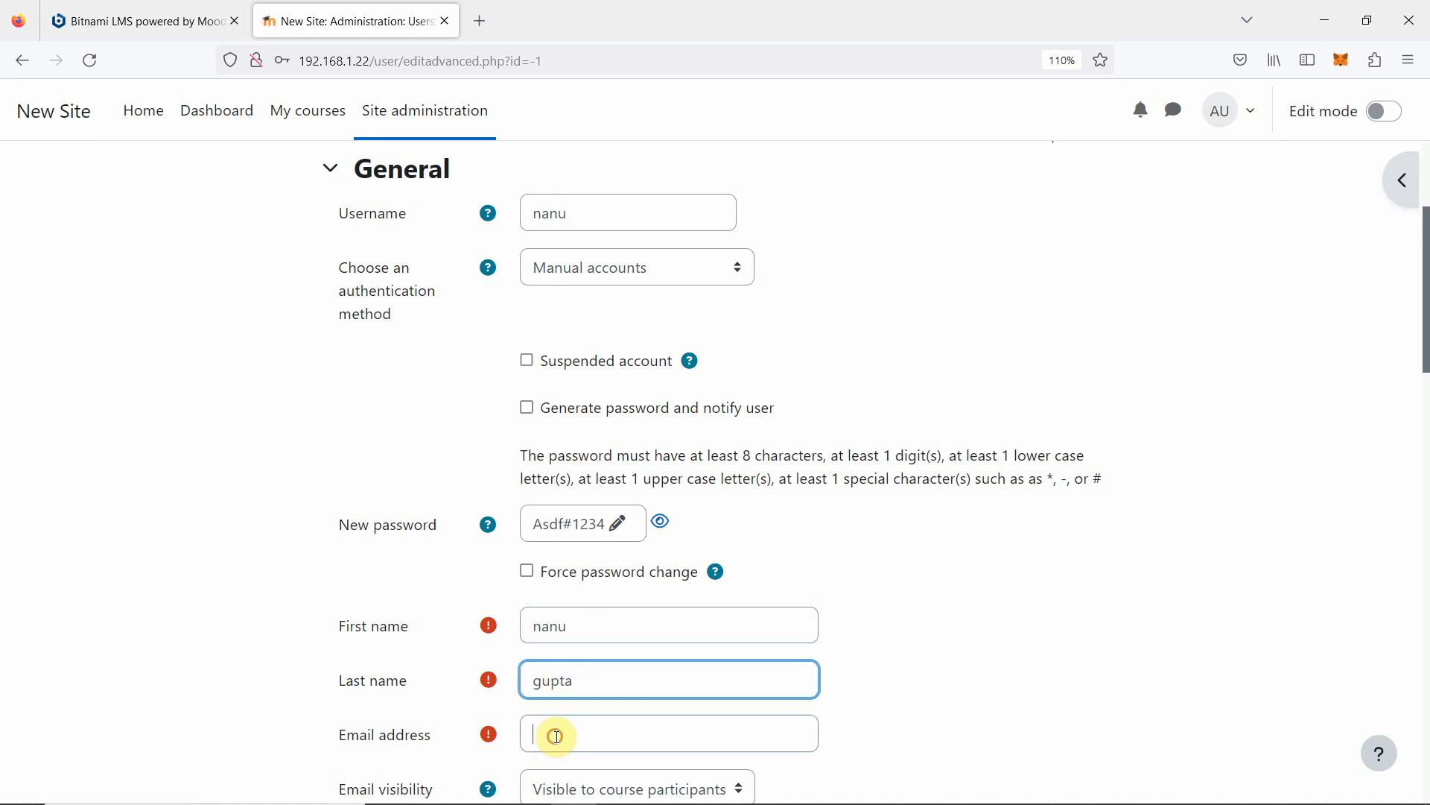
type("na")
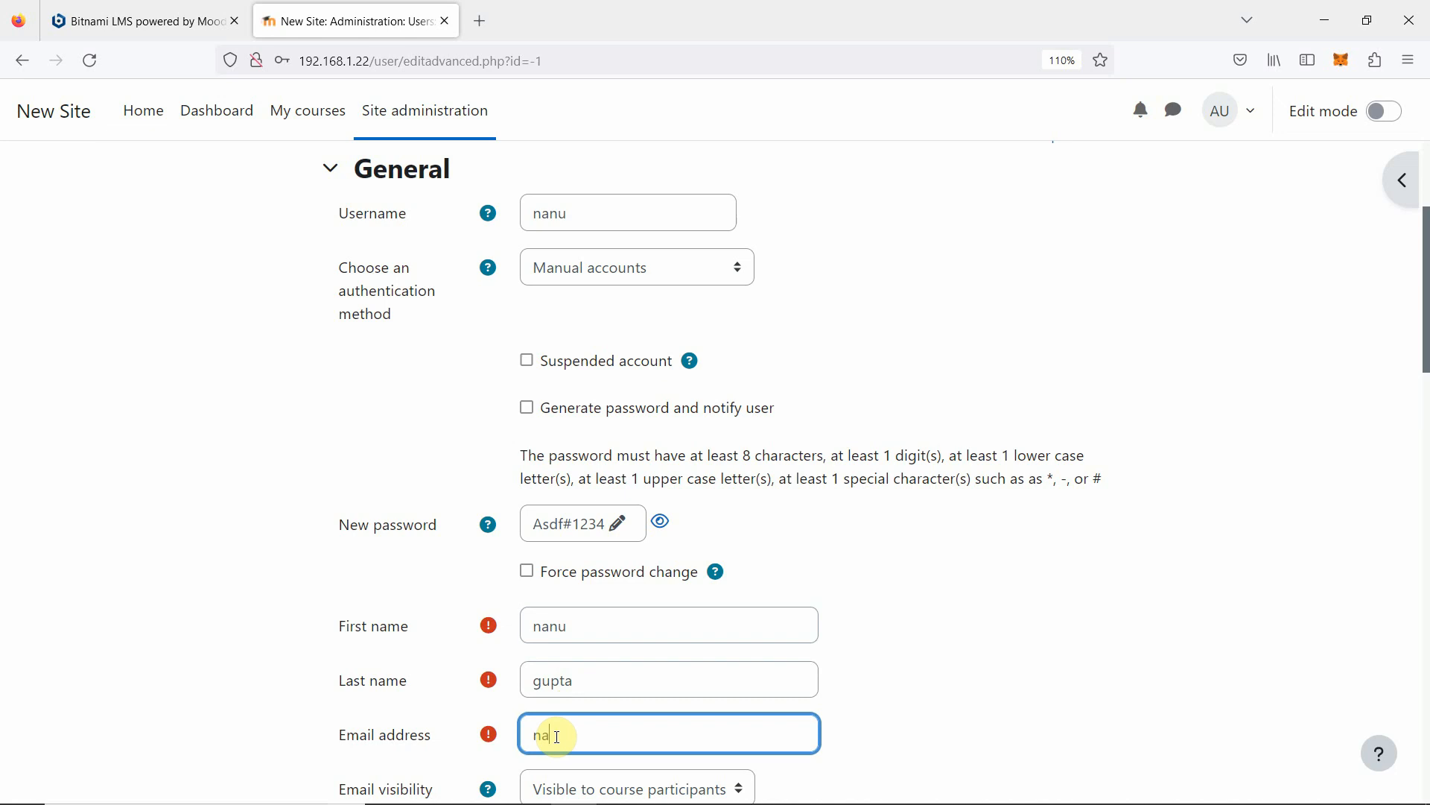
type("nu")
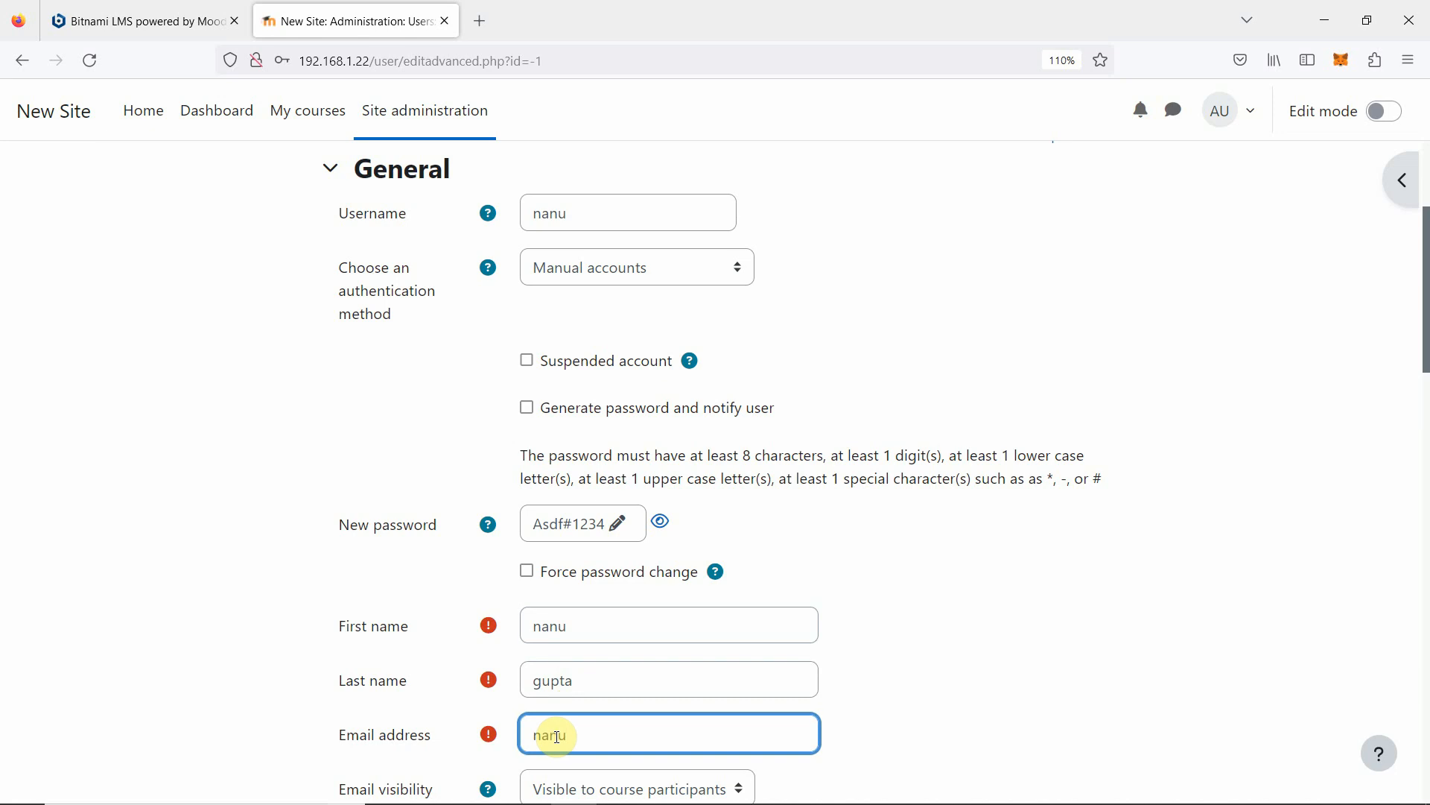
type("@exa")
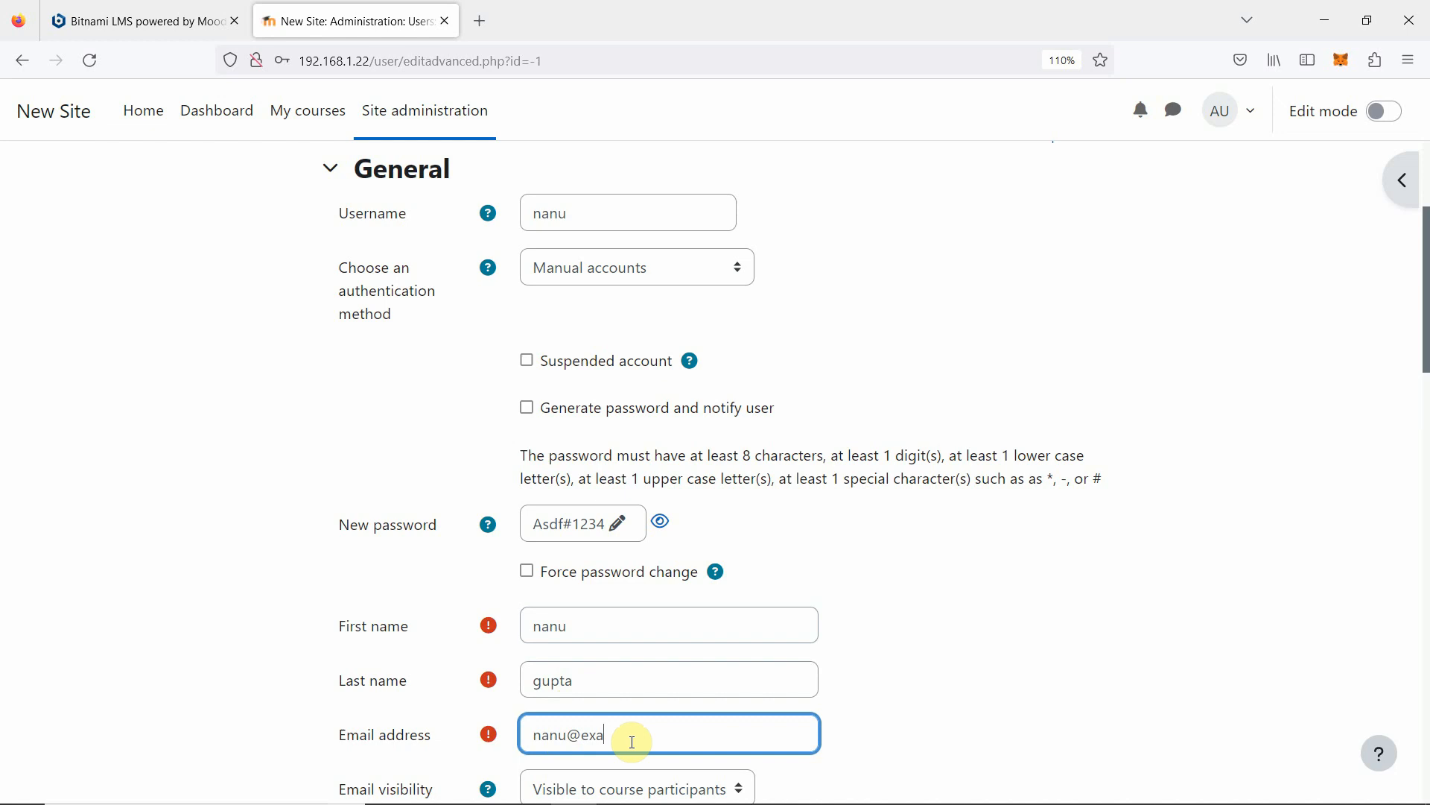
type("mple.o")
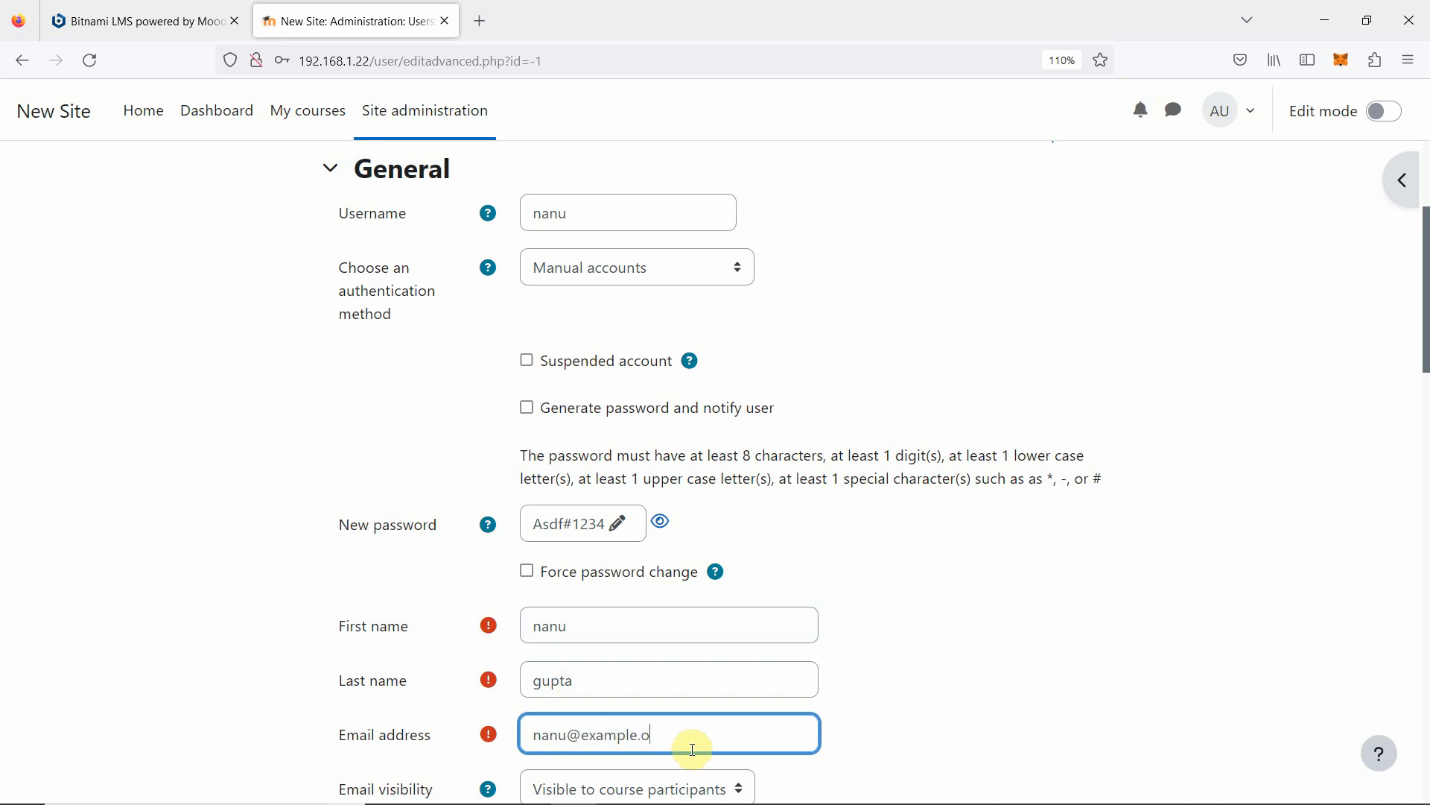
key("Backspace")
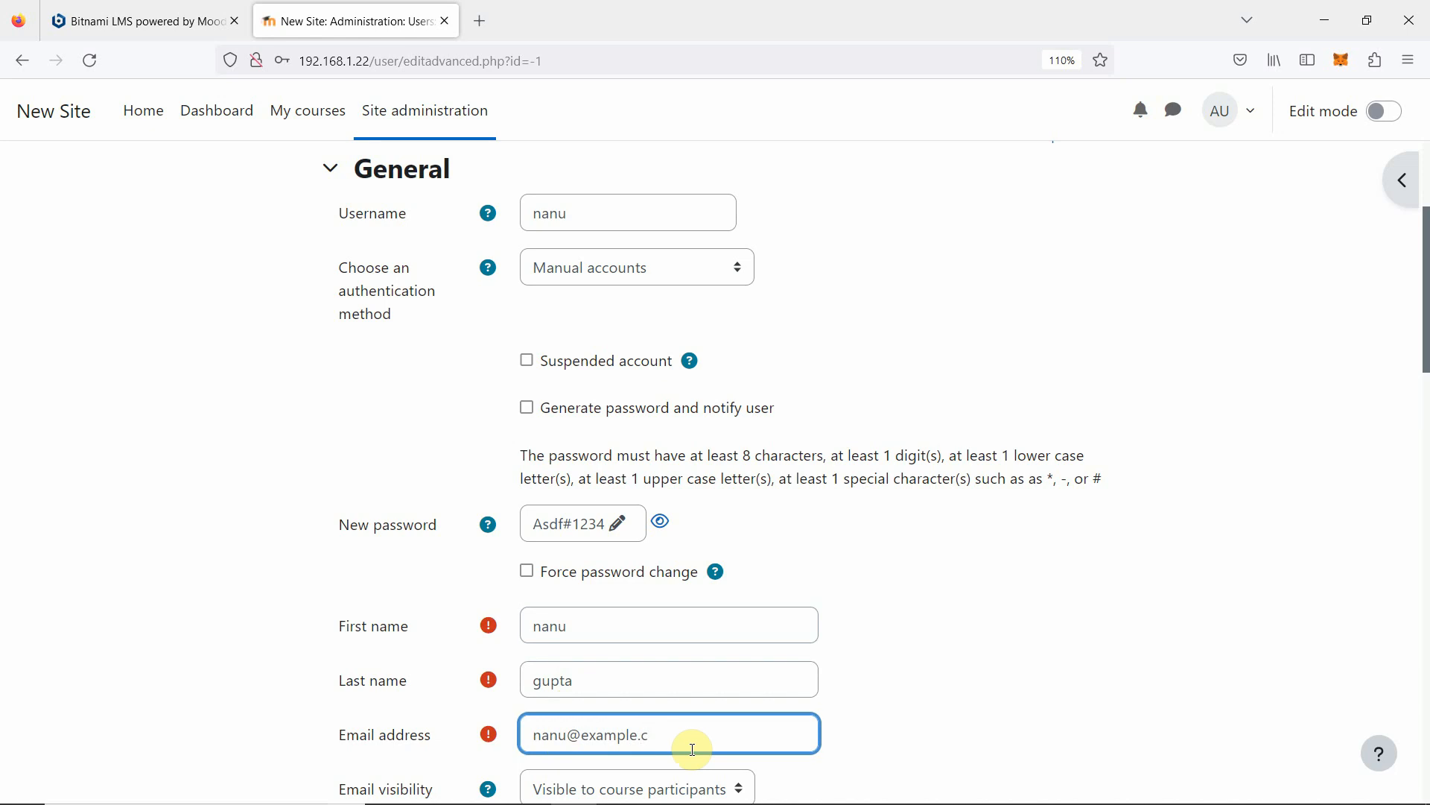
type("om")
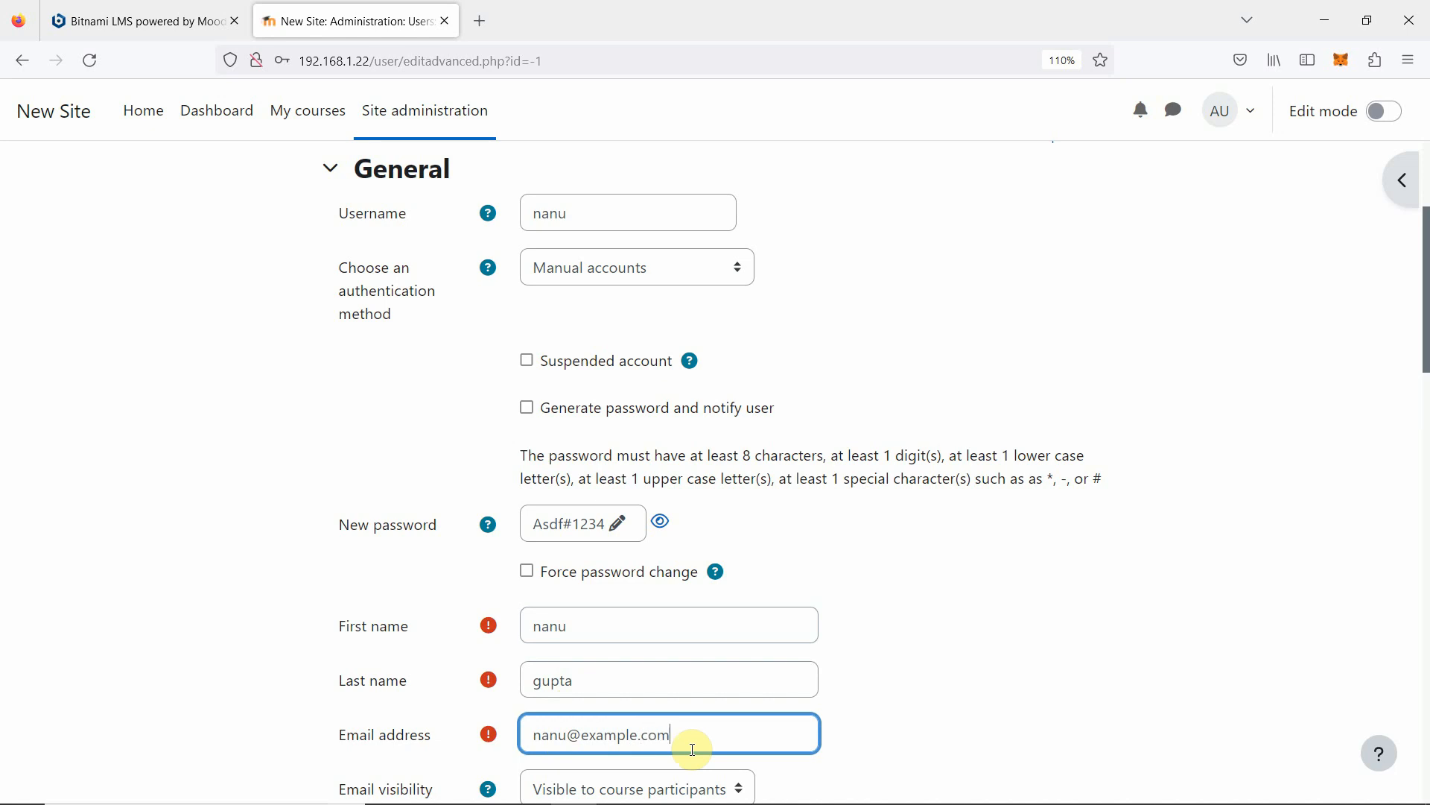
Pick India from the country list, leaving the timezone at Asia/Kolkata
scroll("down", 3)
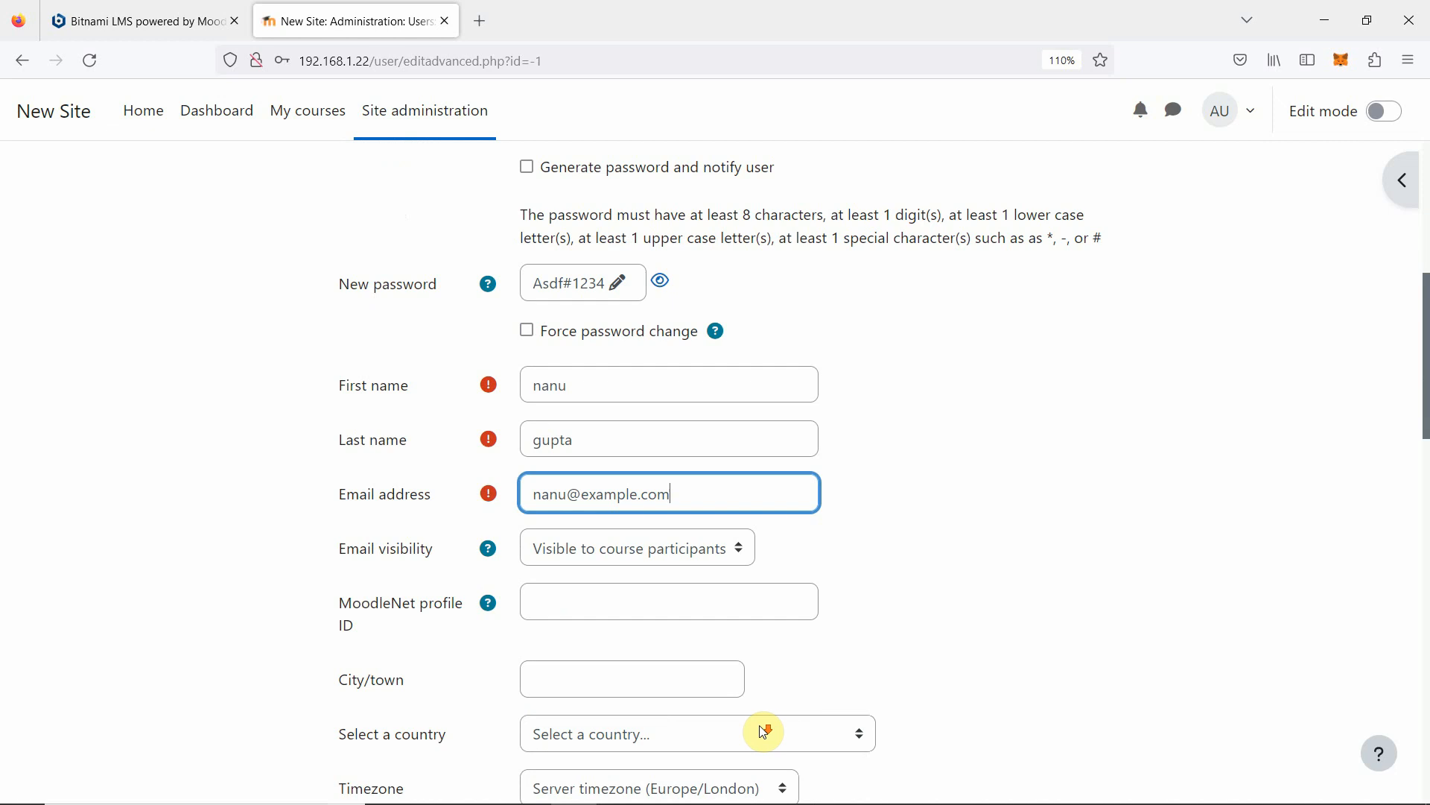
mouse_move(605, 634)
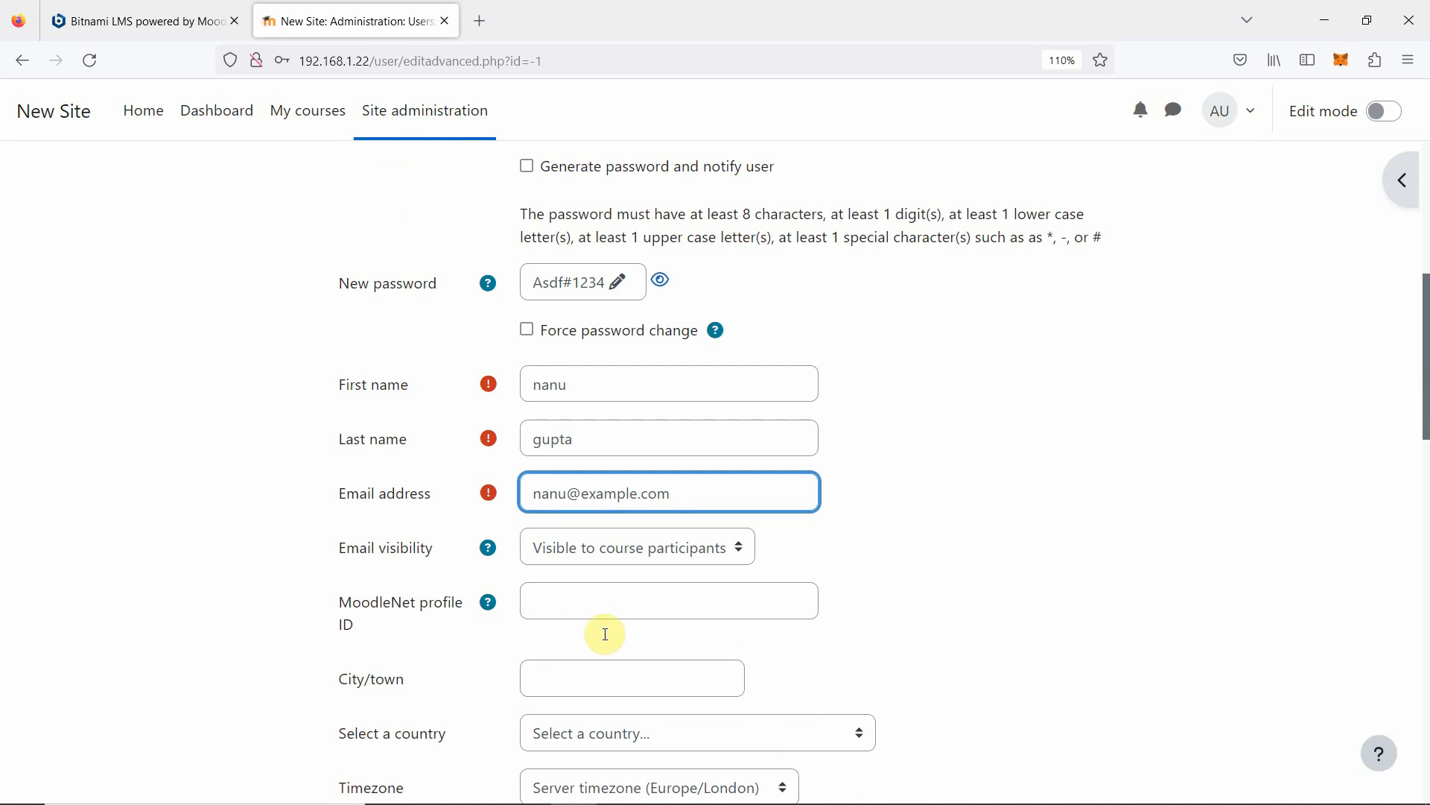
scroll("down", 3)
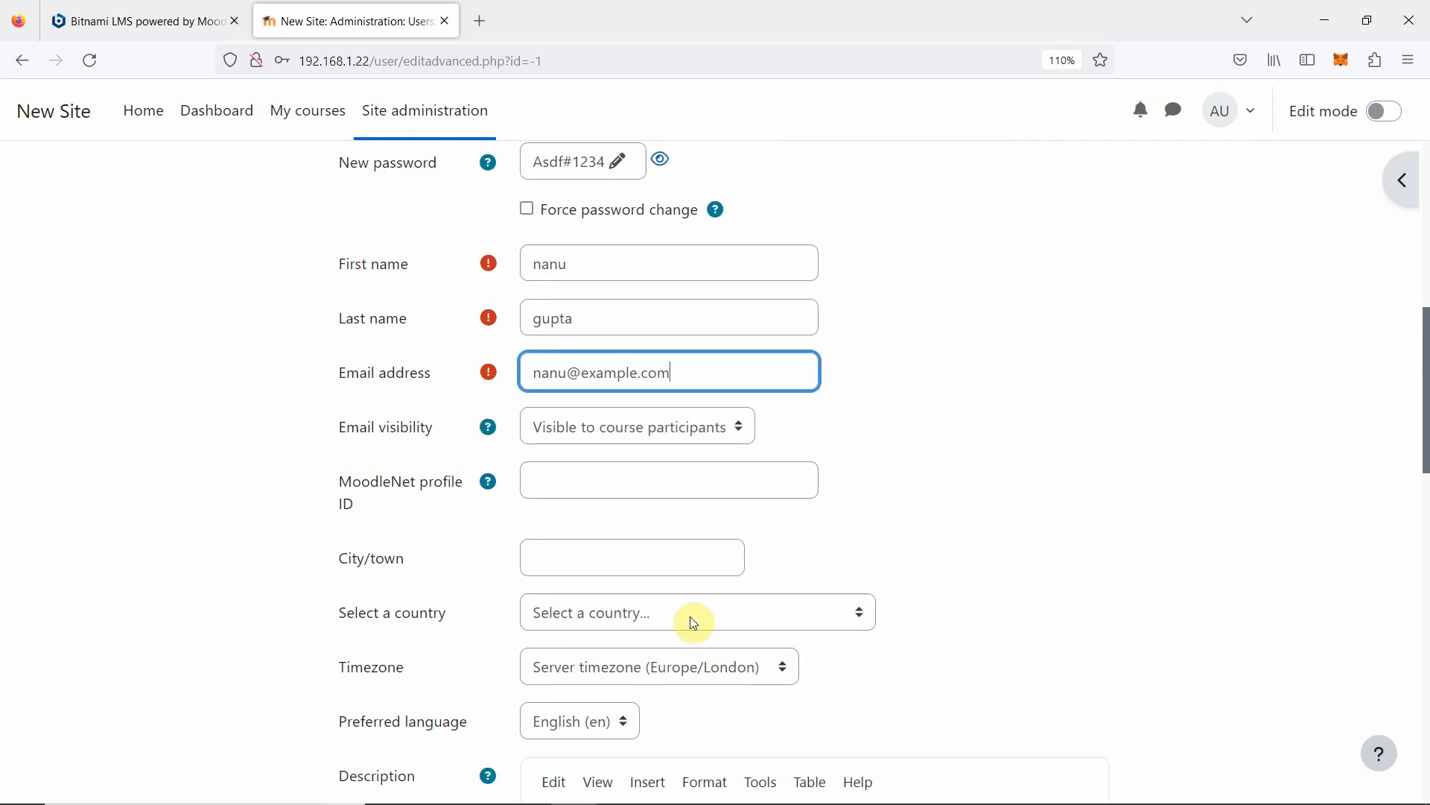
left_click(695, 613)
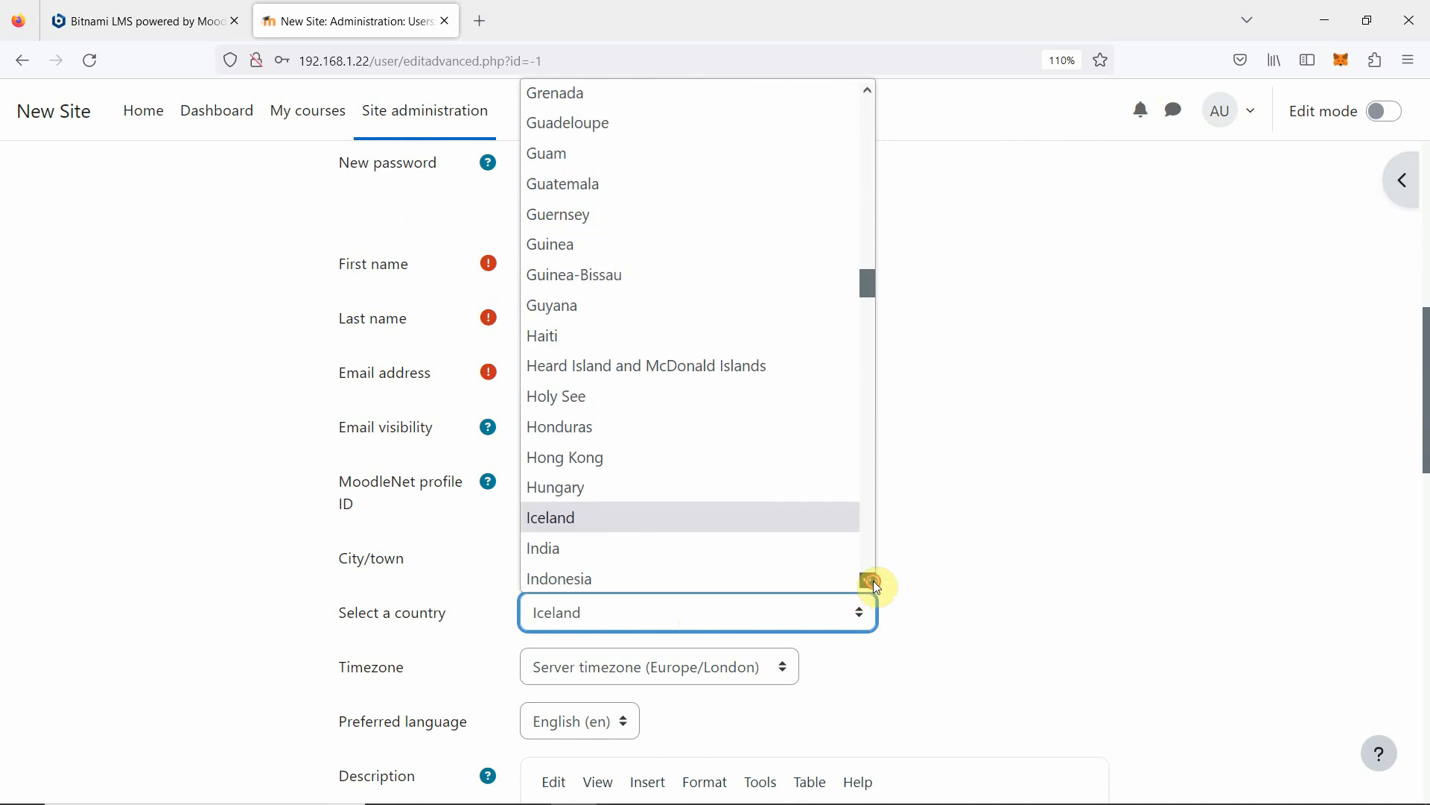
left_click(543, 548)
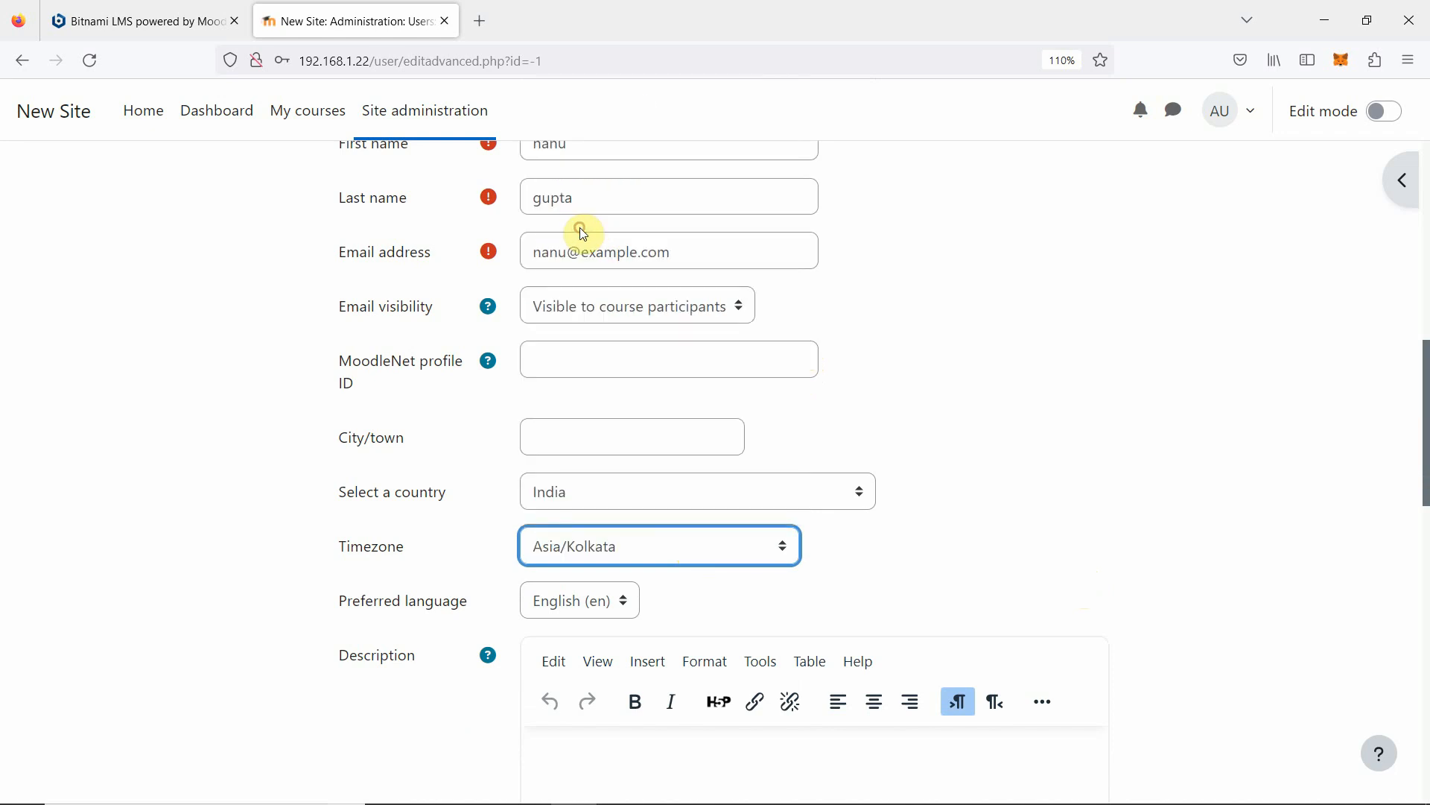
Scroll to the end of nanu's form and submit it with Create user
scroll("down", 3)
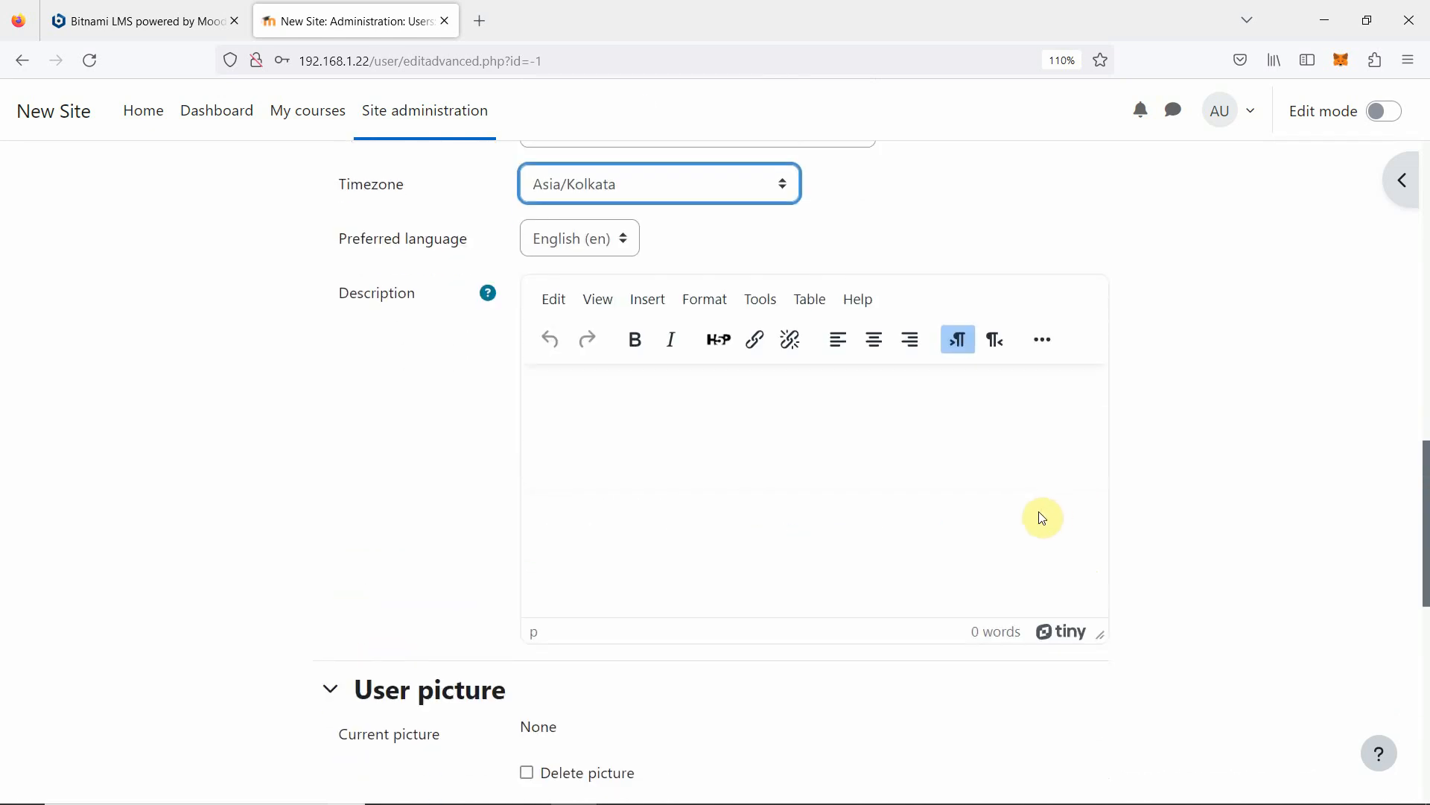
scroll("down", 3)
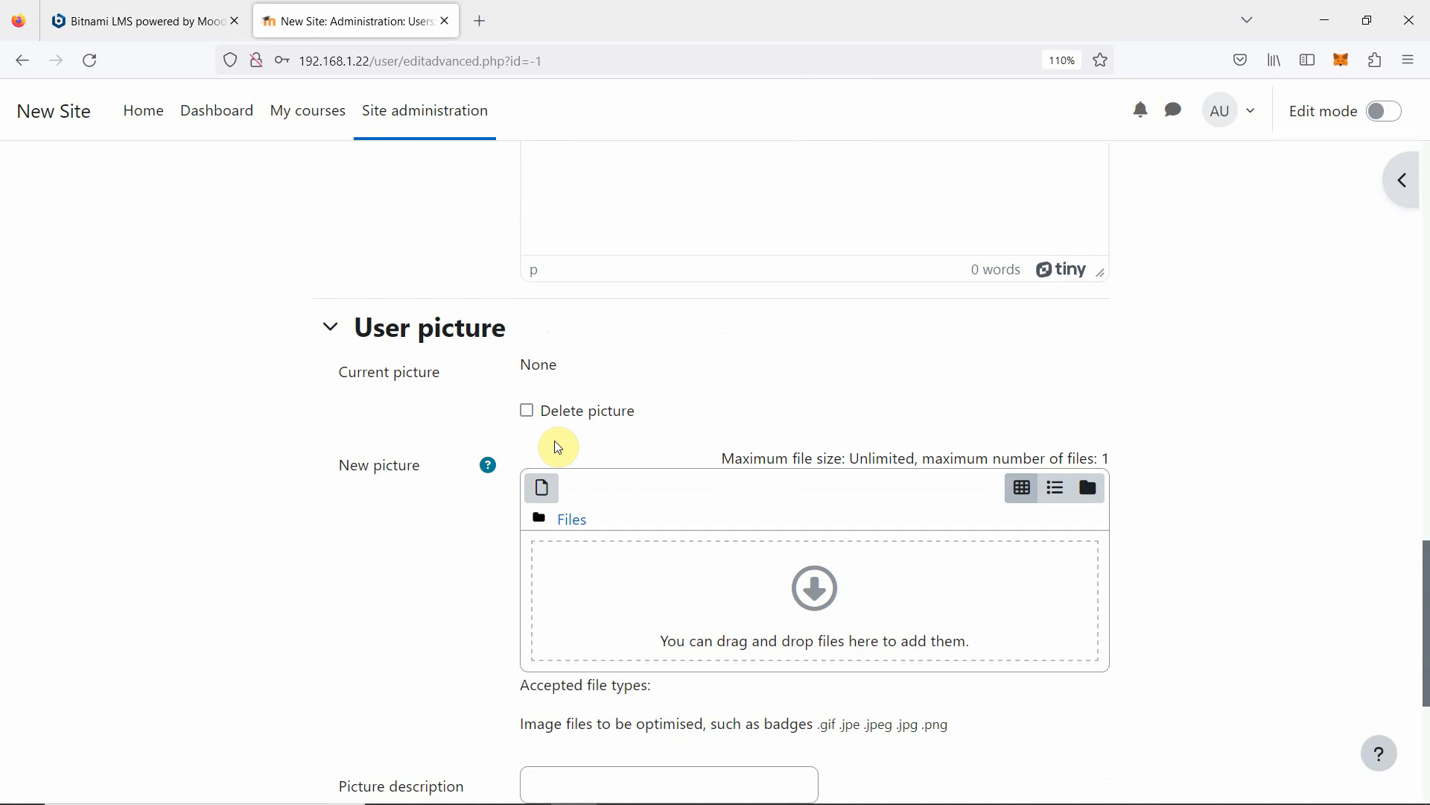
scroll("down", 3)
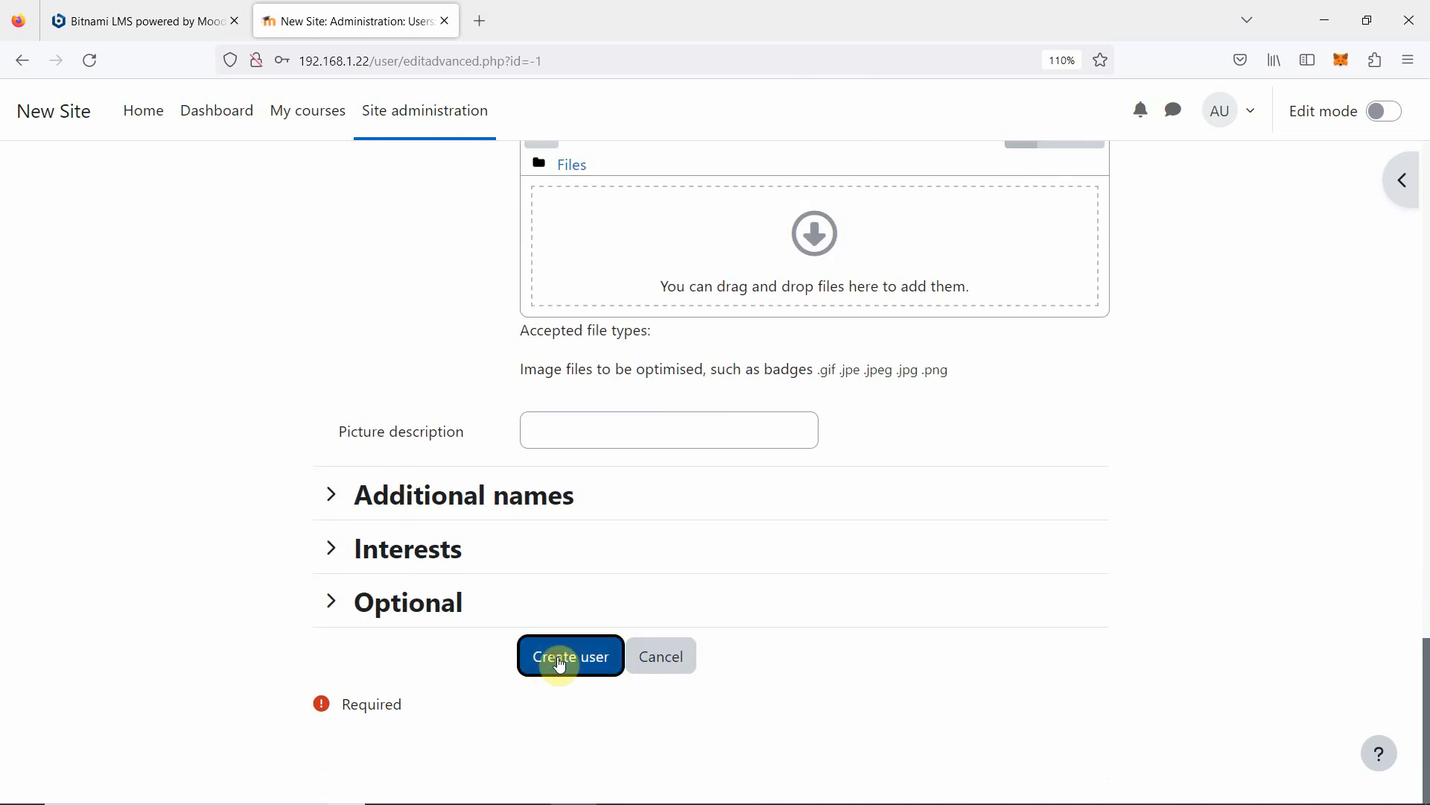
left_click(570, 656)
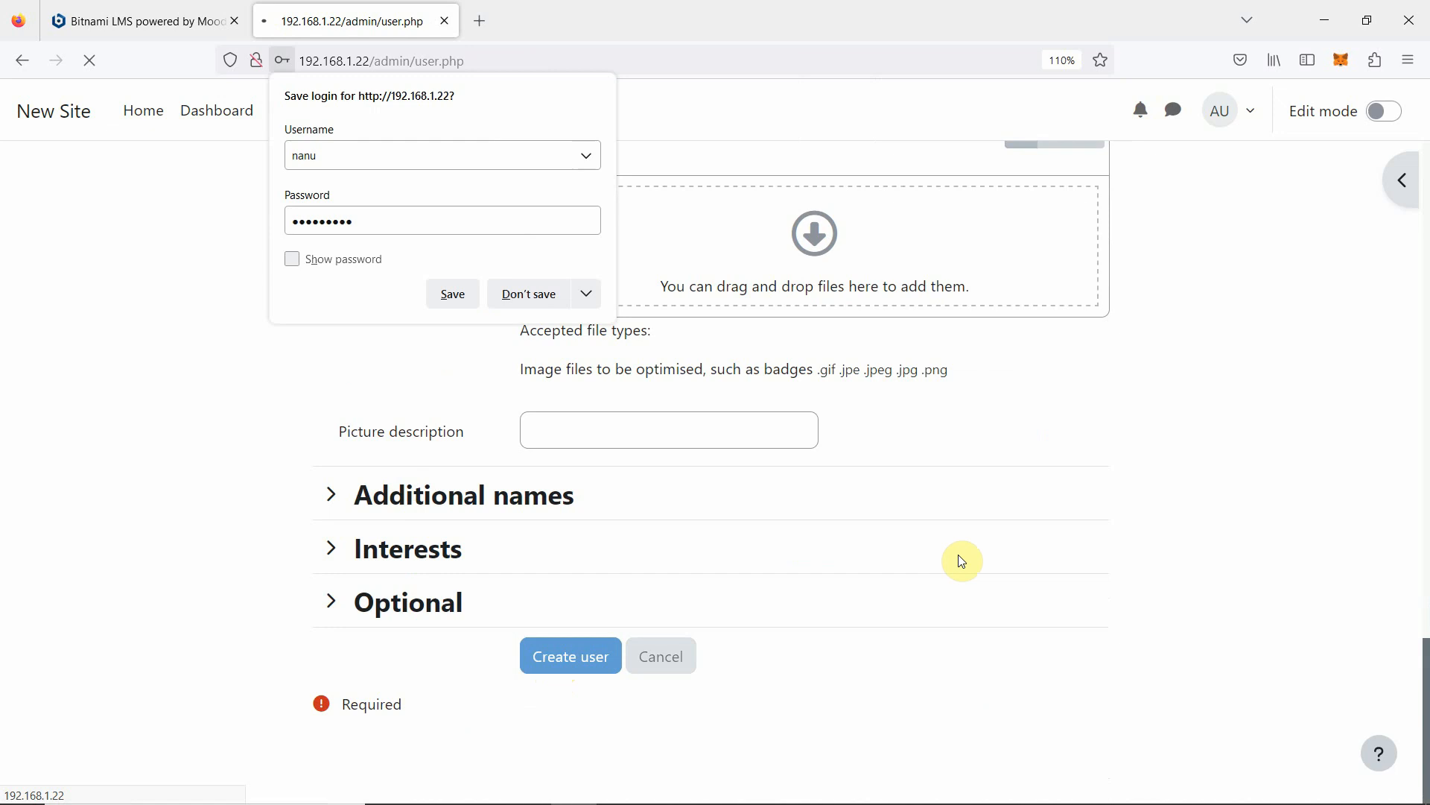
left_click(570, 655)
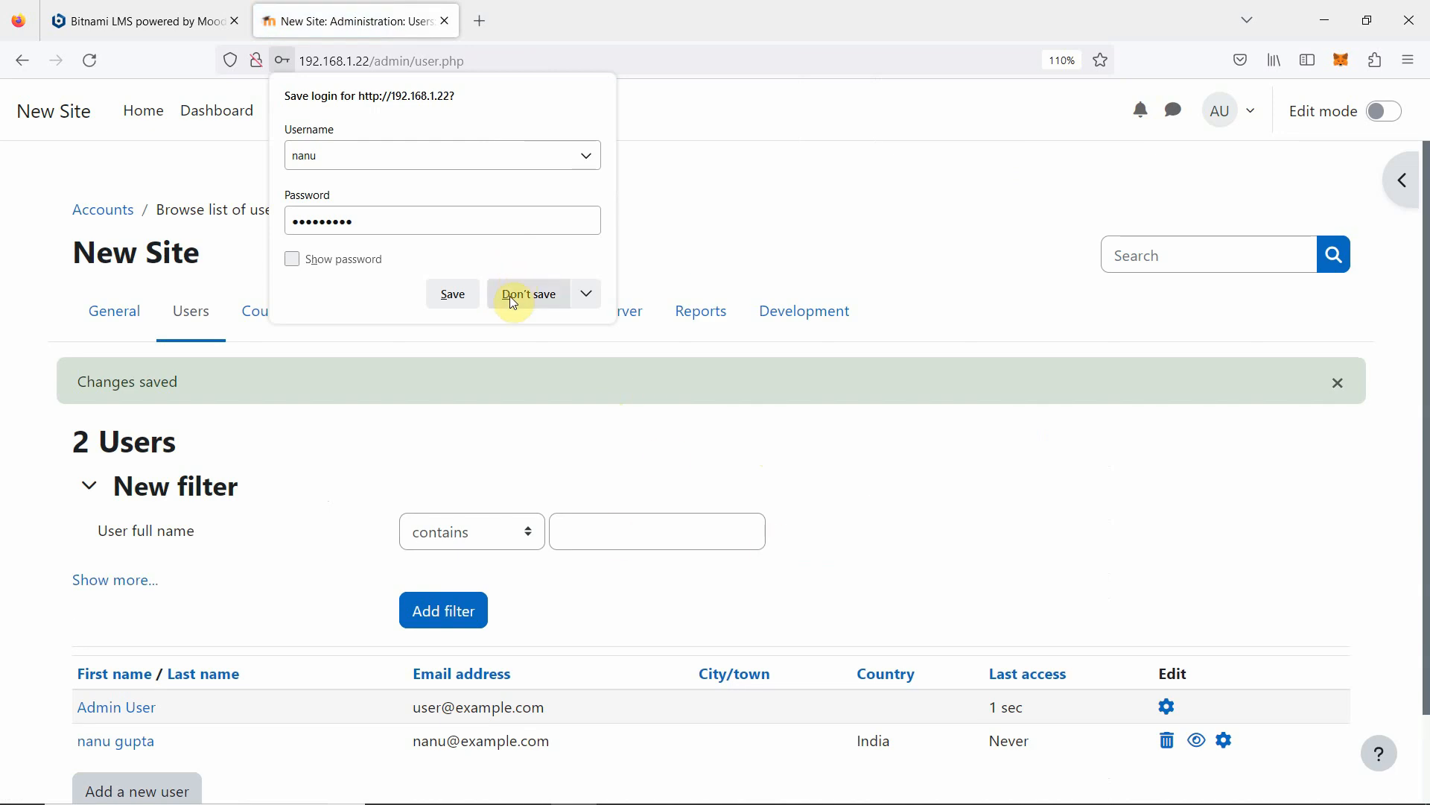
left_click(528, 294)
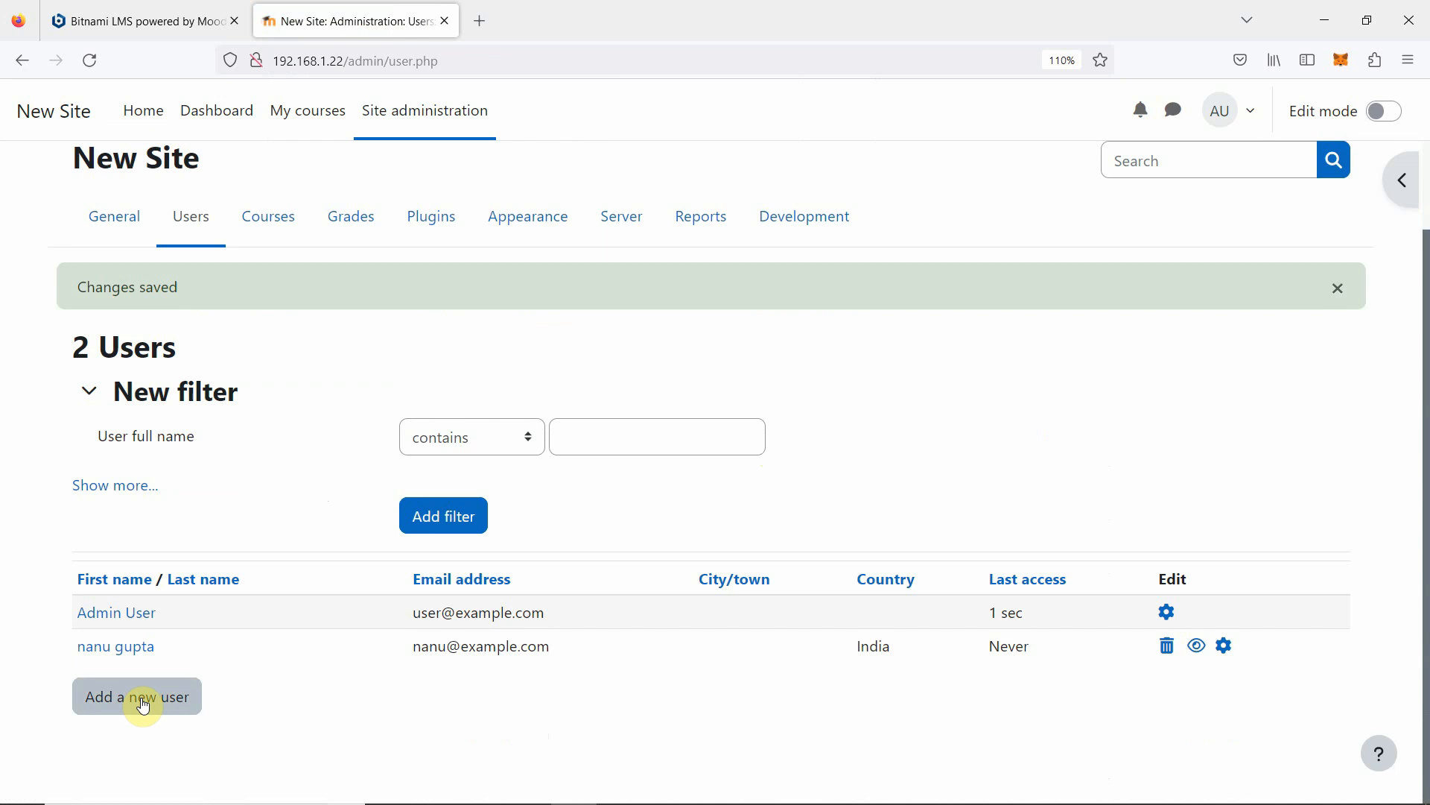
mouse_move(796, 658)
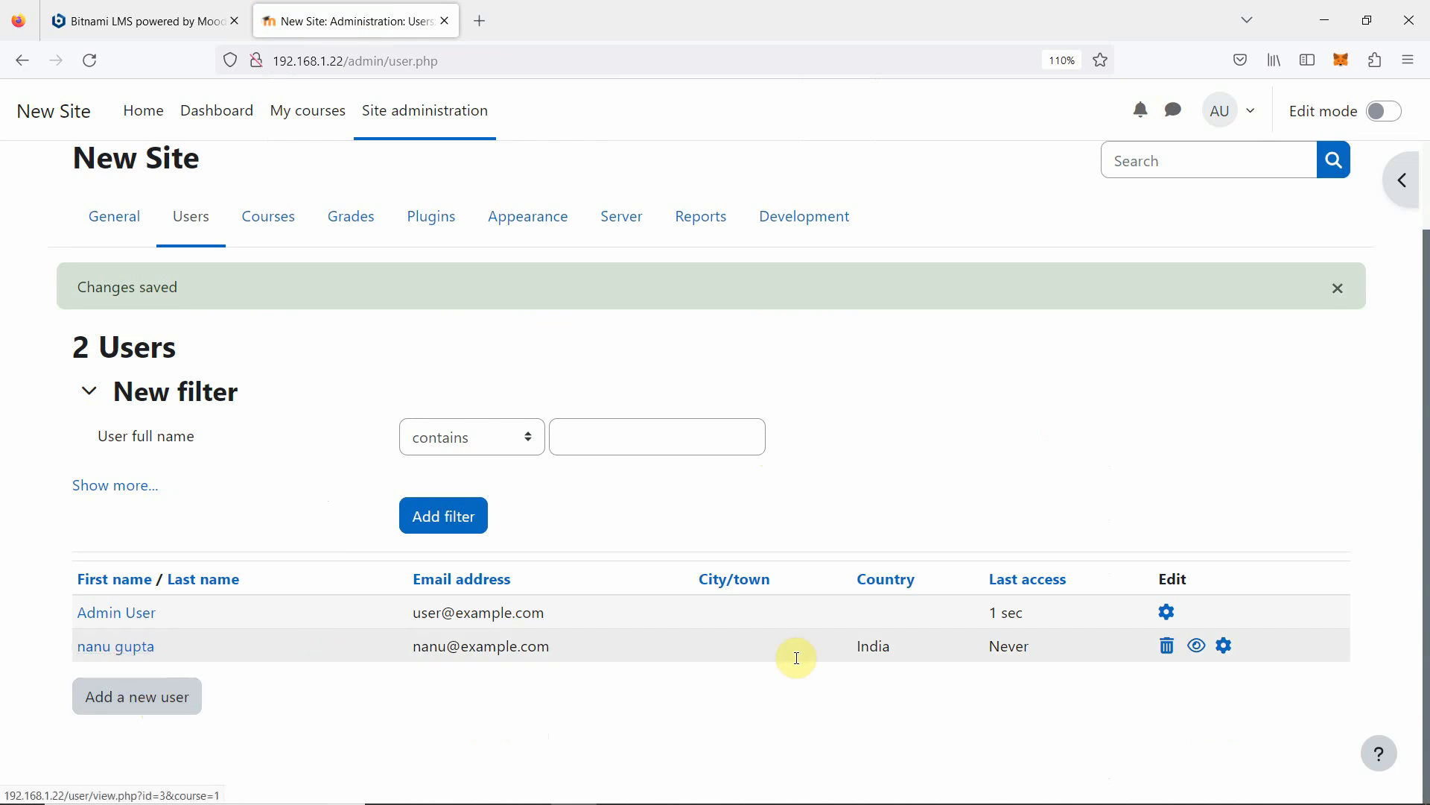
mouse_move(1167, 645)
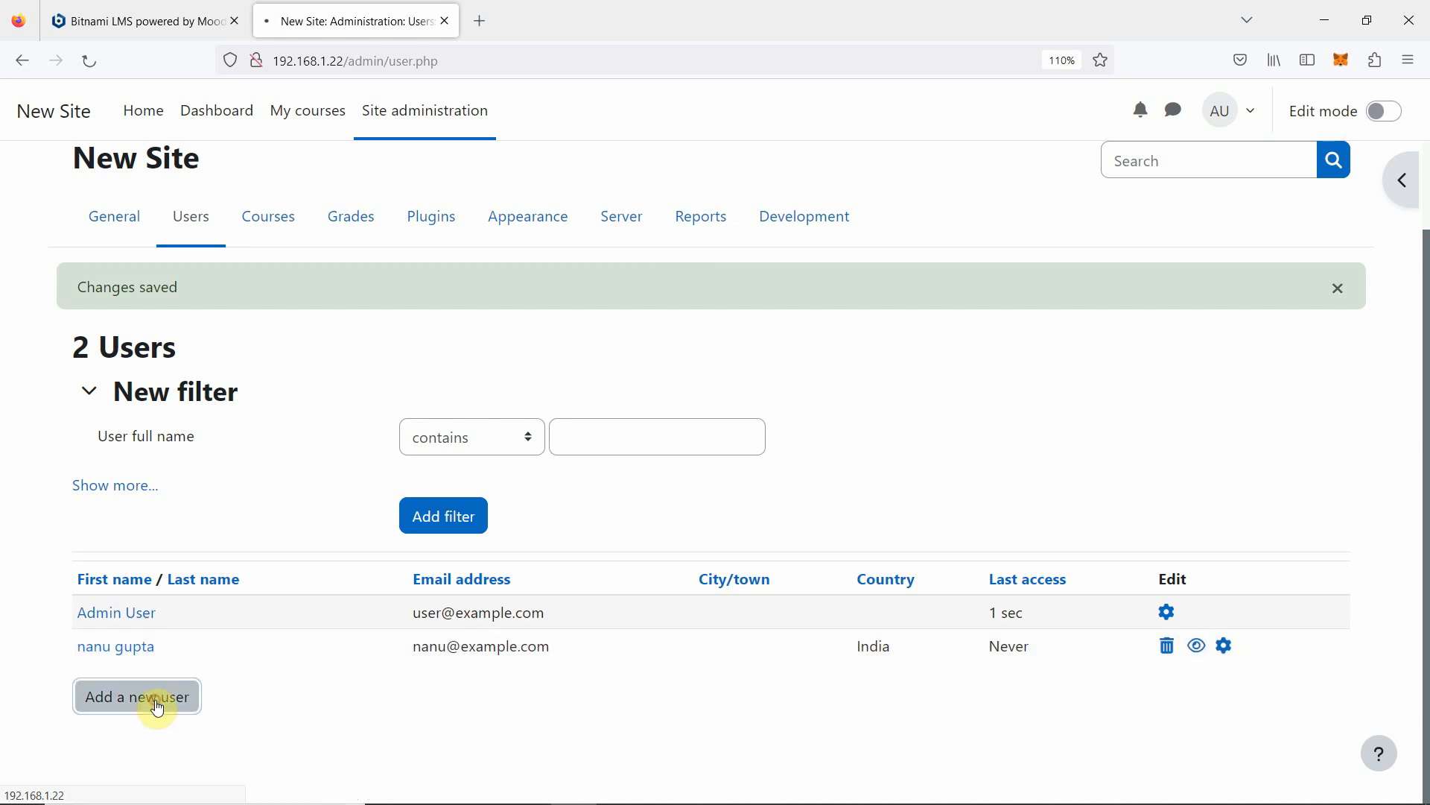
Start a second user with username kanu, Manual accounts, and enter a password
left_click(135, 695)
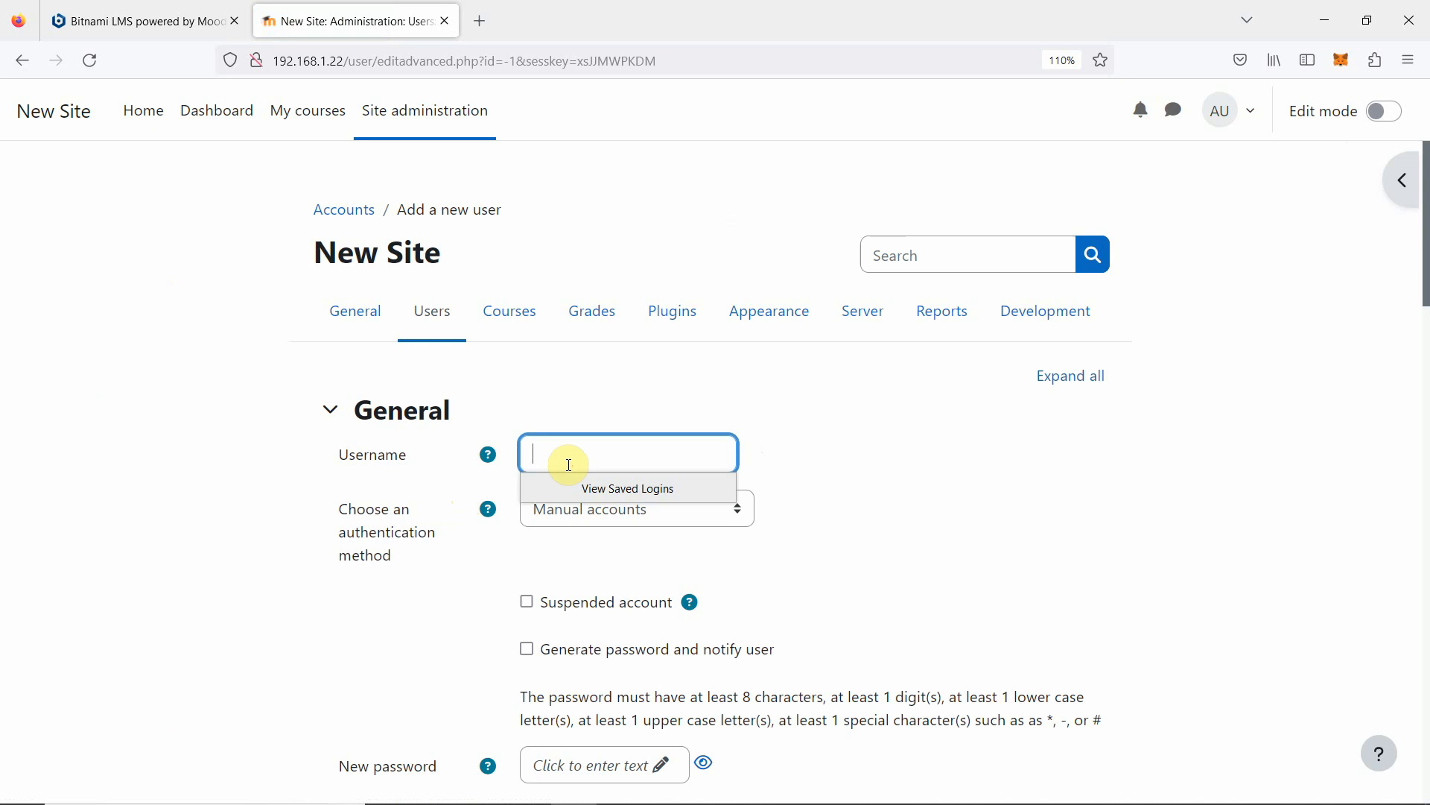
type("kanu")
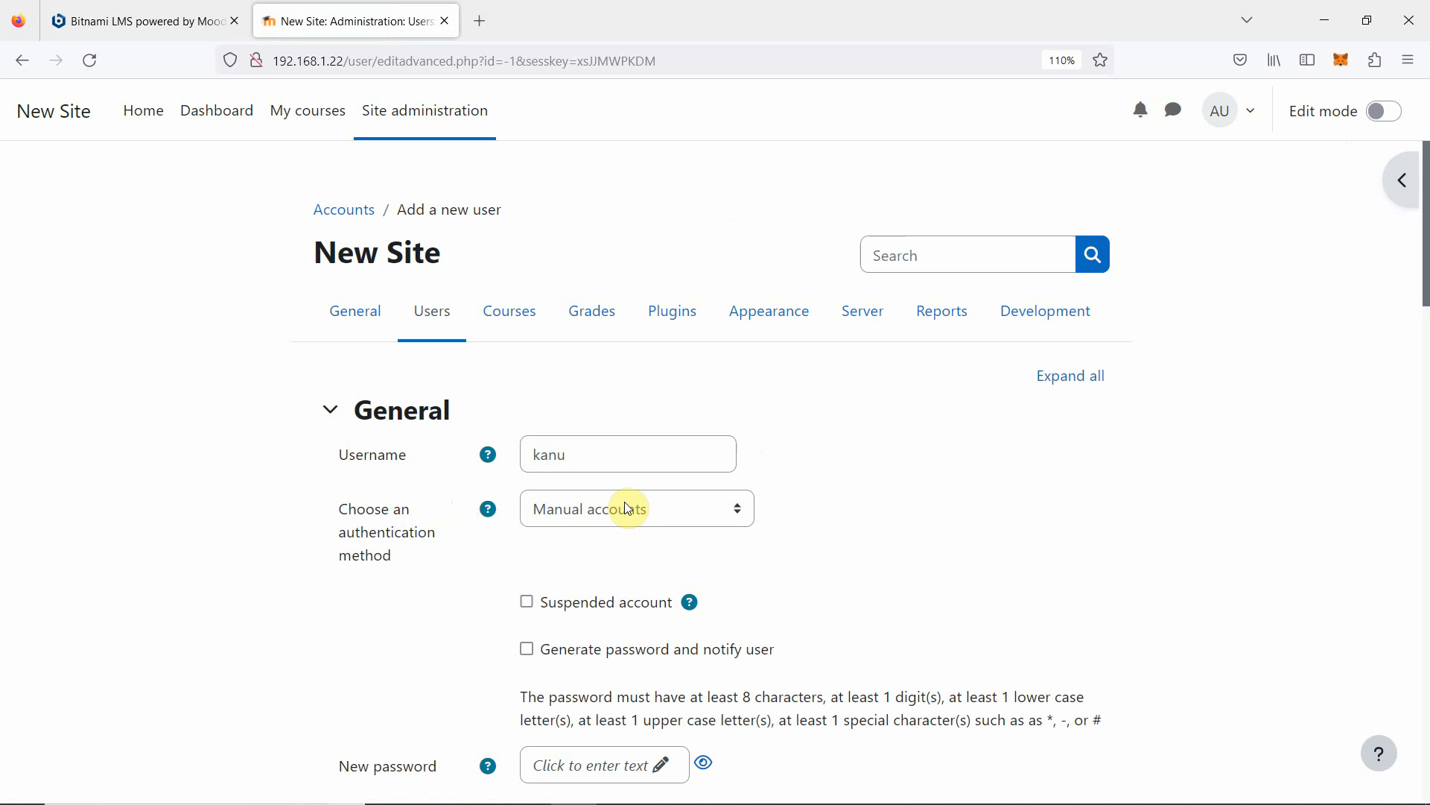
scroll("down", 3)
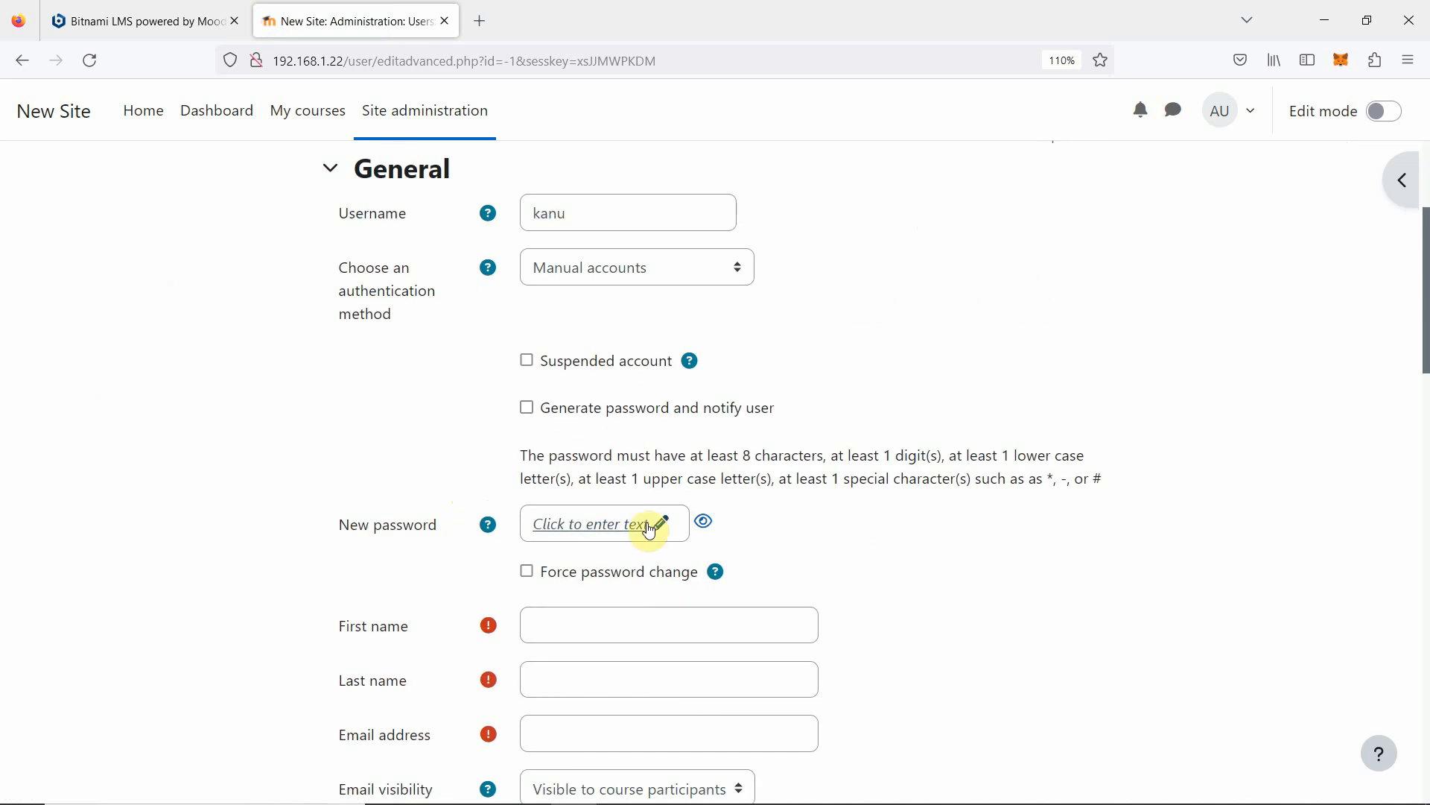
left_click(602, 523)
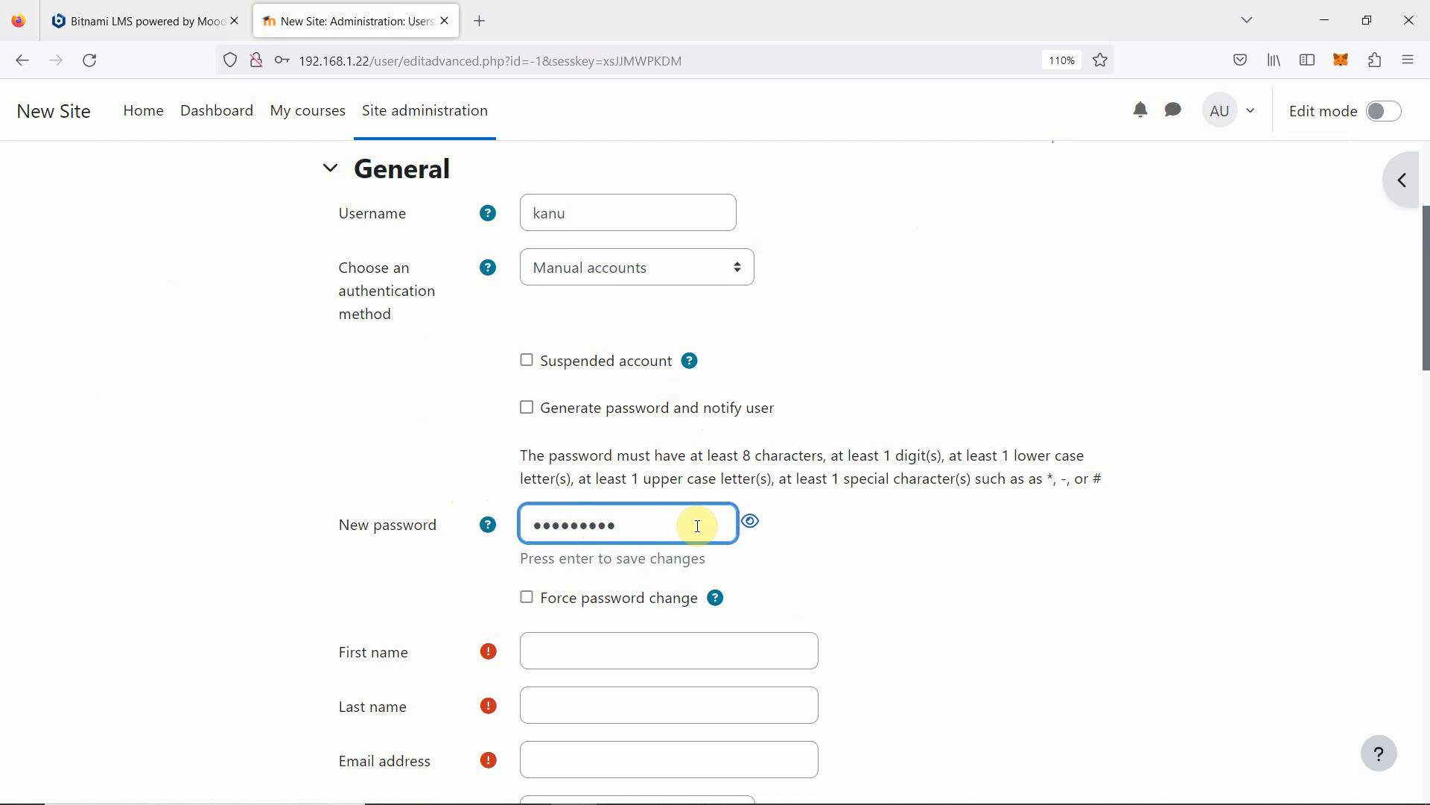
left_click(749, 521)
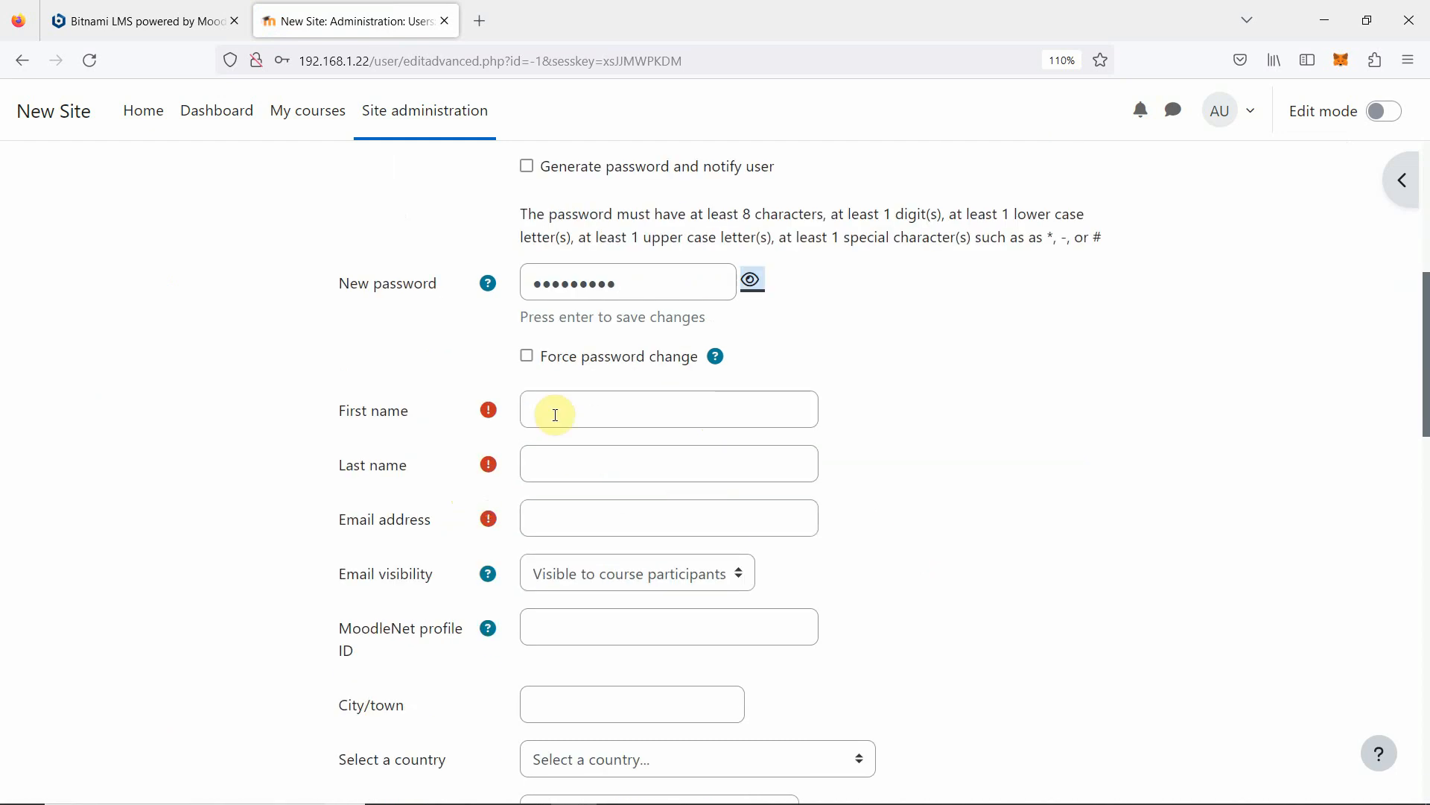
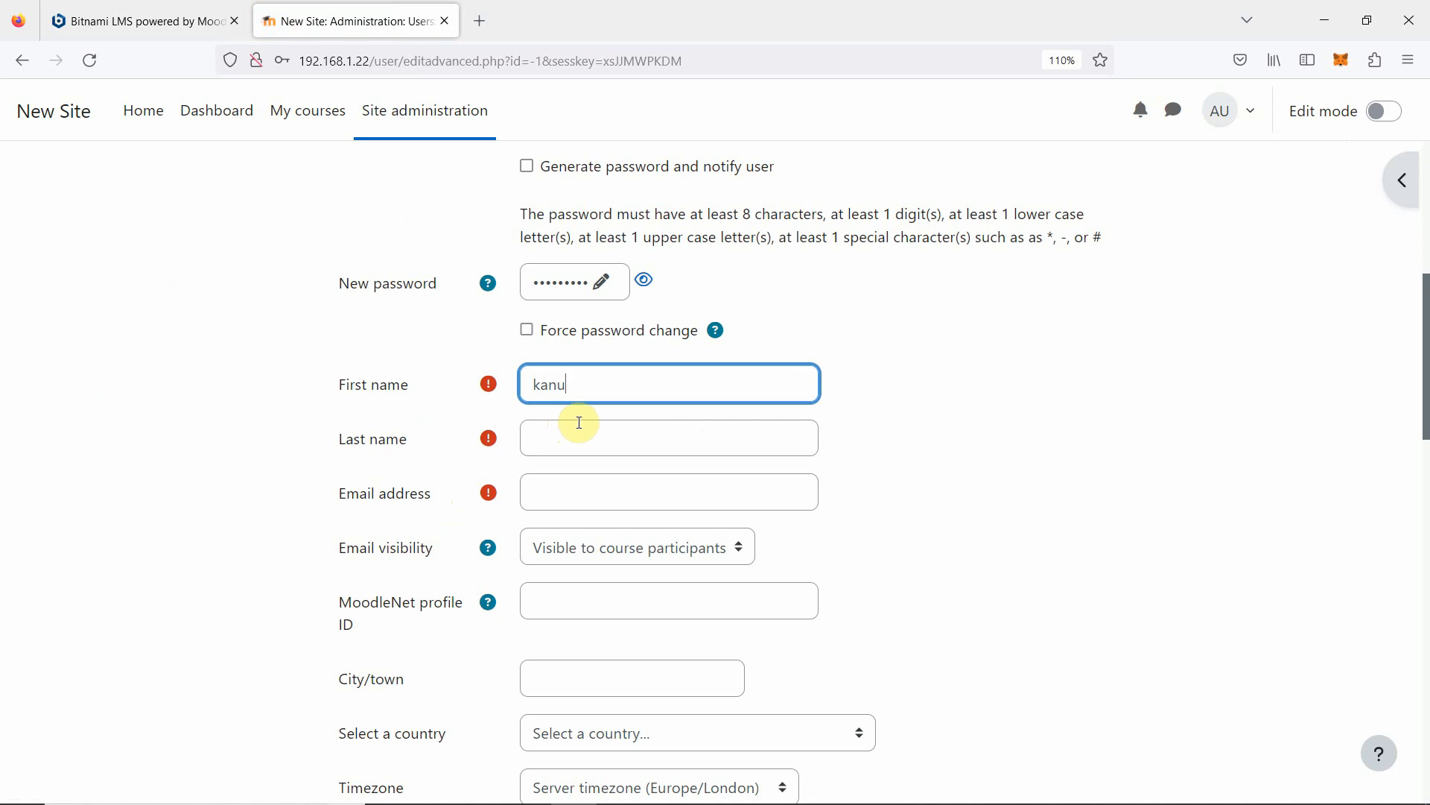
left_click(669, 438)
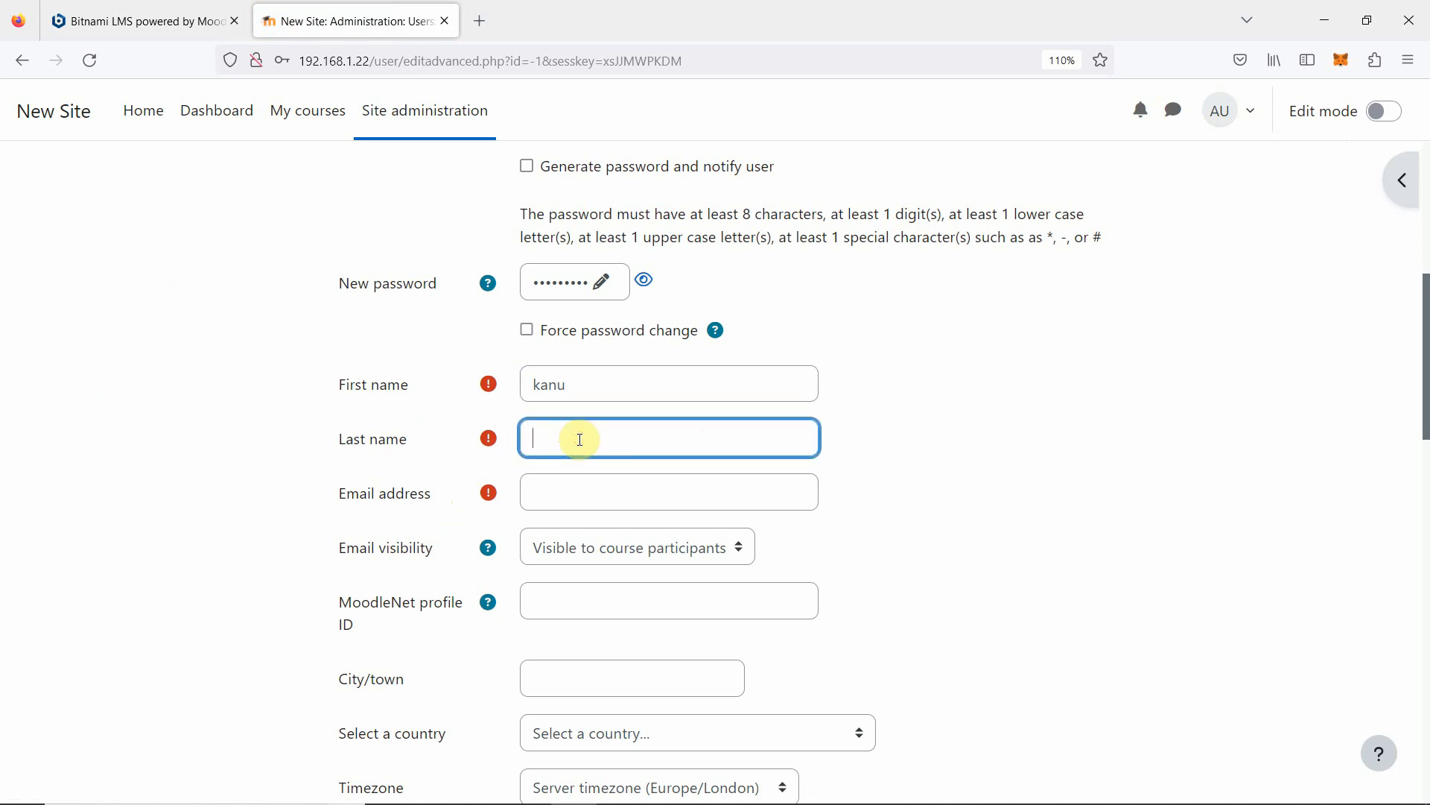
type("gupta")
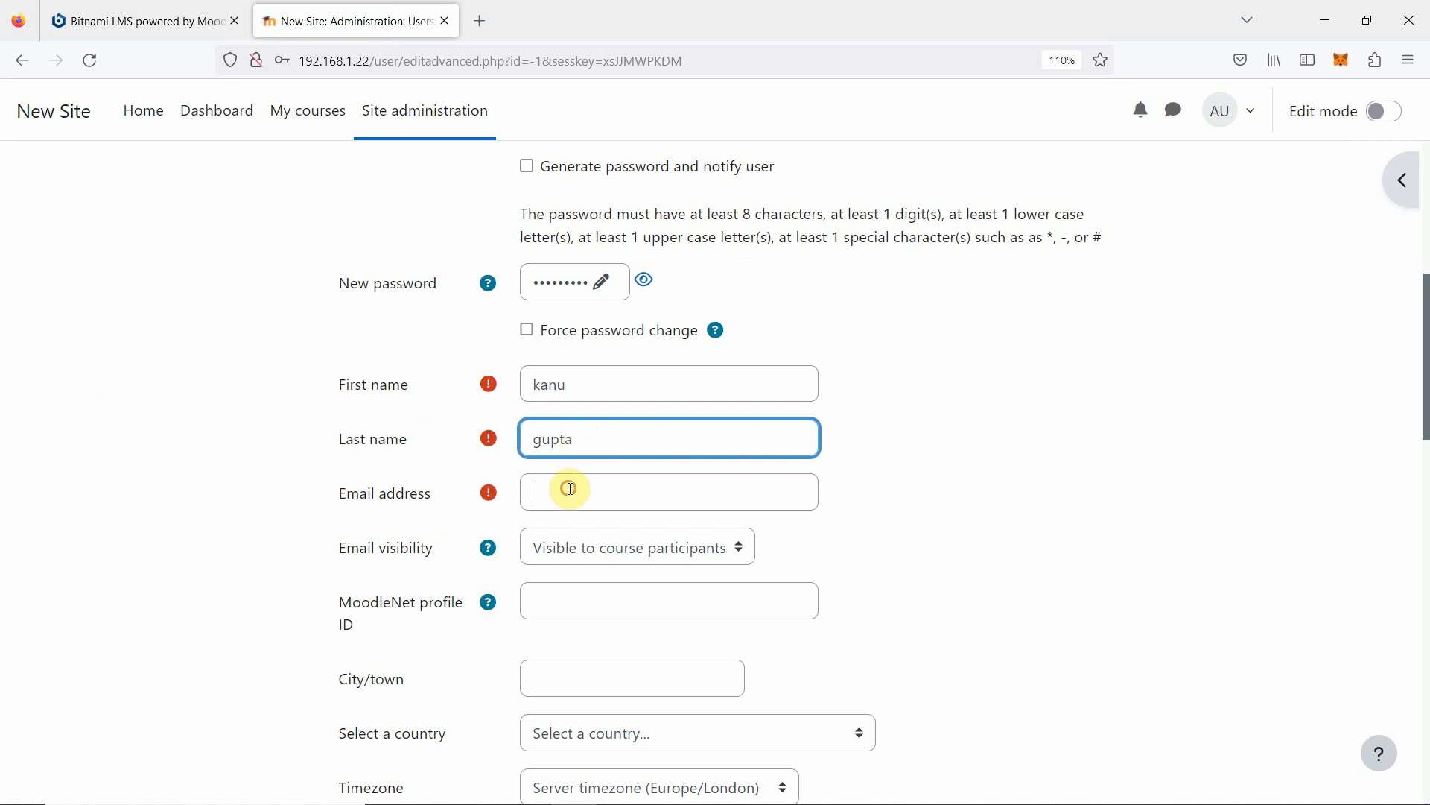
type("kanu")
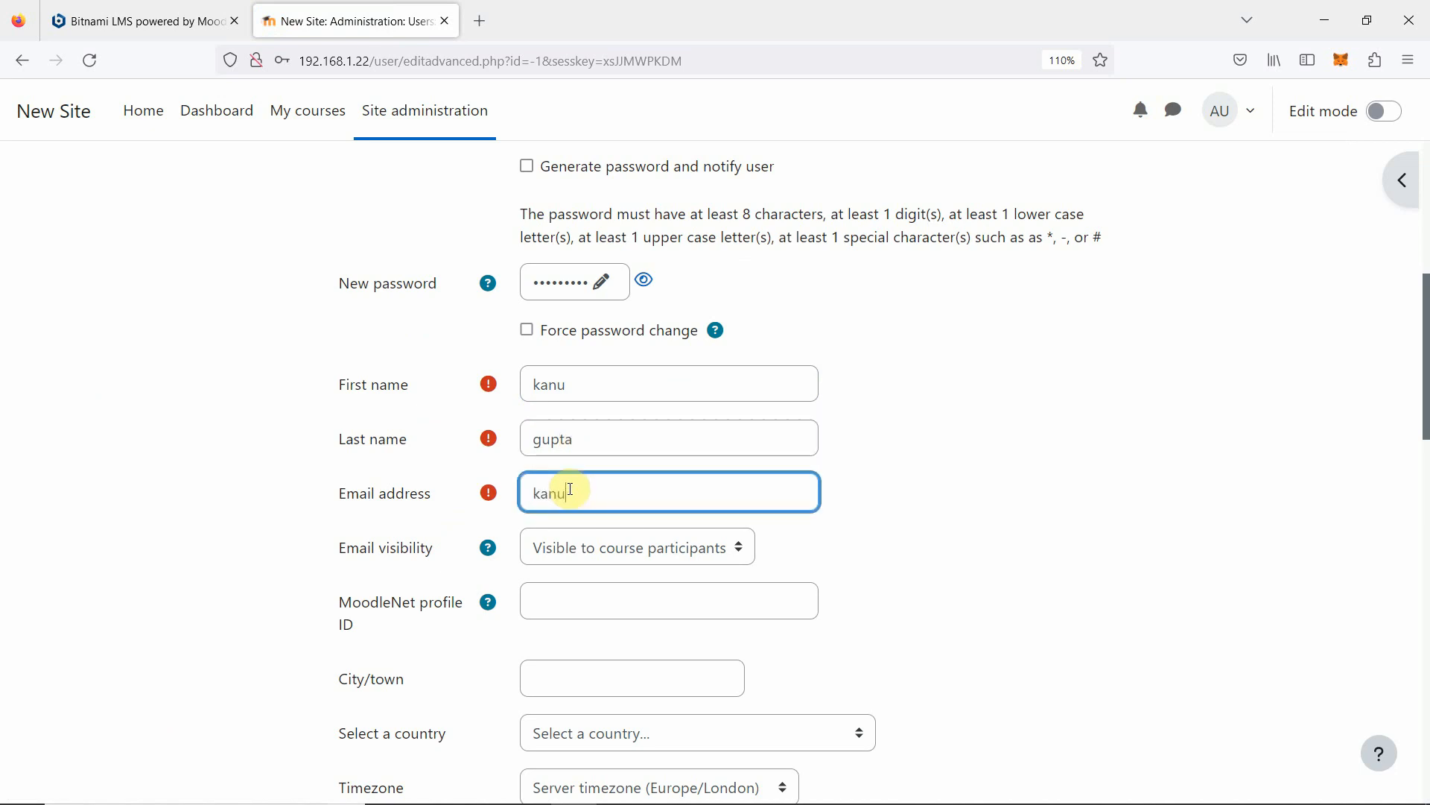
type("@")
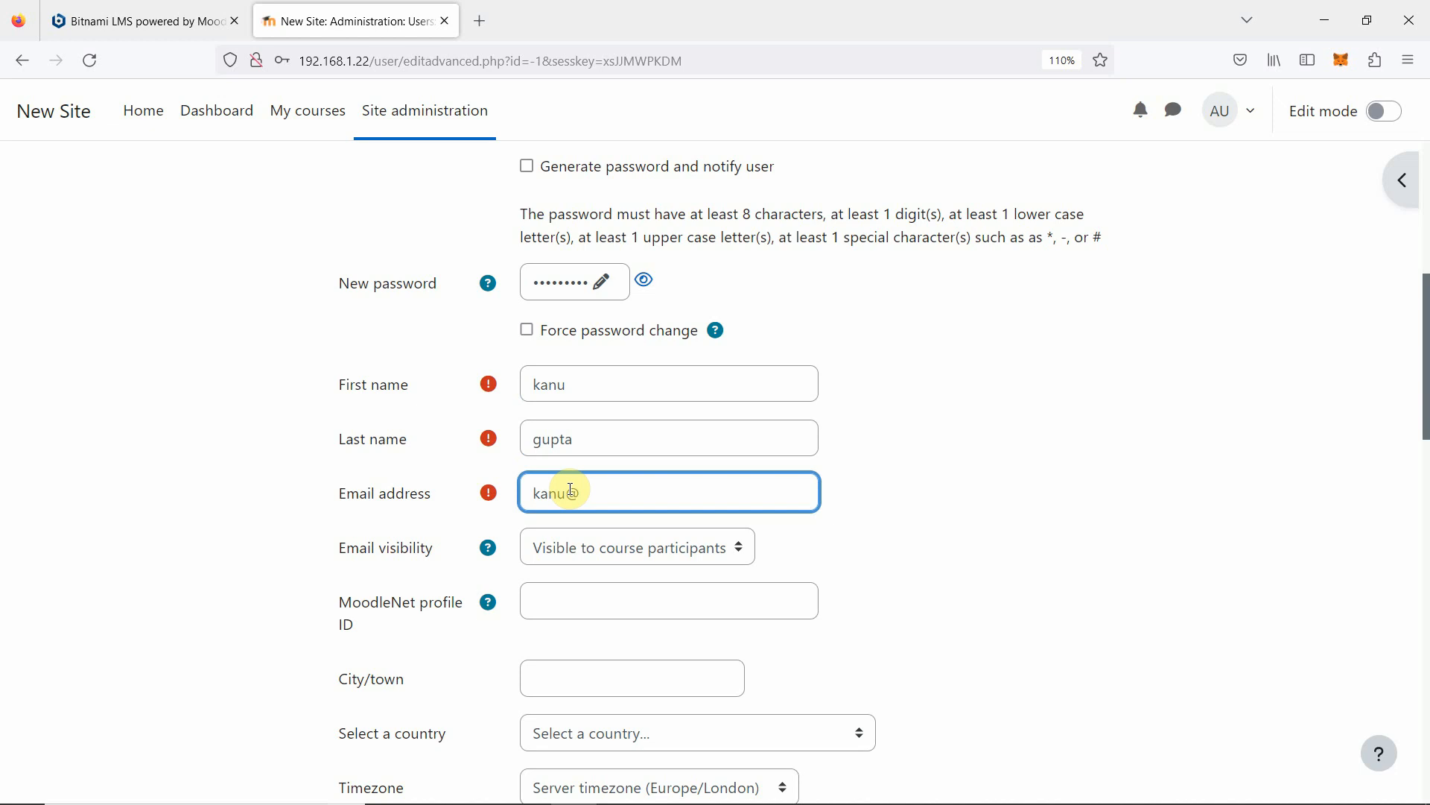
type("@")
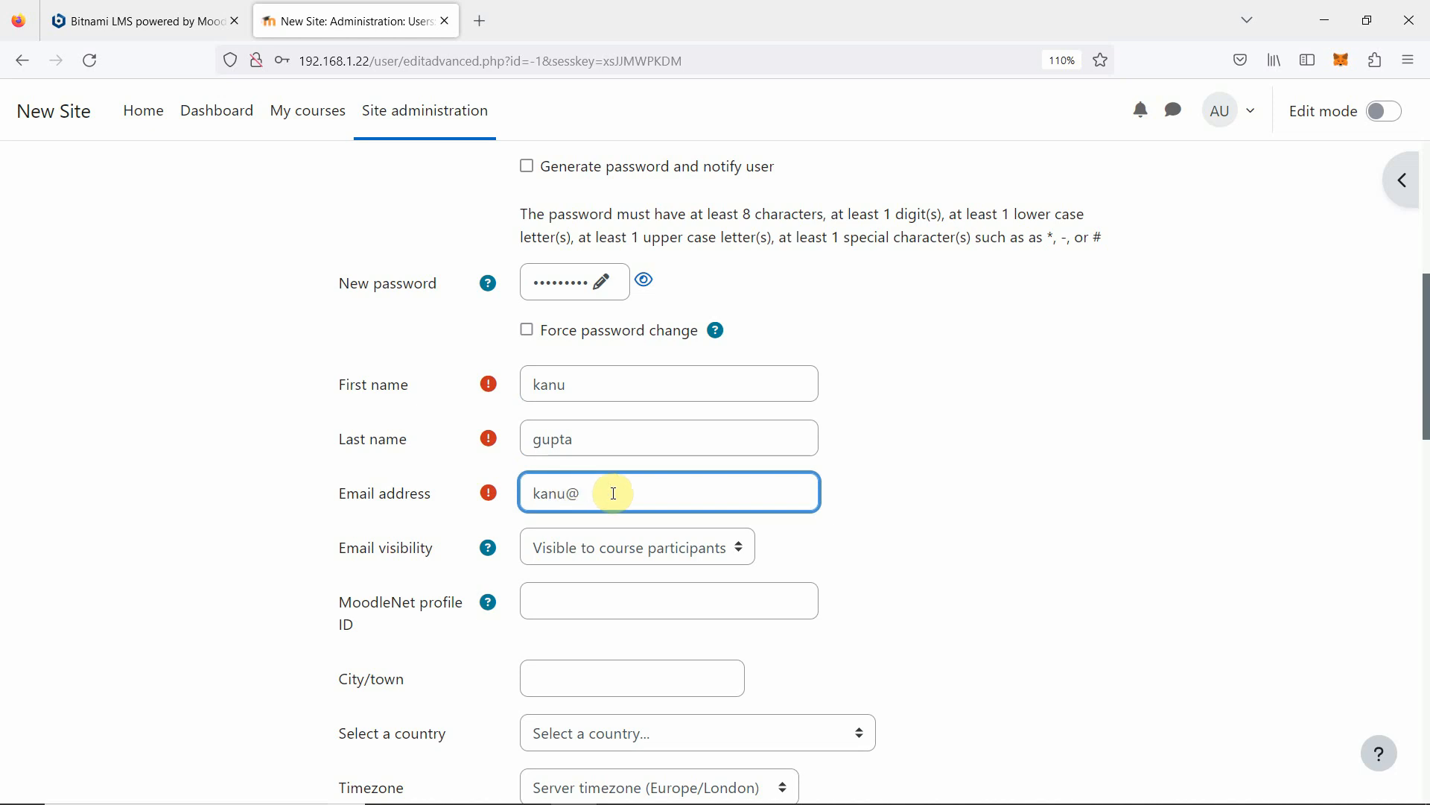
type("exampl")
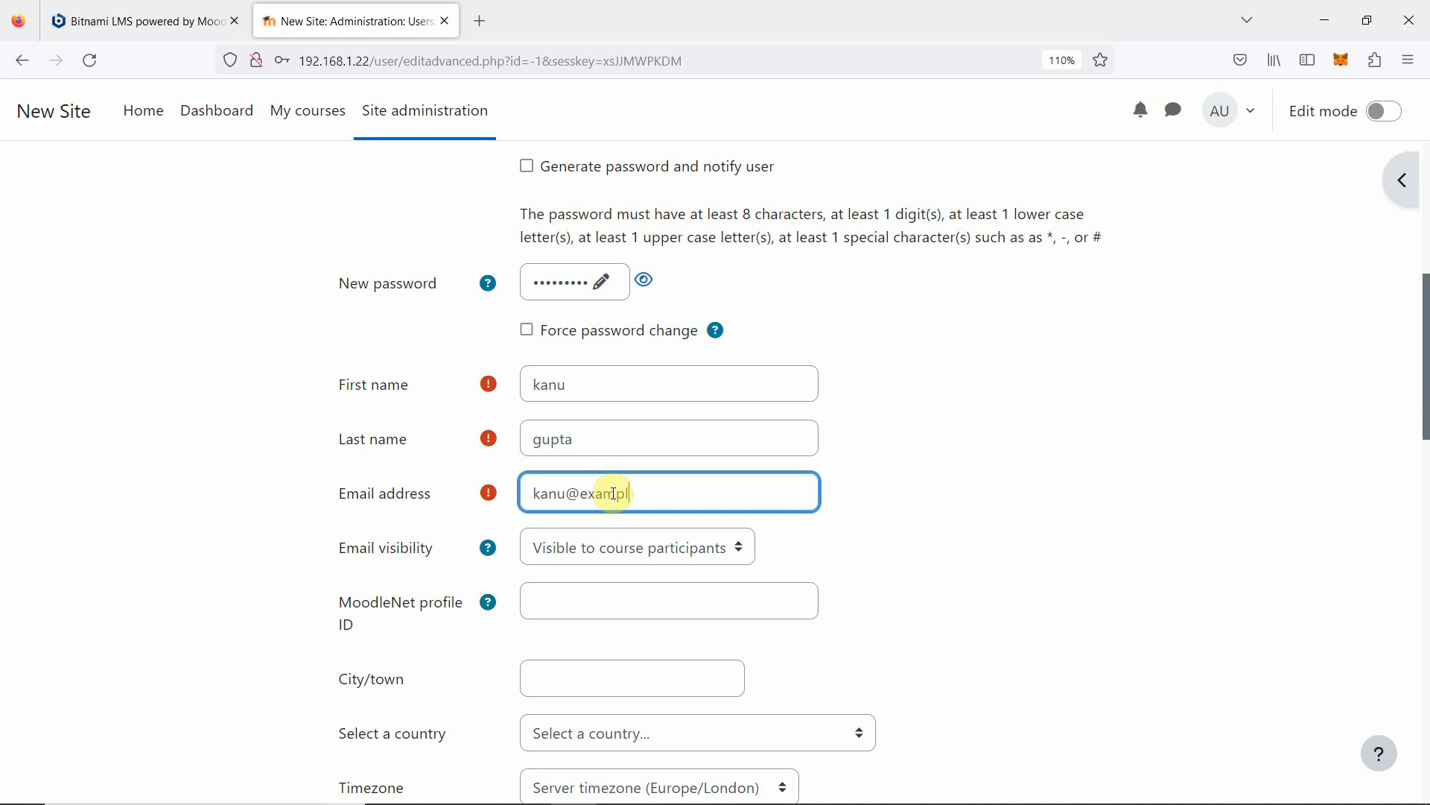
type("e.co")
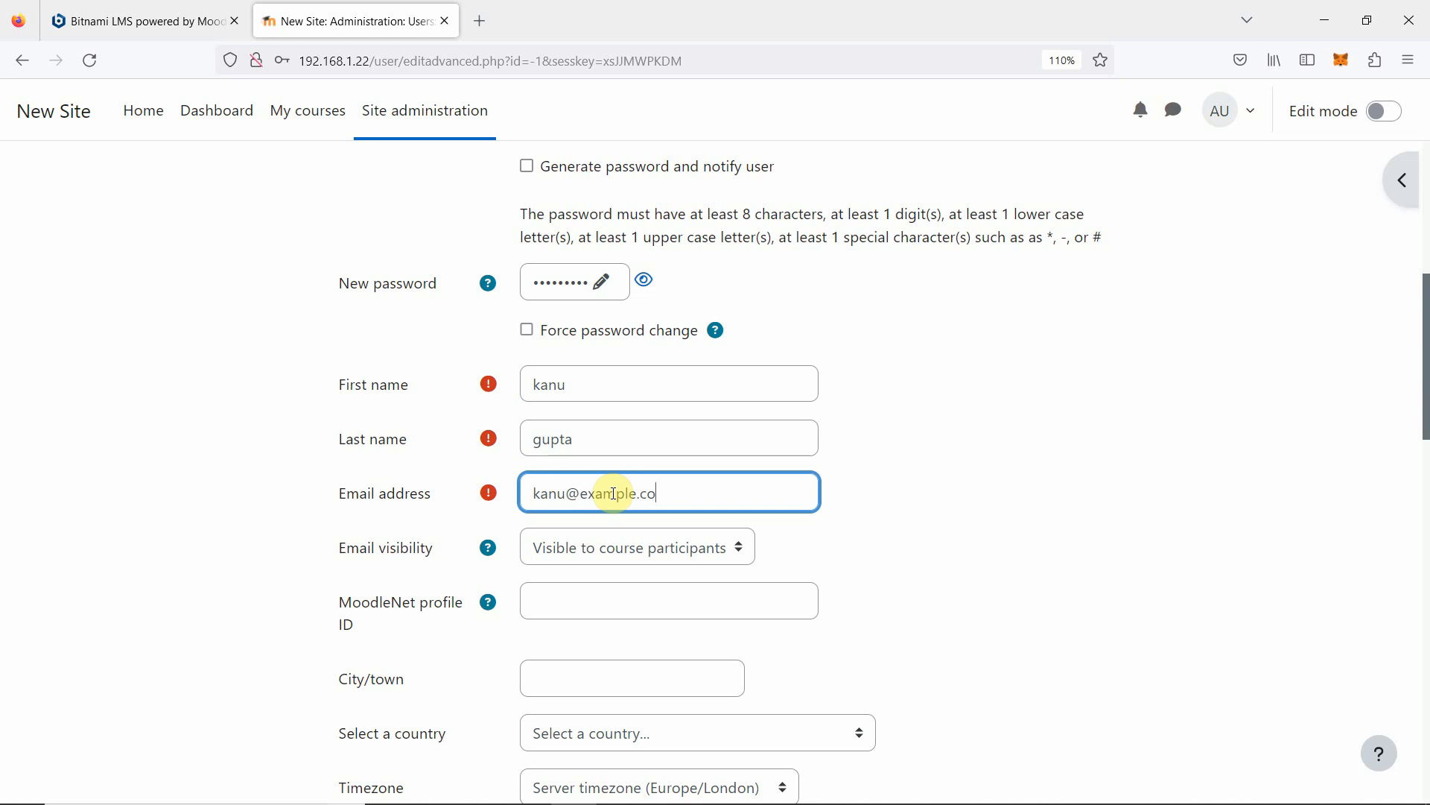
type("m")
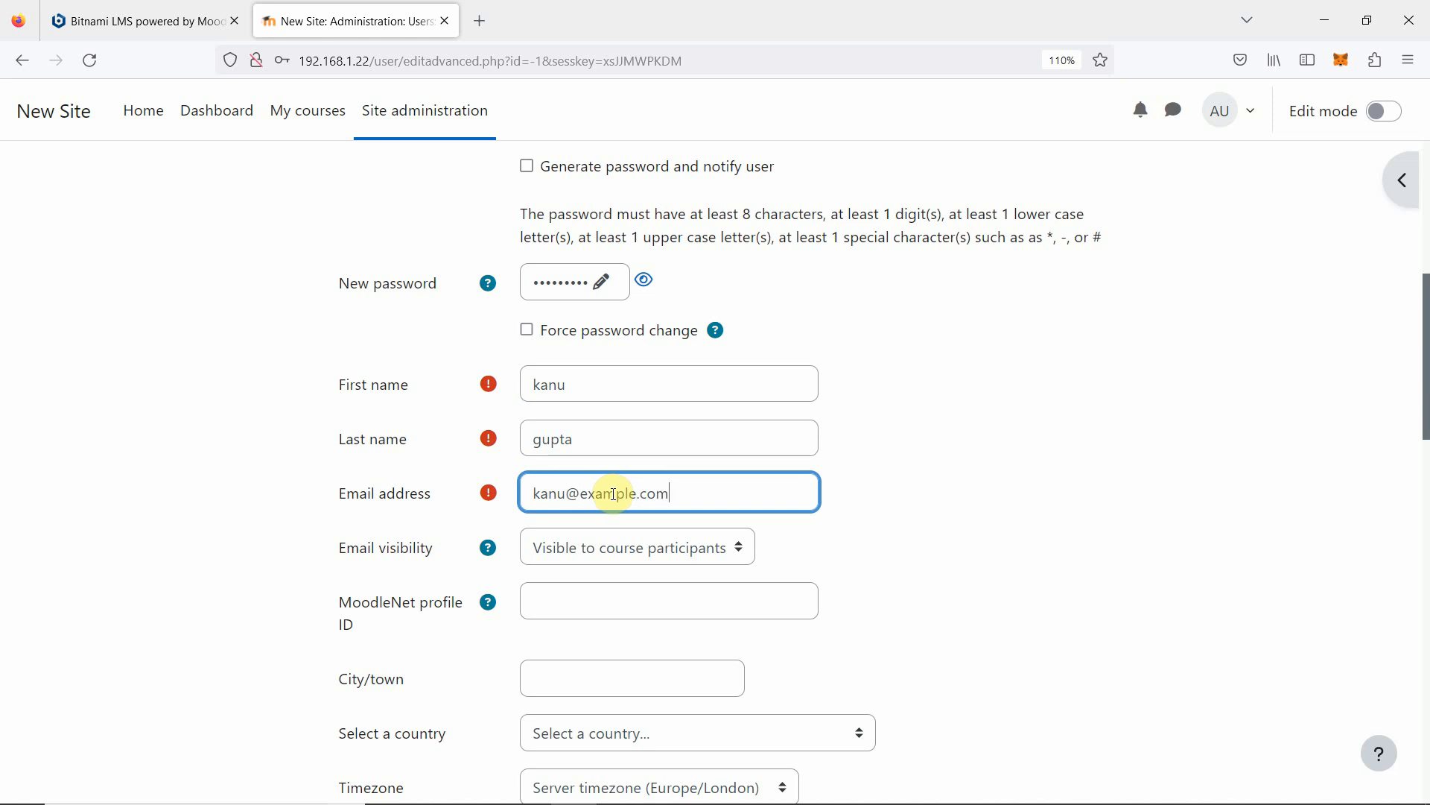
Enter chandigarh as the user's city
scroll("down", 3)
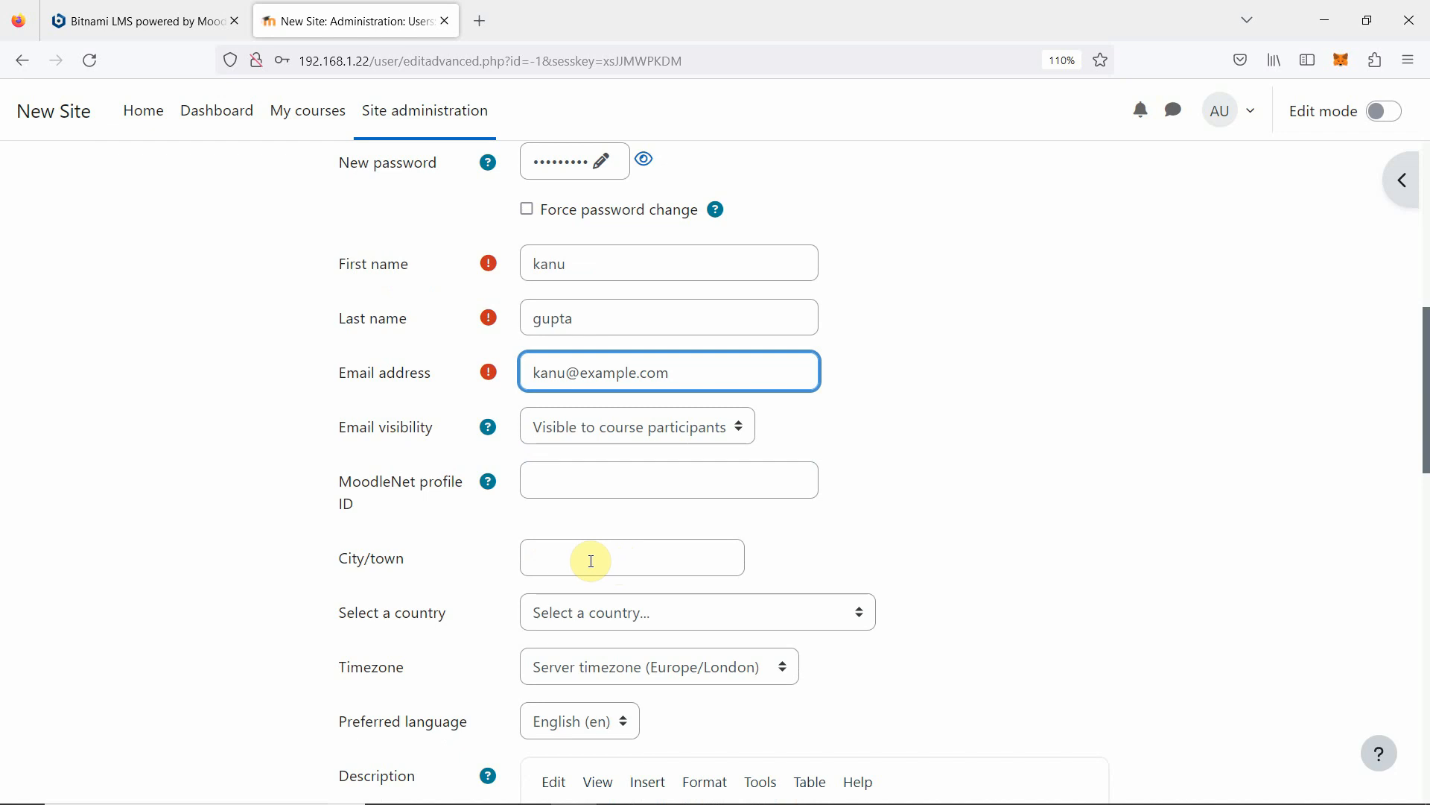
left_click(631, 557)
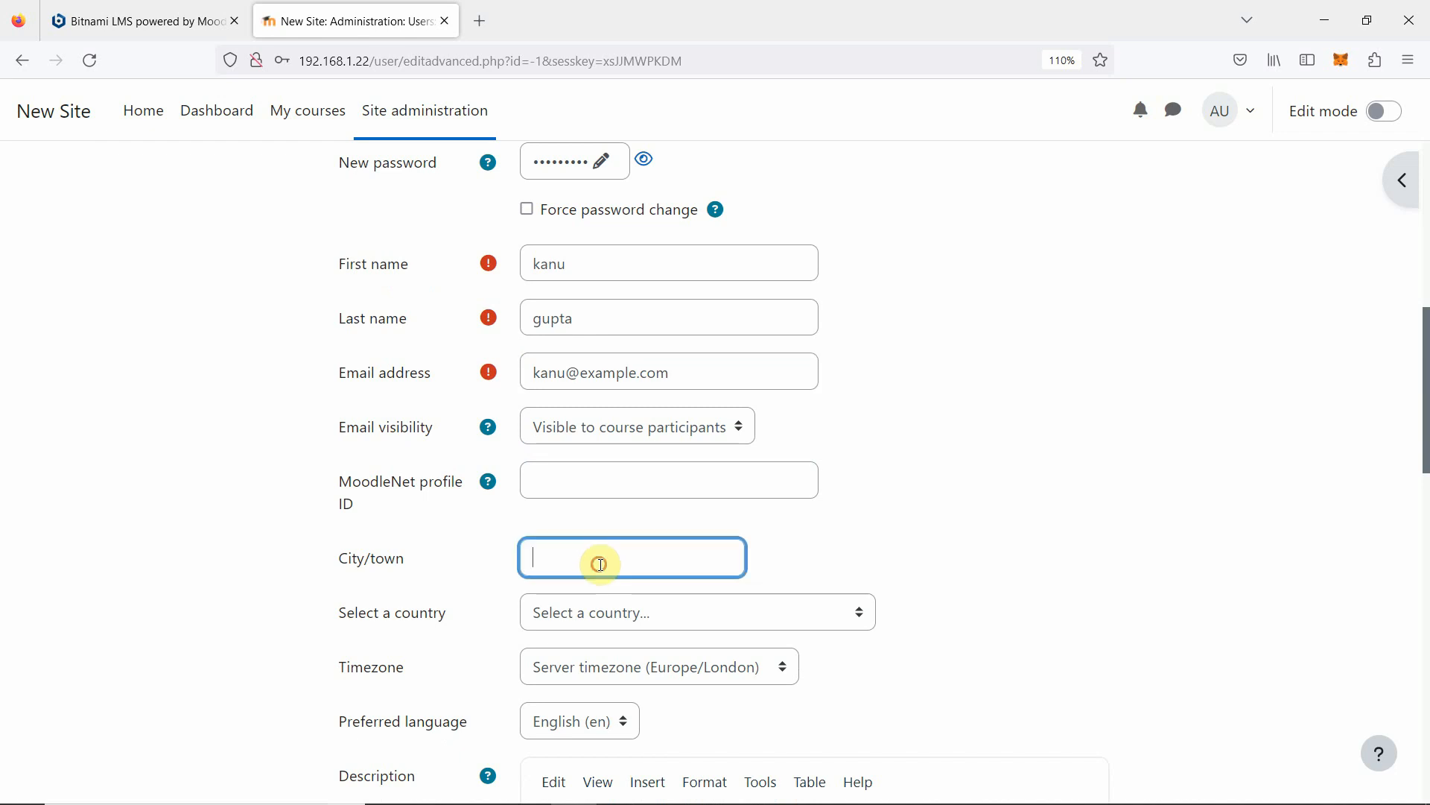
type("ch")
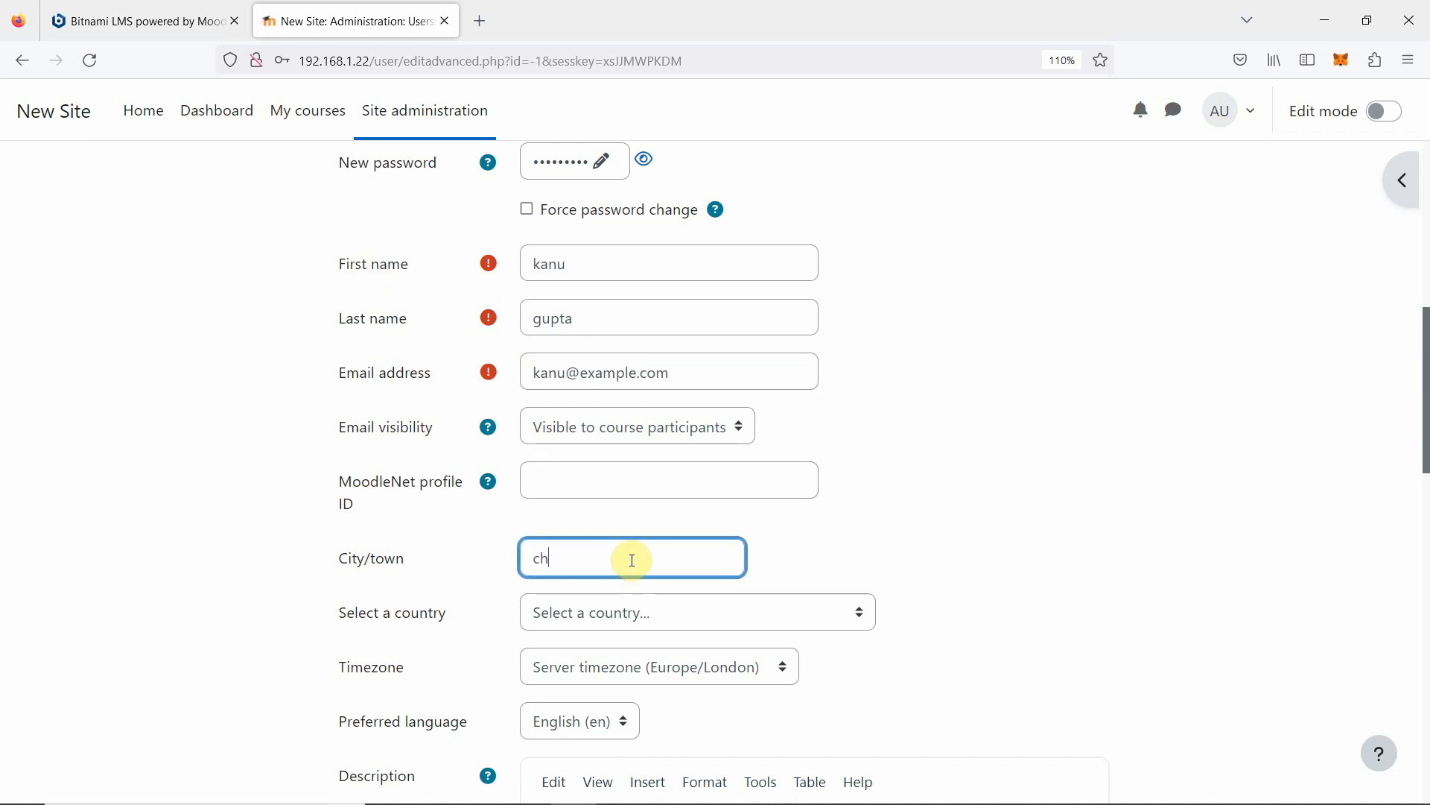
type("andigarh")
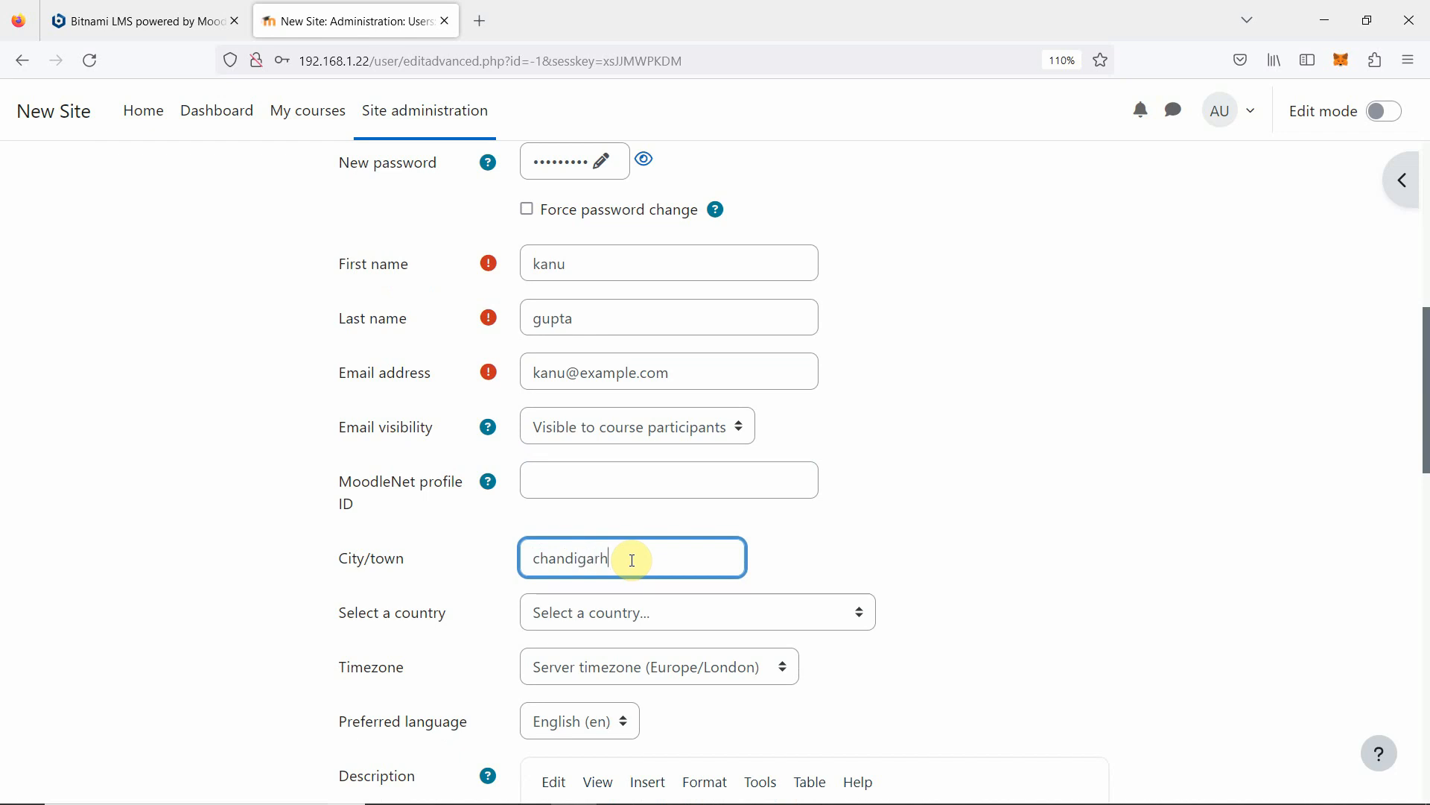
mouse_move(704, 637)
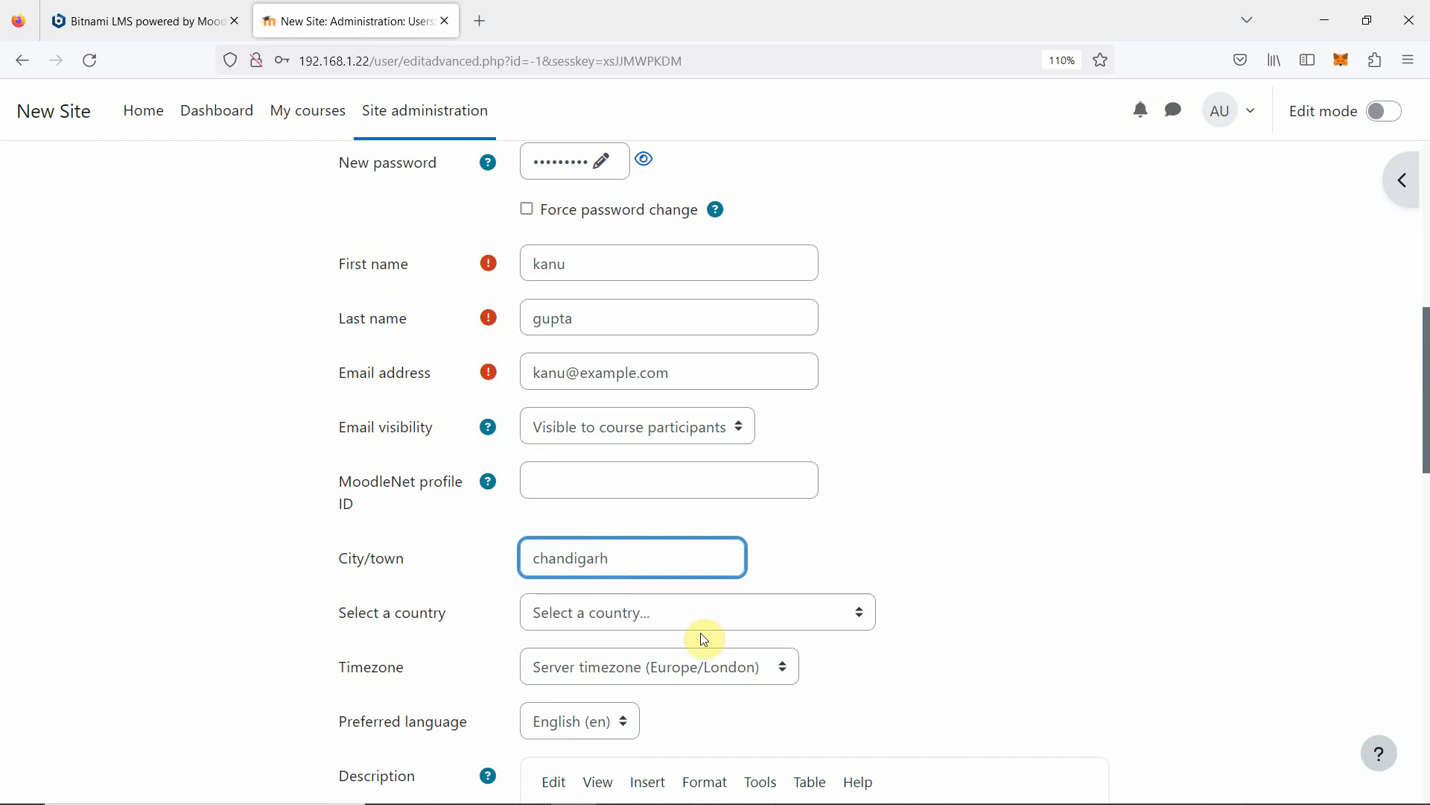
Set country India and timezone Asia/Kolkata, then create the kanu account
left_click(696, 612)
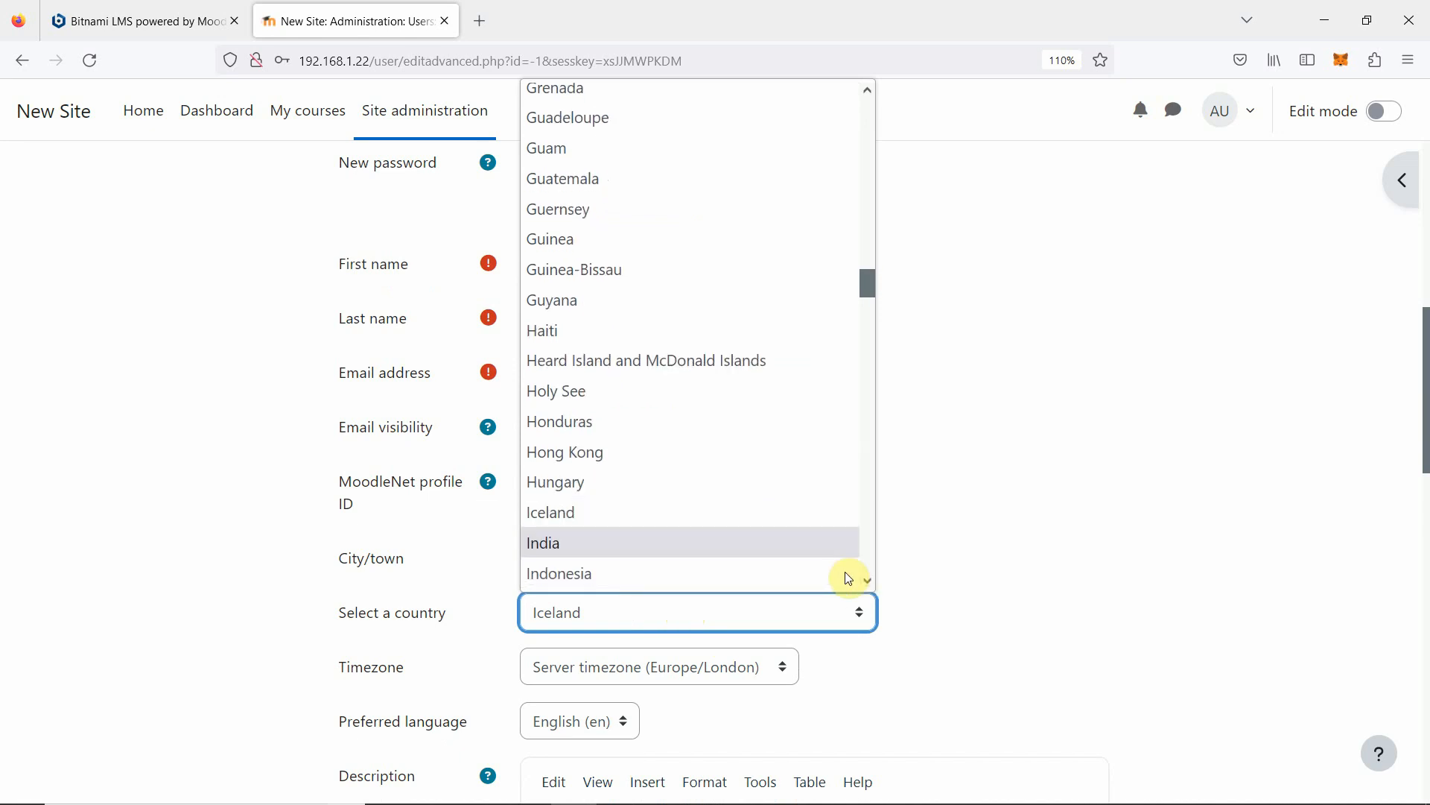
left_click(541, 542)
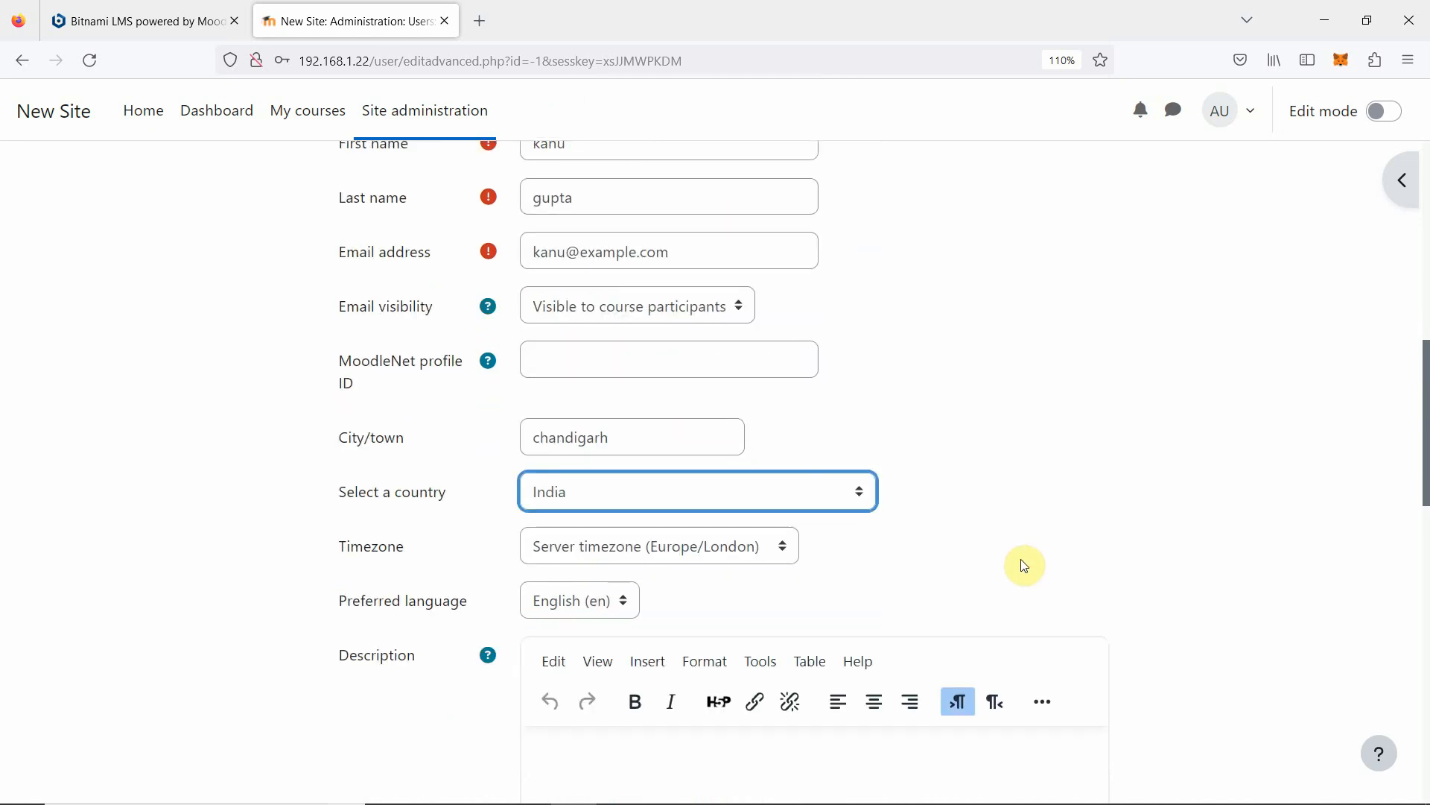
left_click(657, 545)
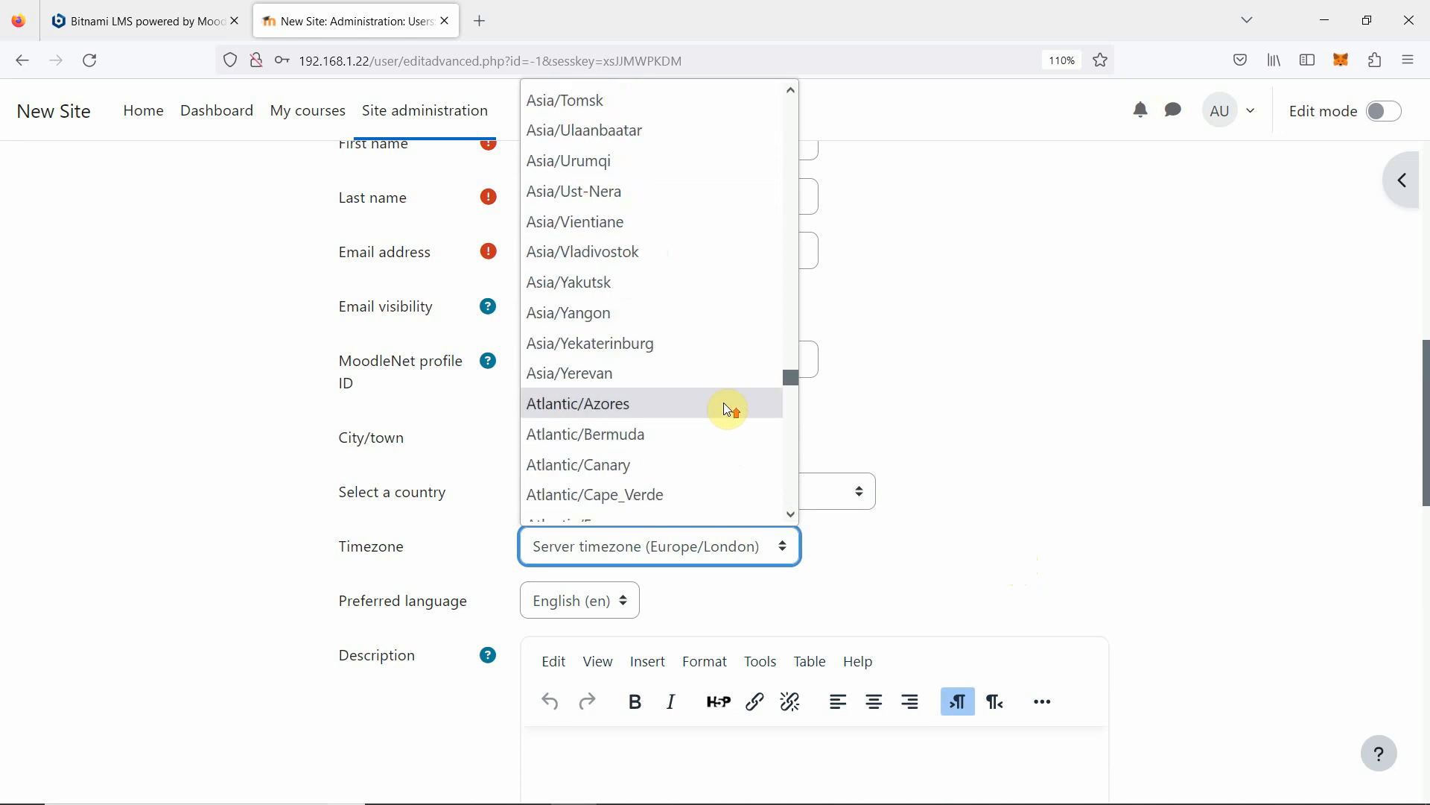
scroll("down", 3)
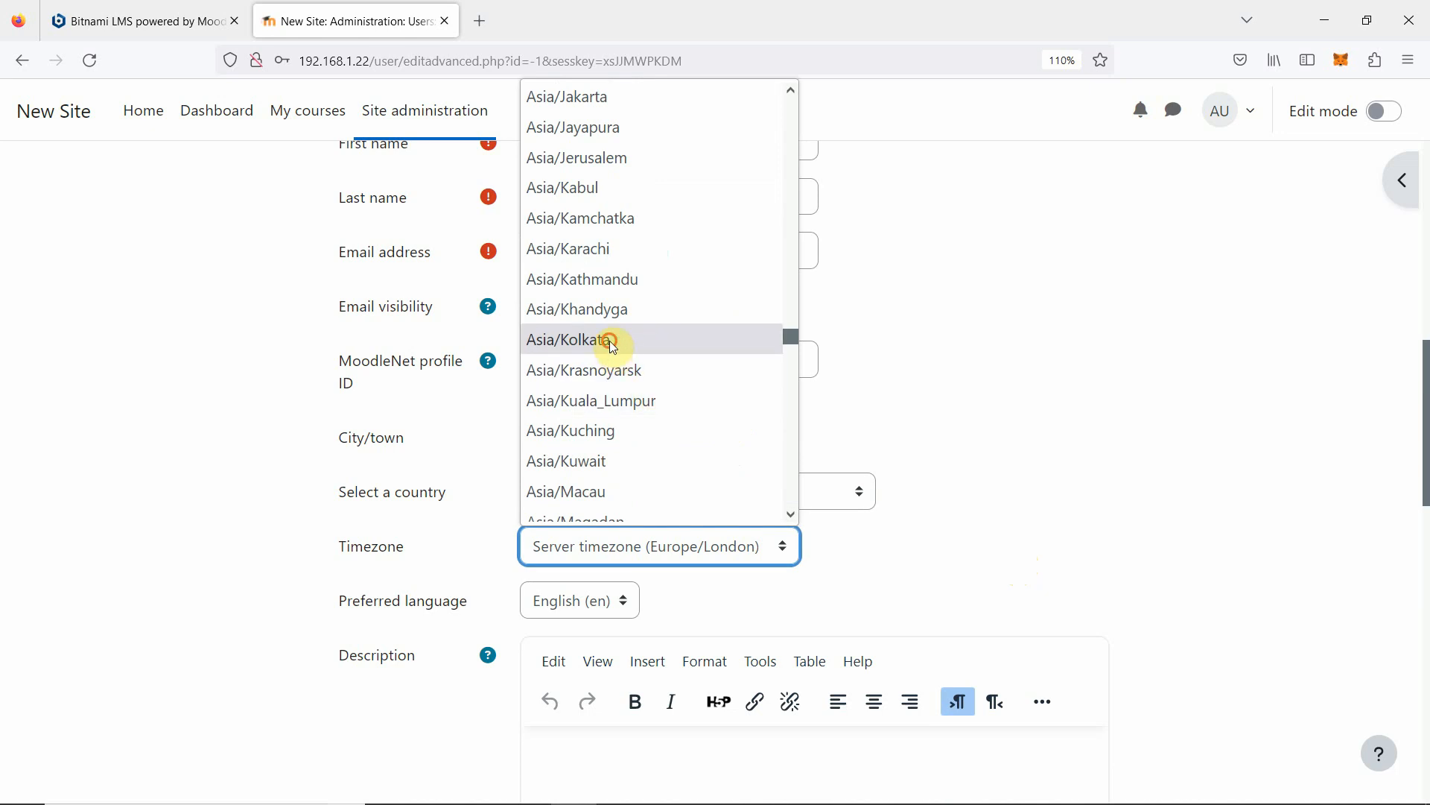
left_click(578, 340)
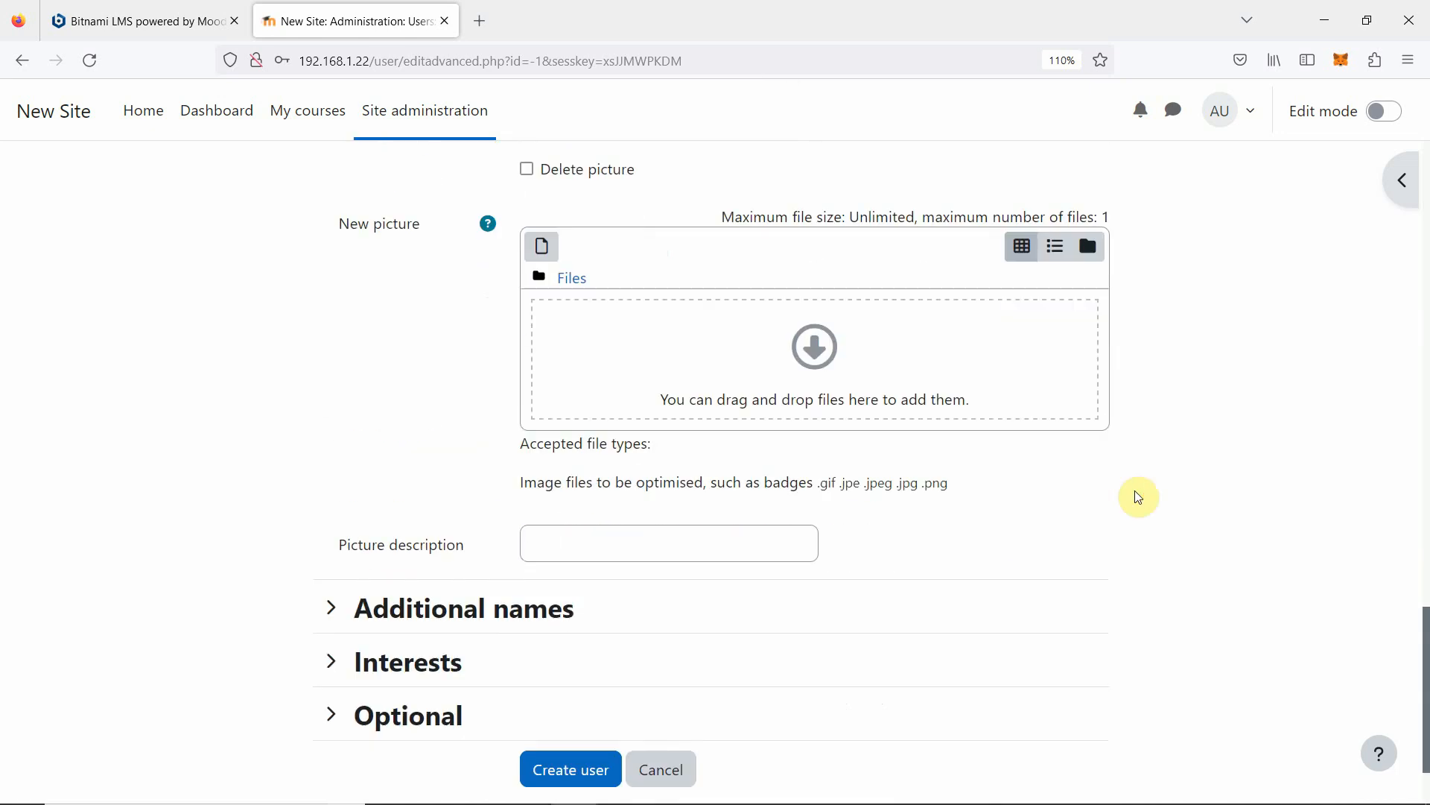
left_click(570, 769)
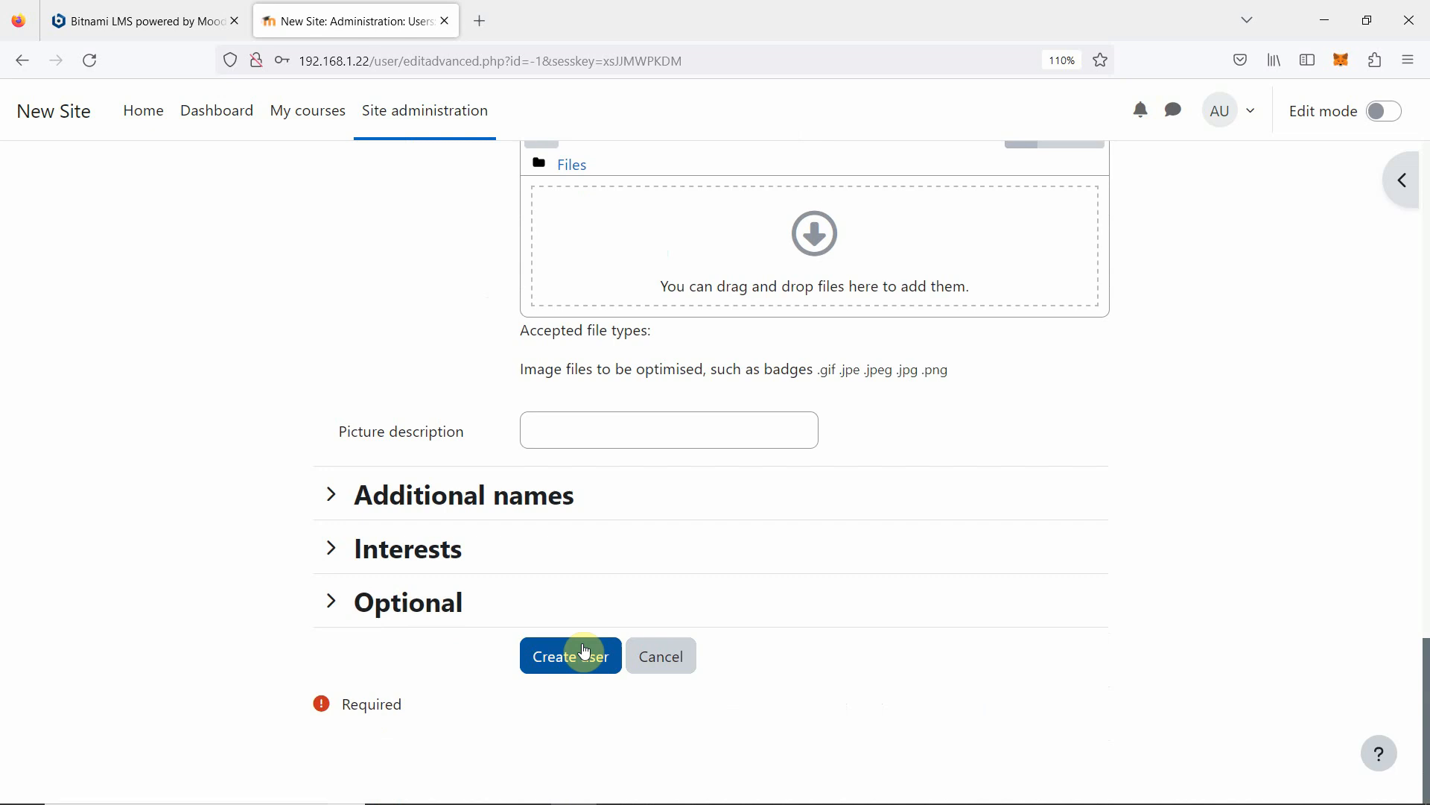
left_click(569, 655)
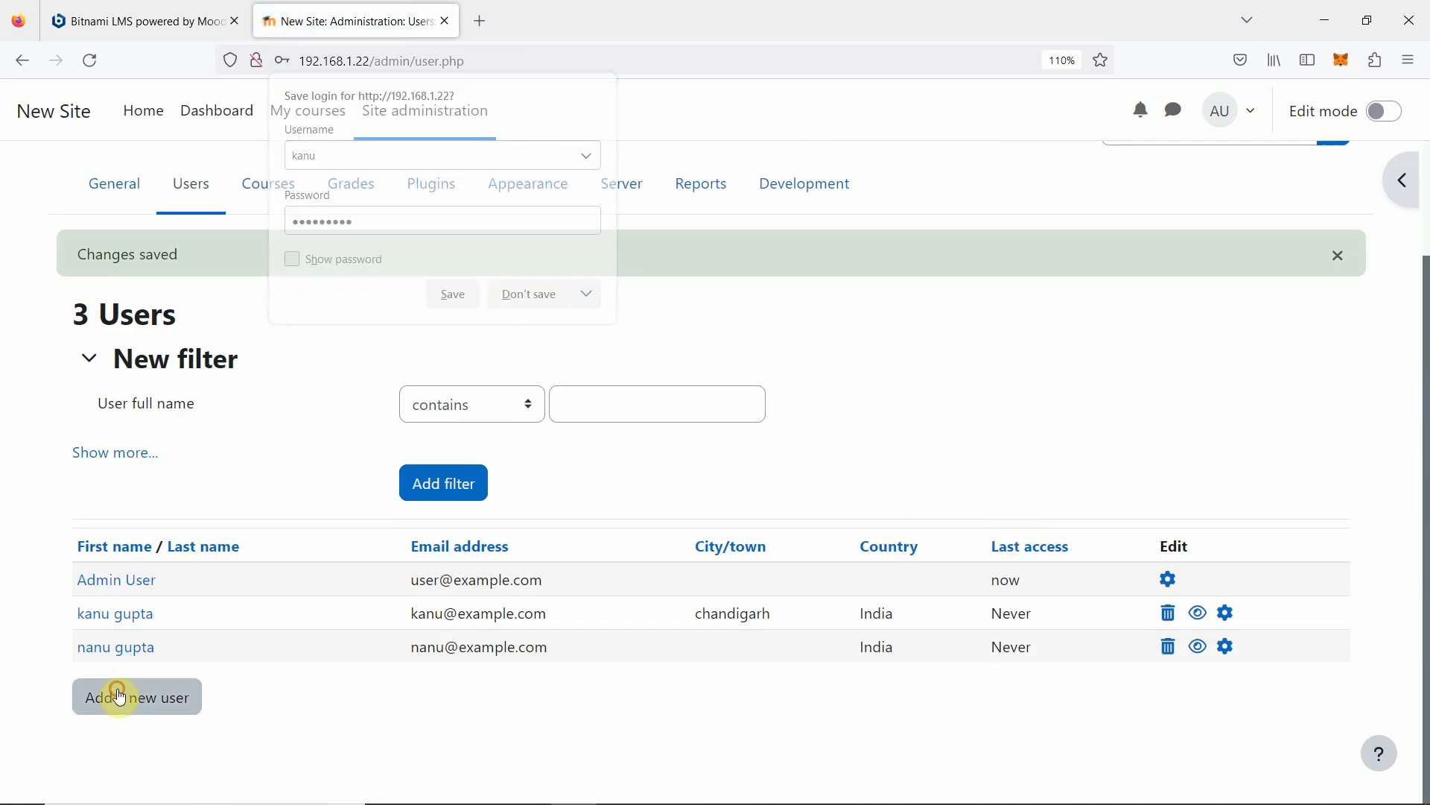
Start a third user with username vipin and begin entering its password
left_click(137, 695)
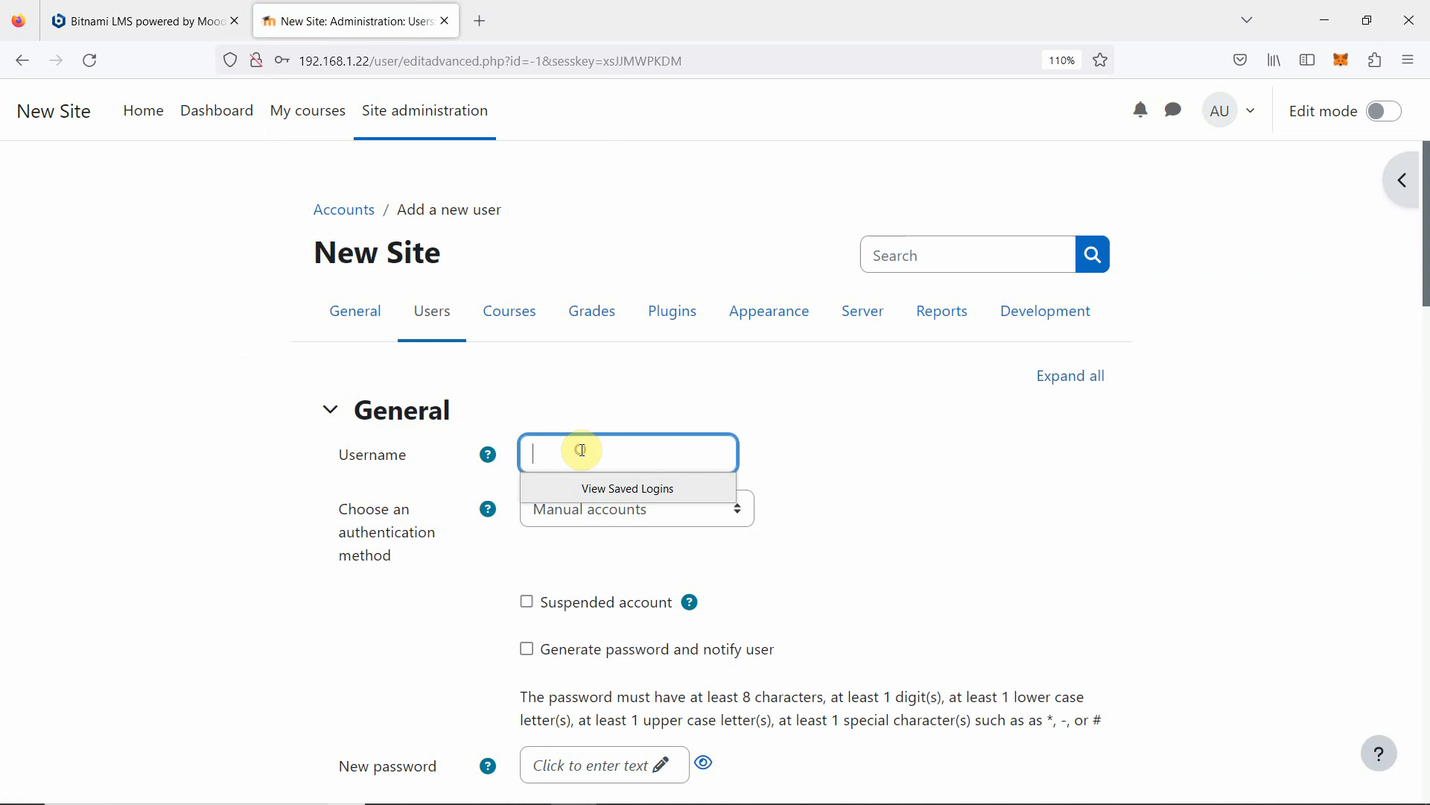
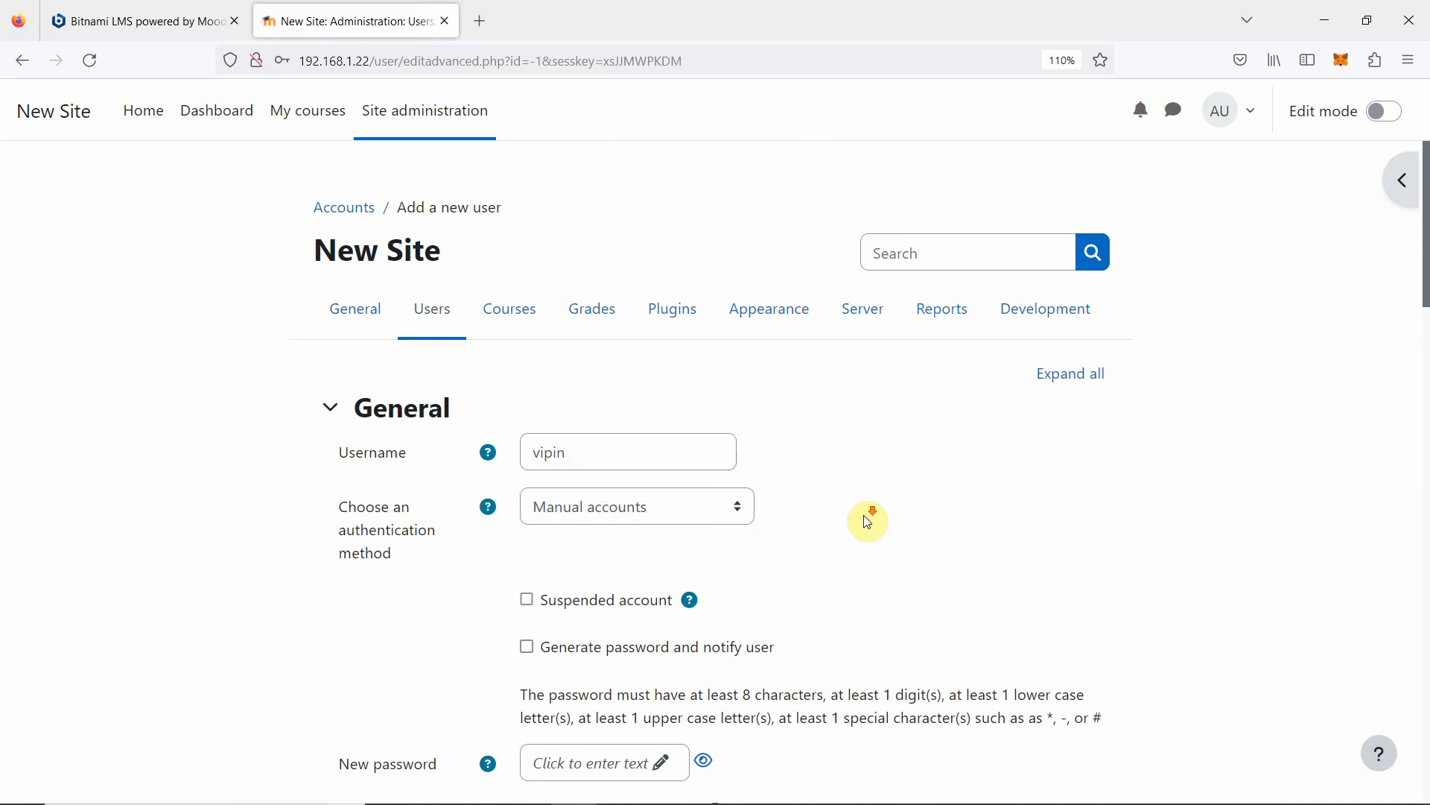
left_click(605, 762)
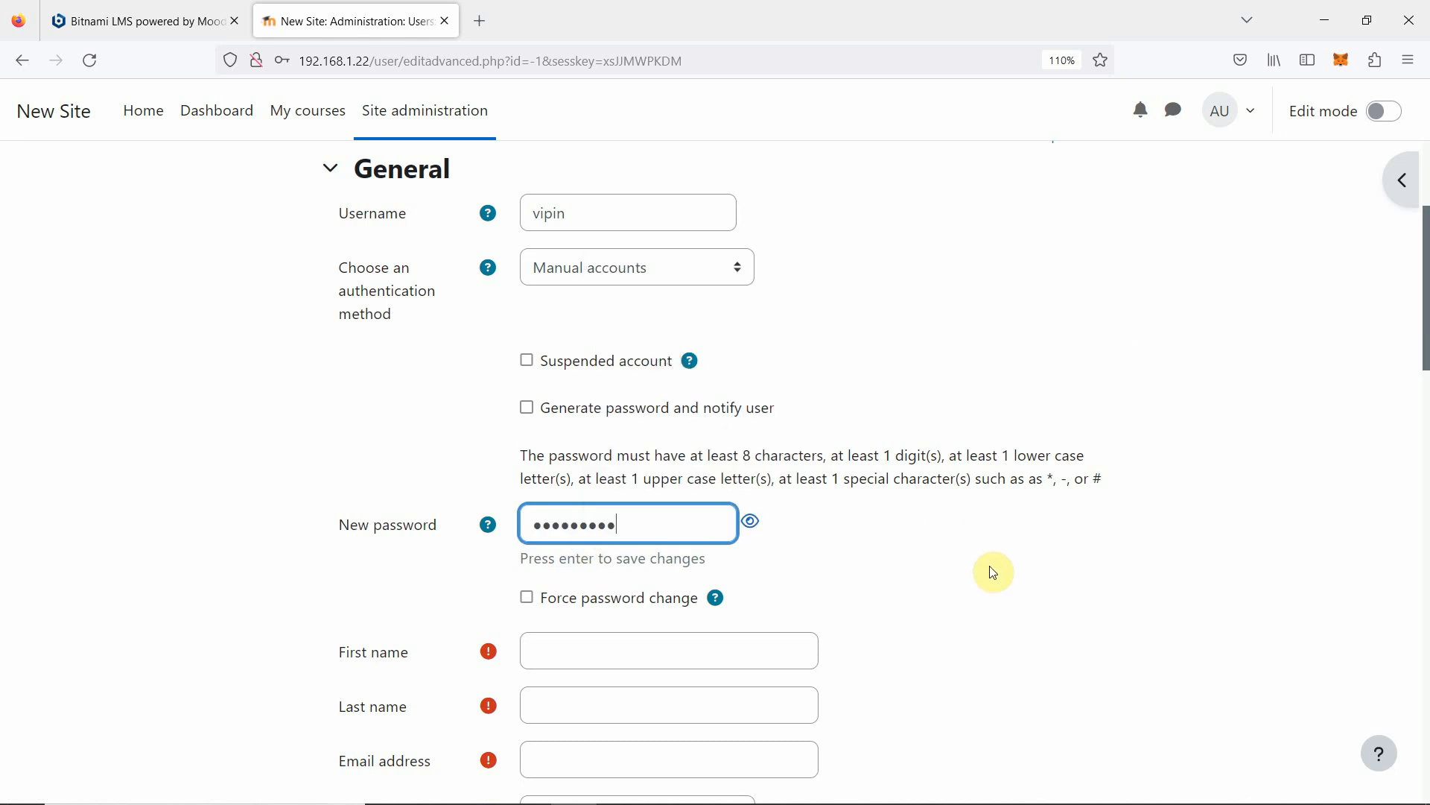
left_click(749, 521)
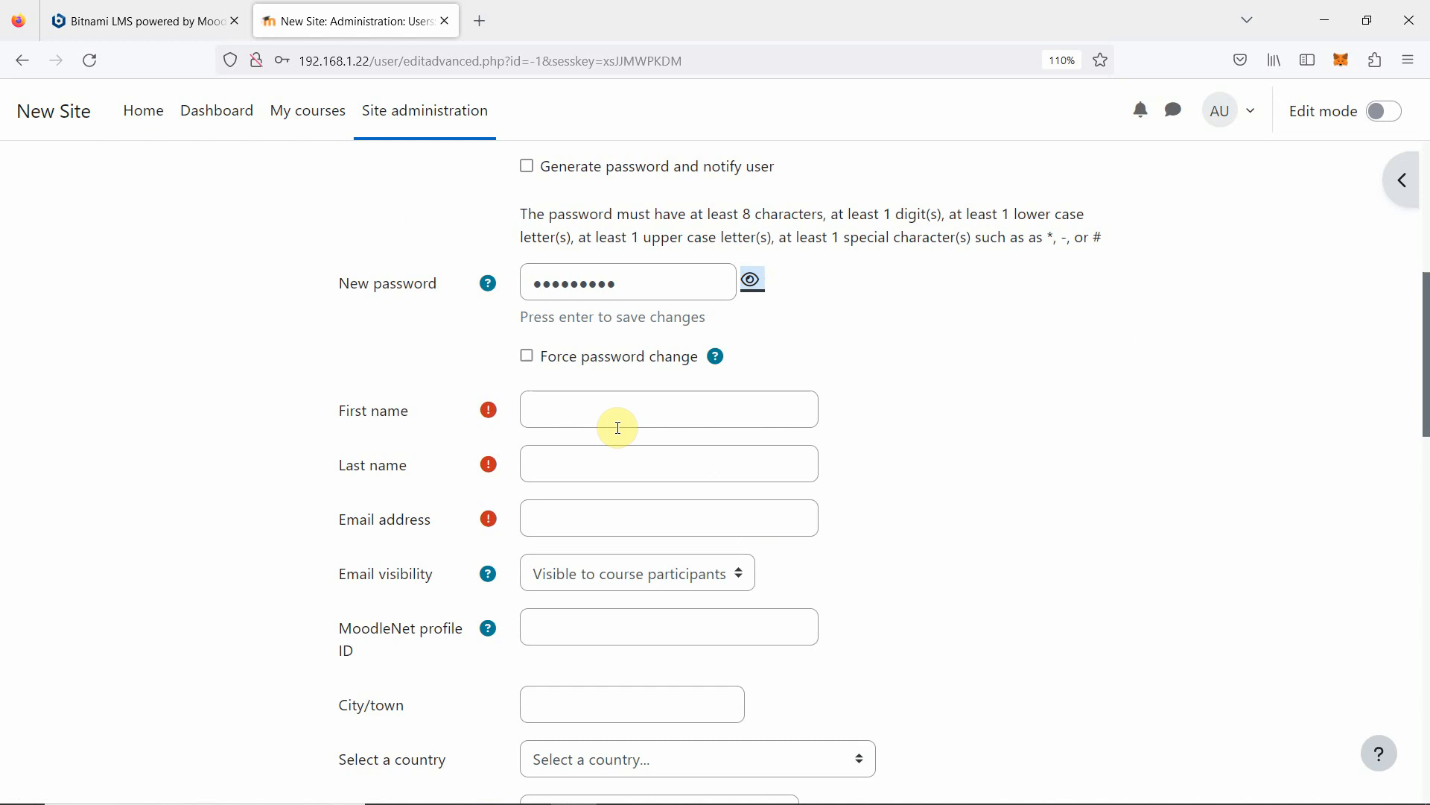
type("v")
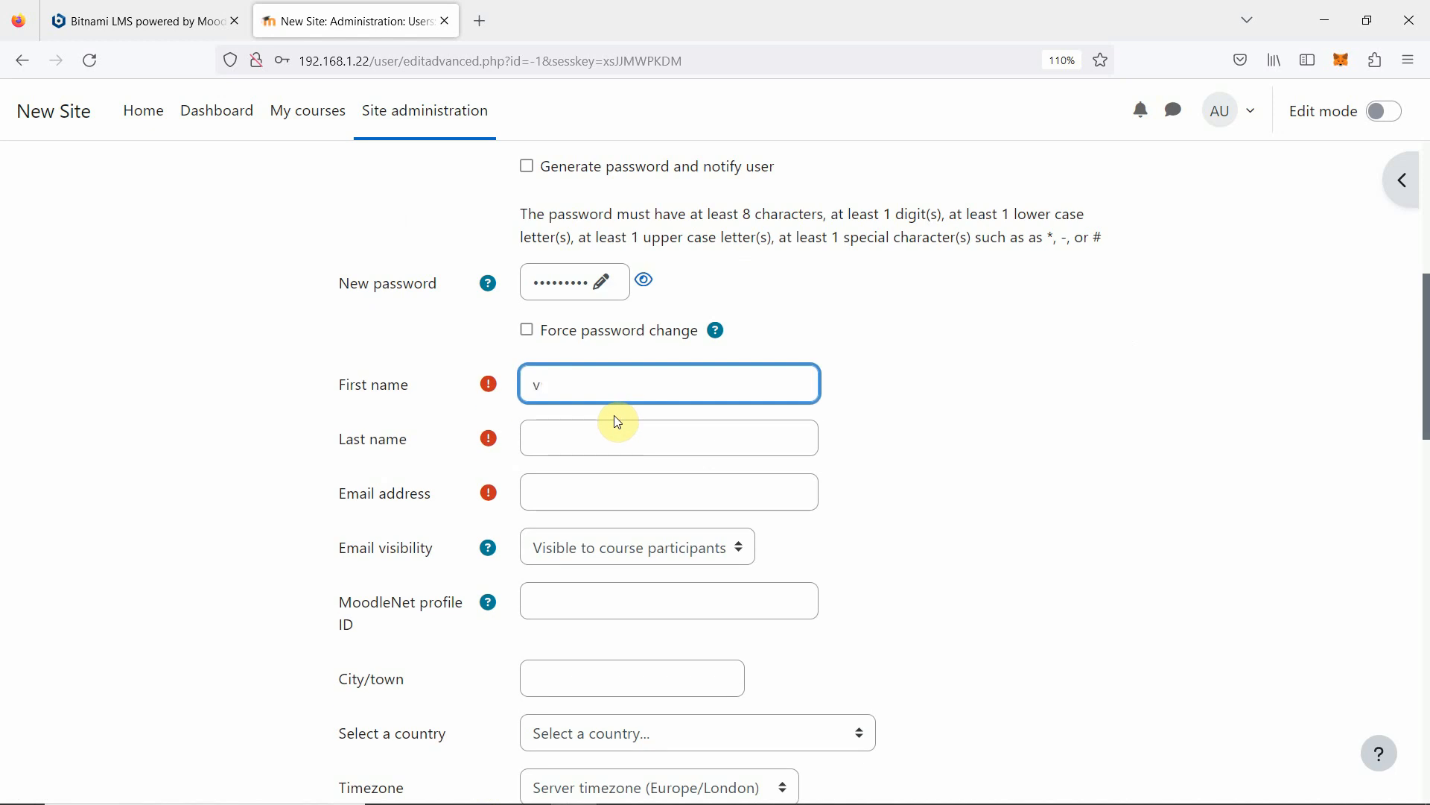
type("ipin")
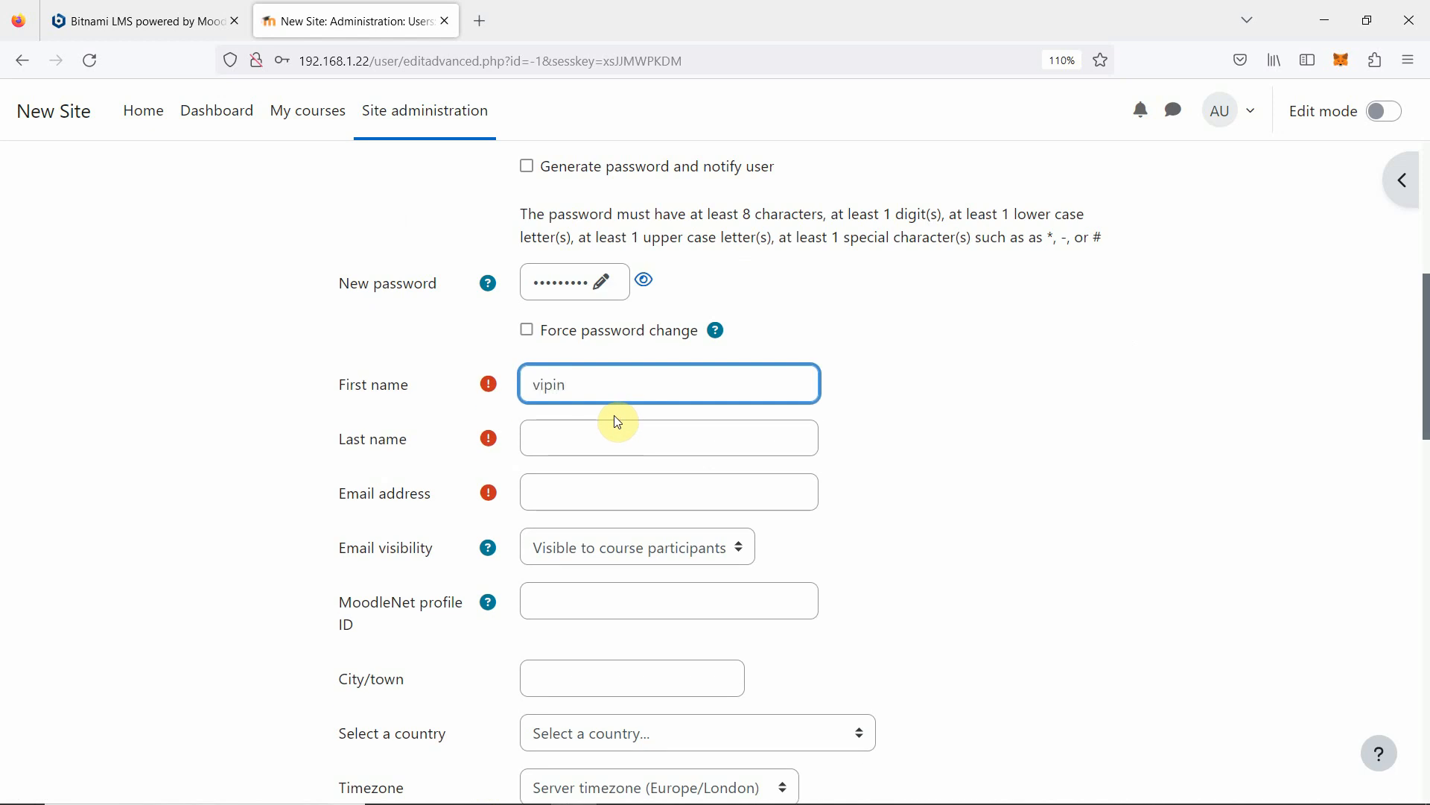
left_click(669, 438)
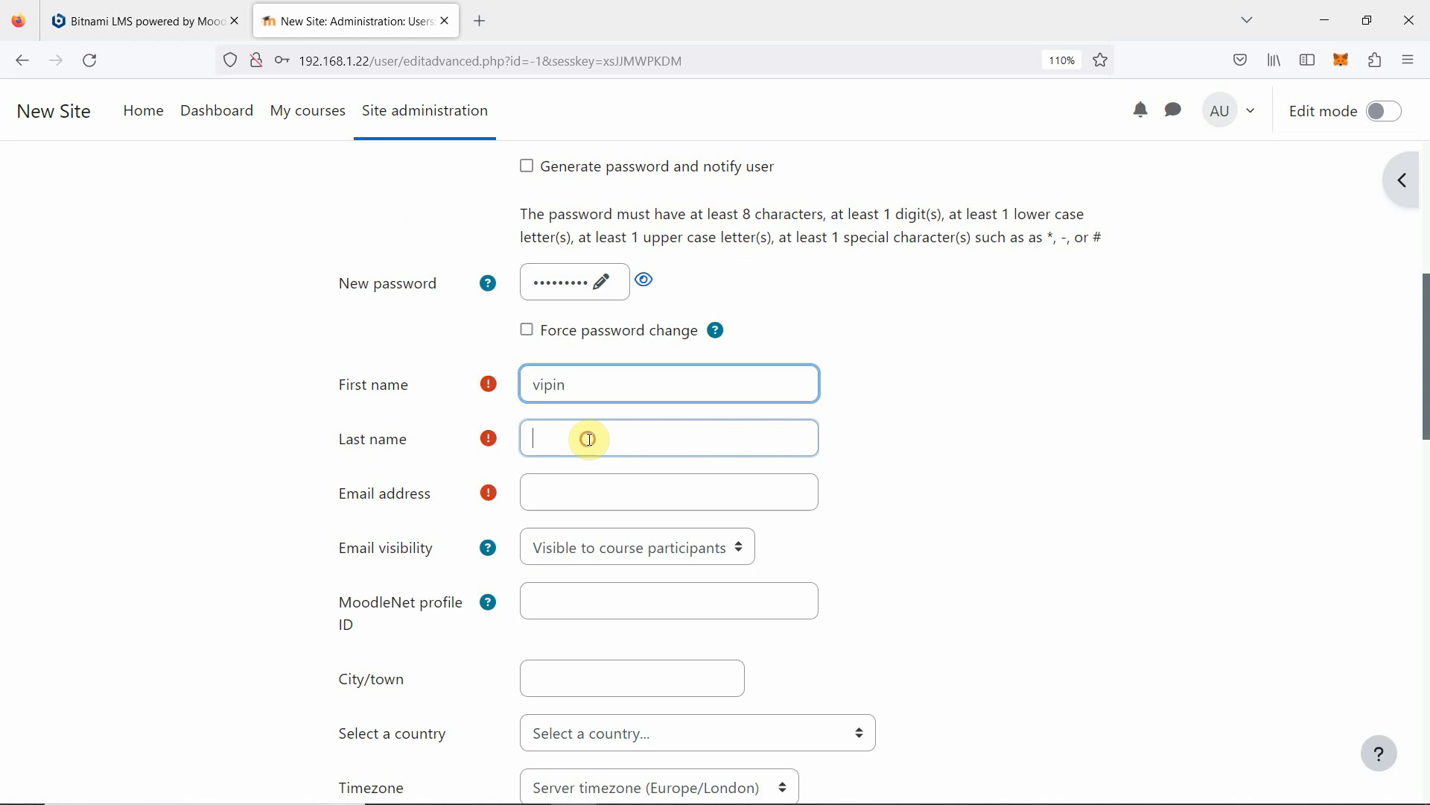
type("gu")
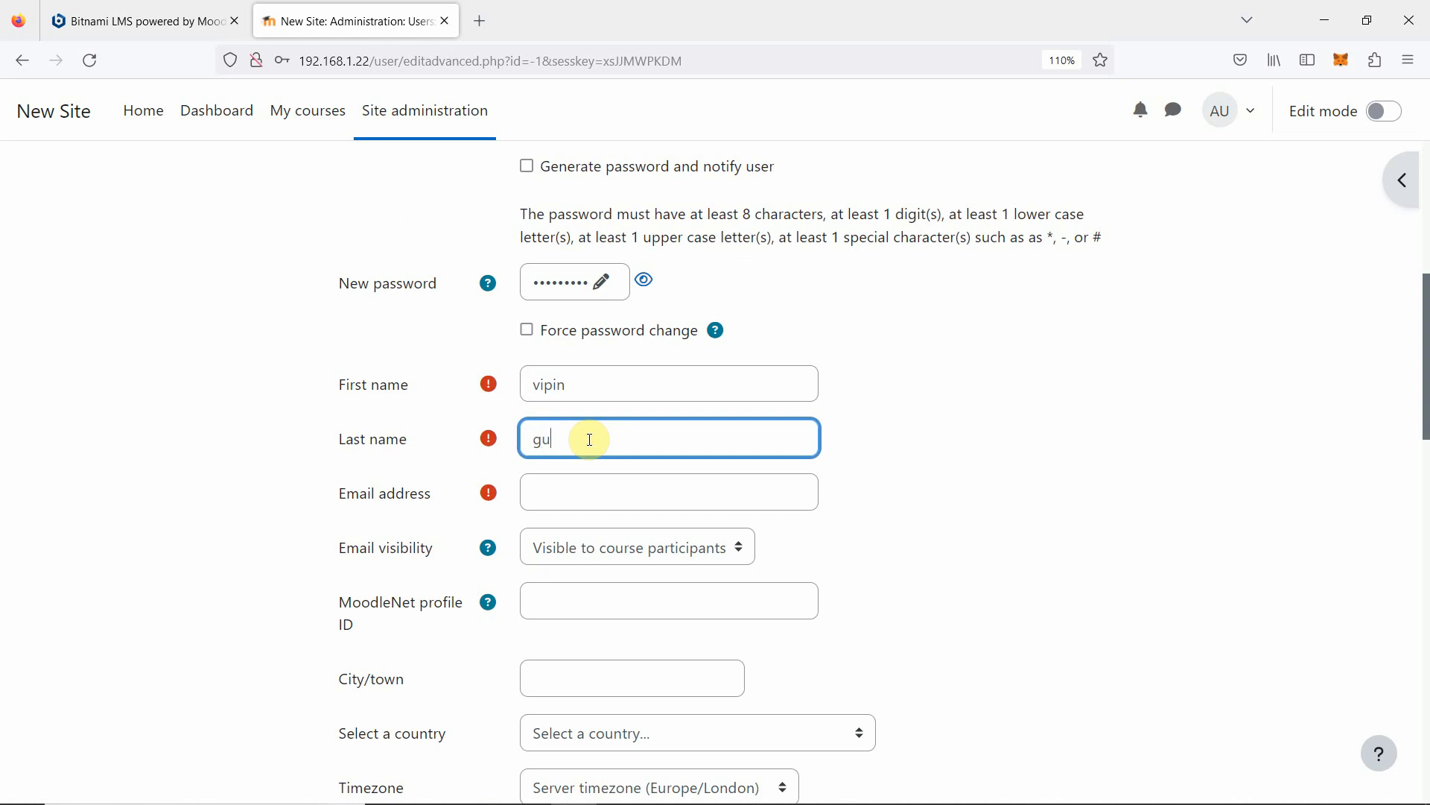
type("pta")
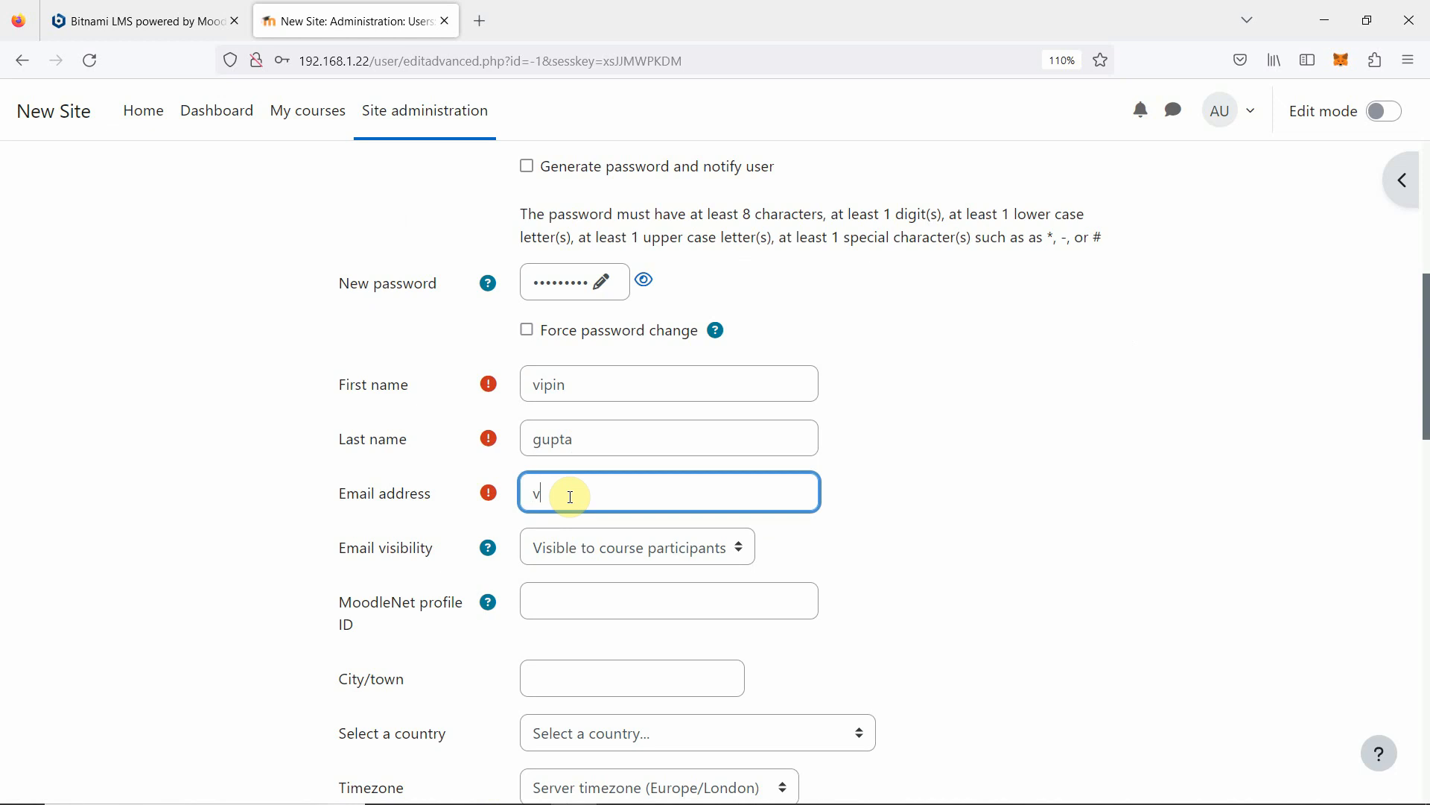
type("ipin@exampl")
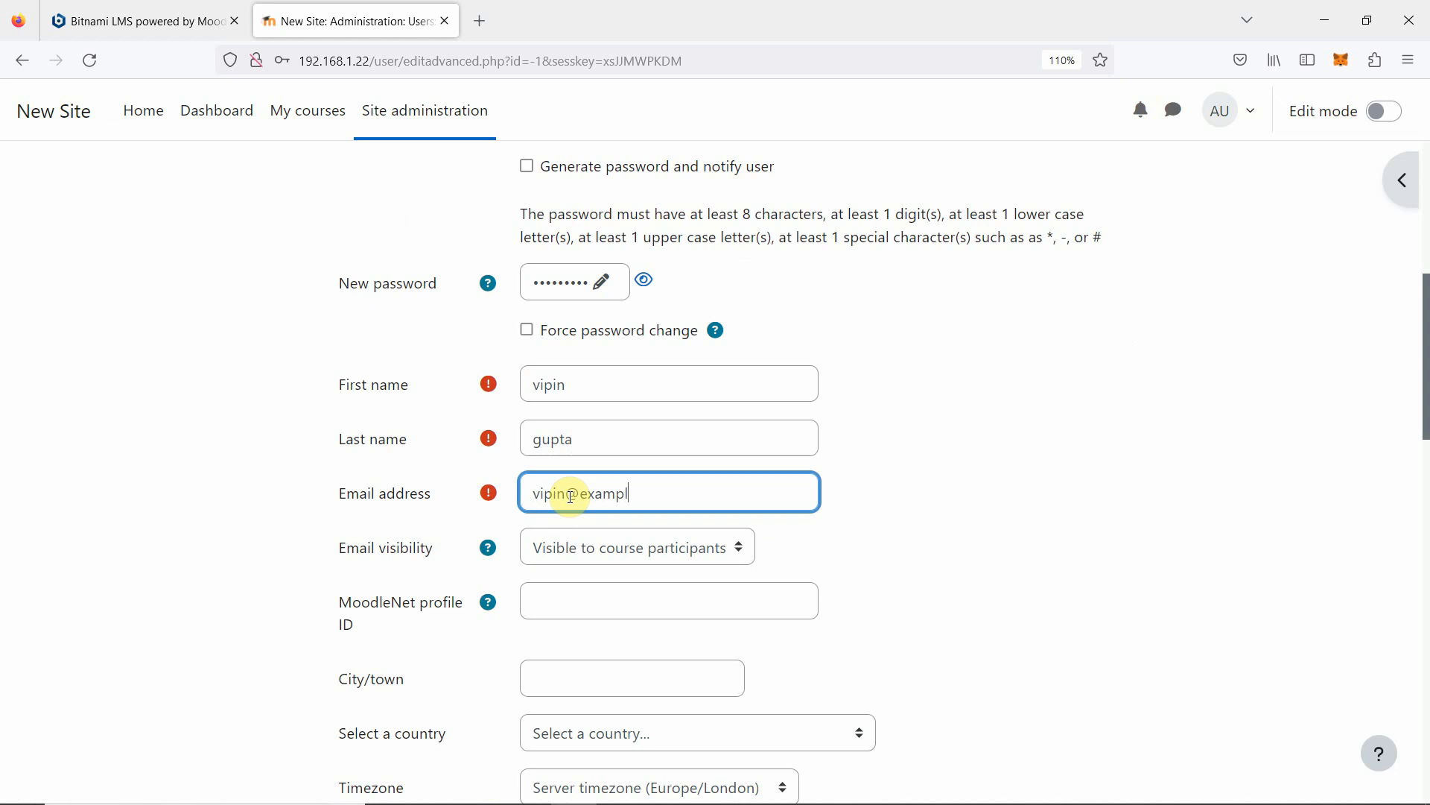
type("e.")
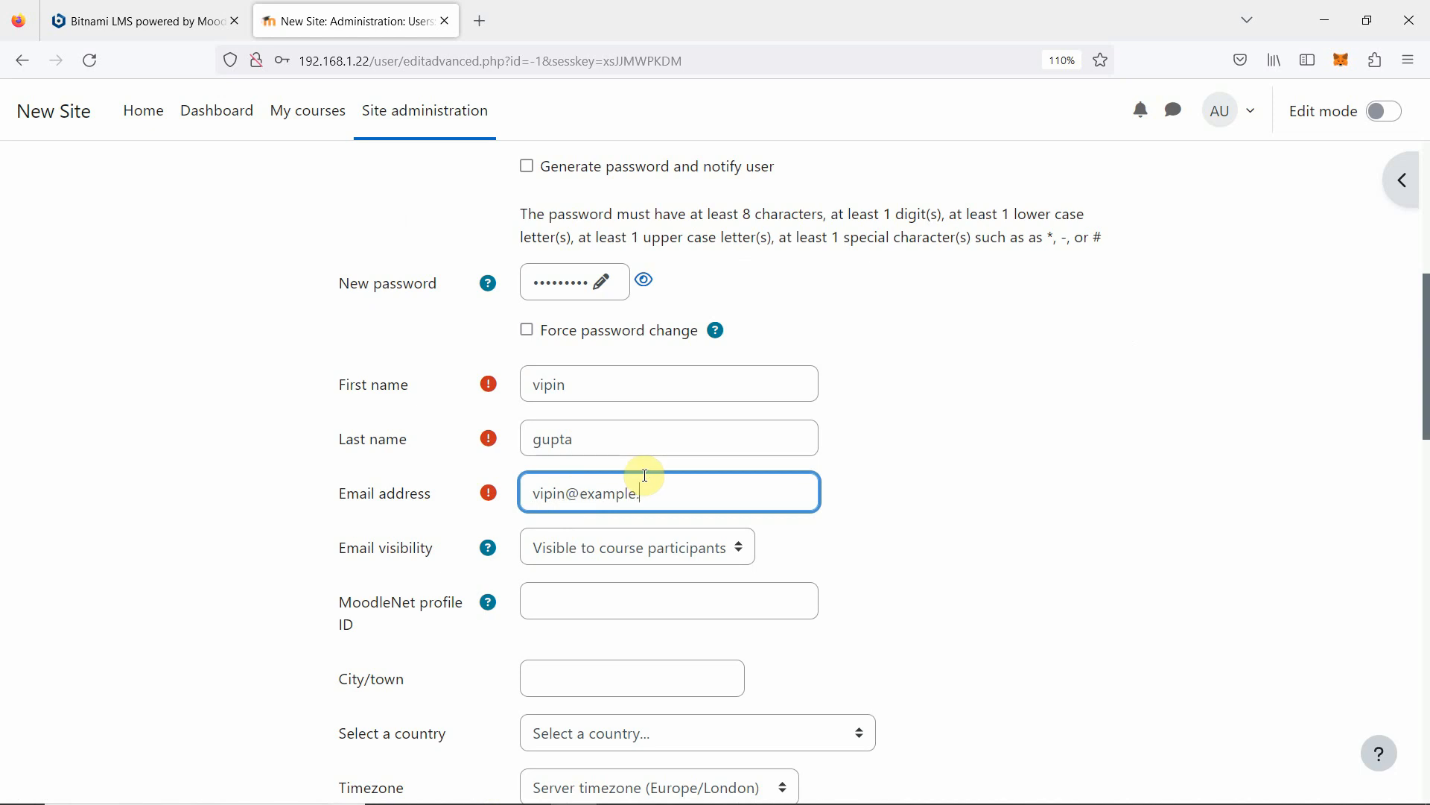
type("com")
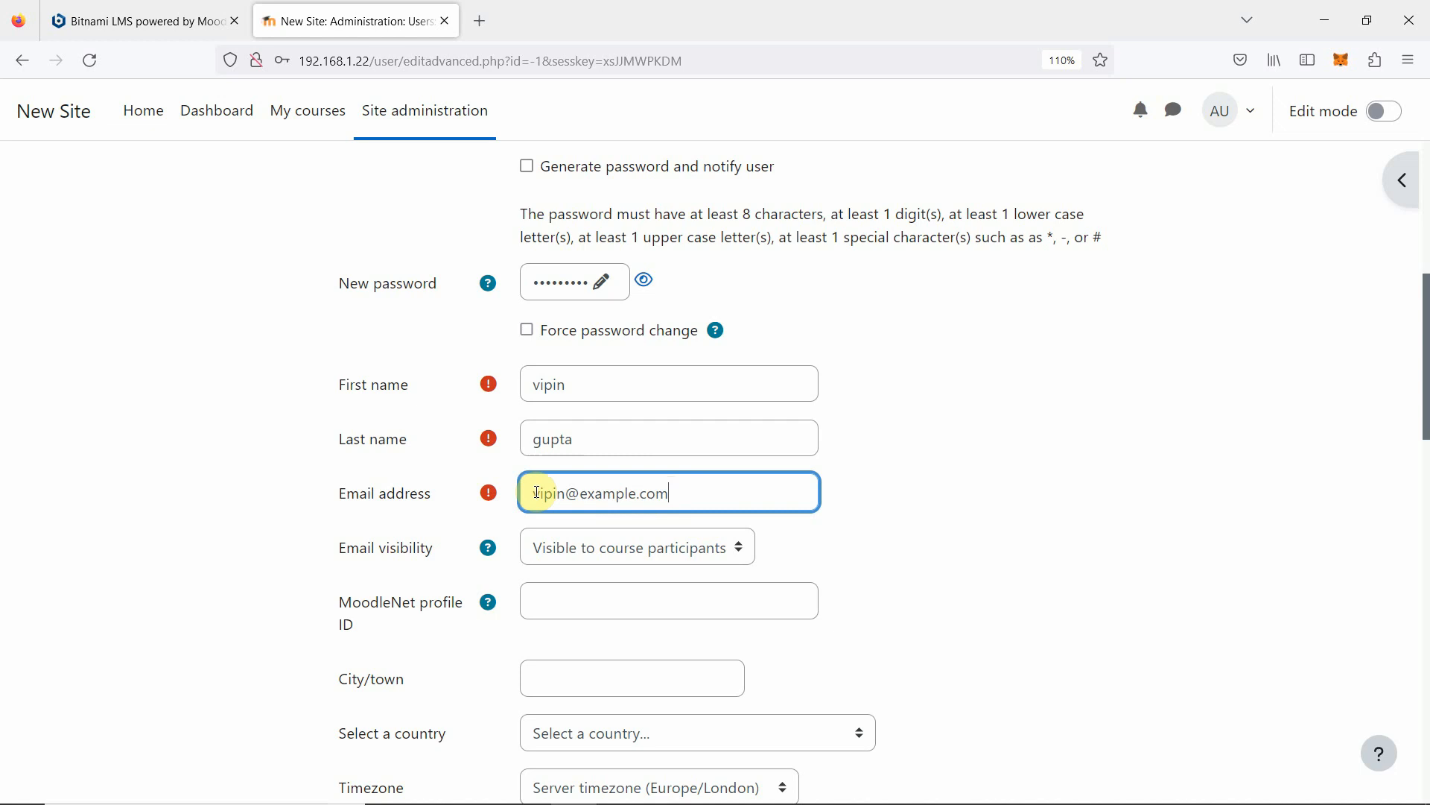
mouse_move(658, 525)
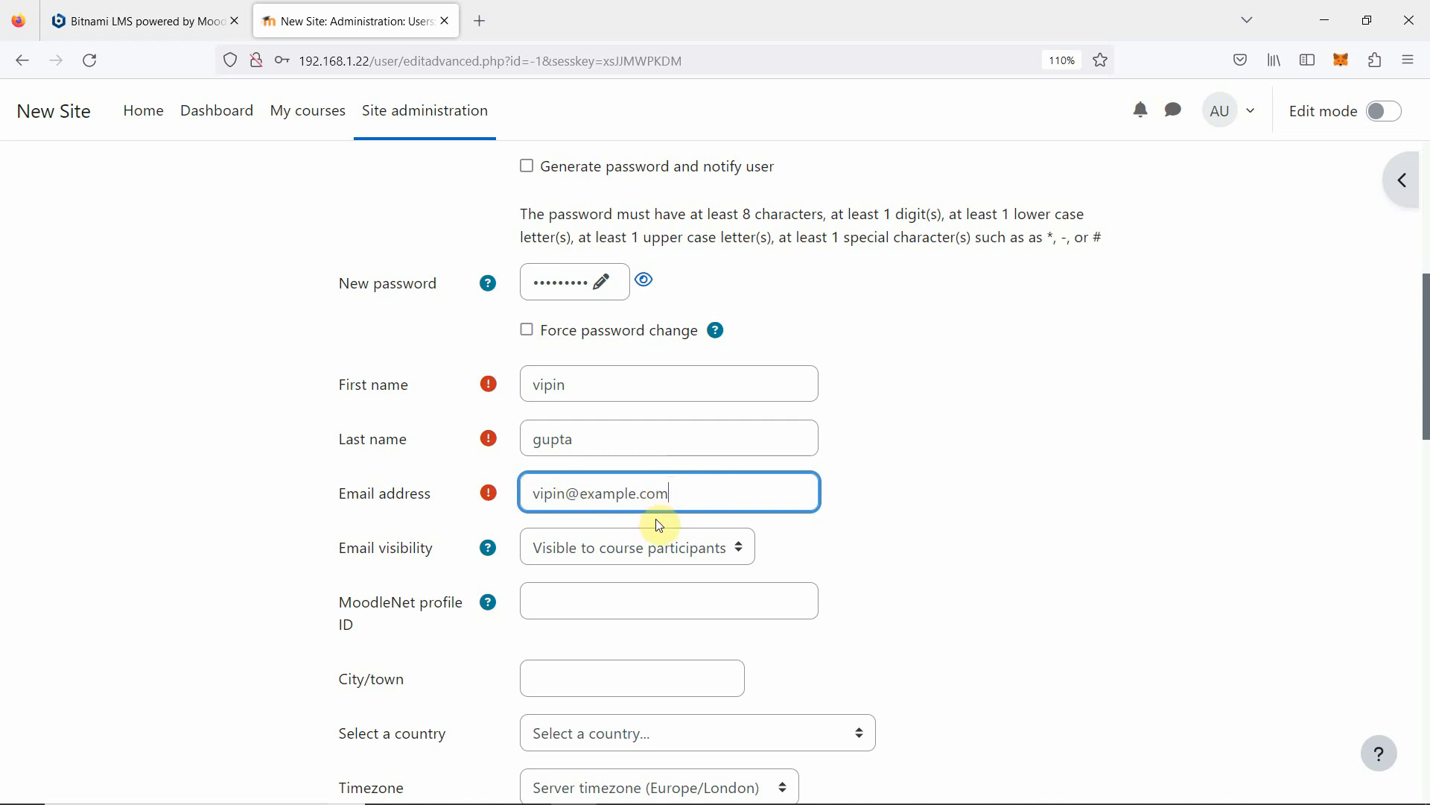
Enter delhi as the user's city and choose India as the country
scroll("down", 3)
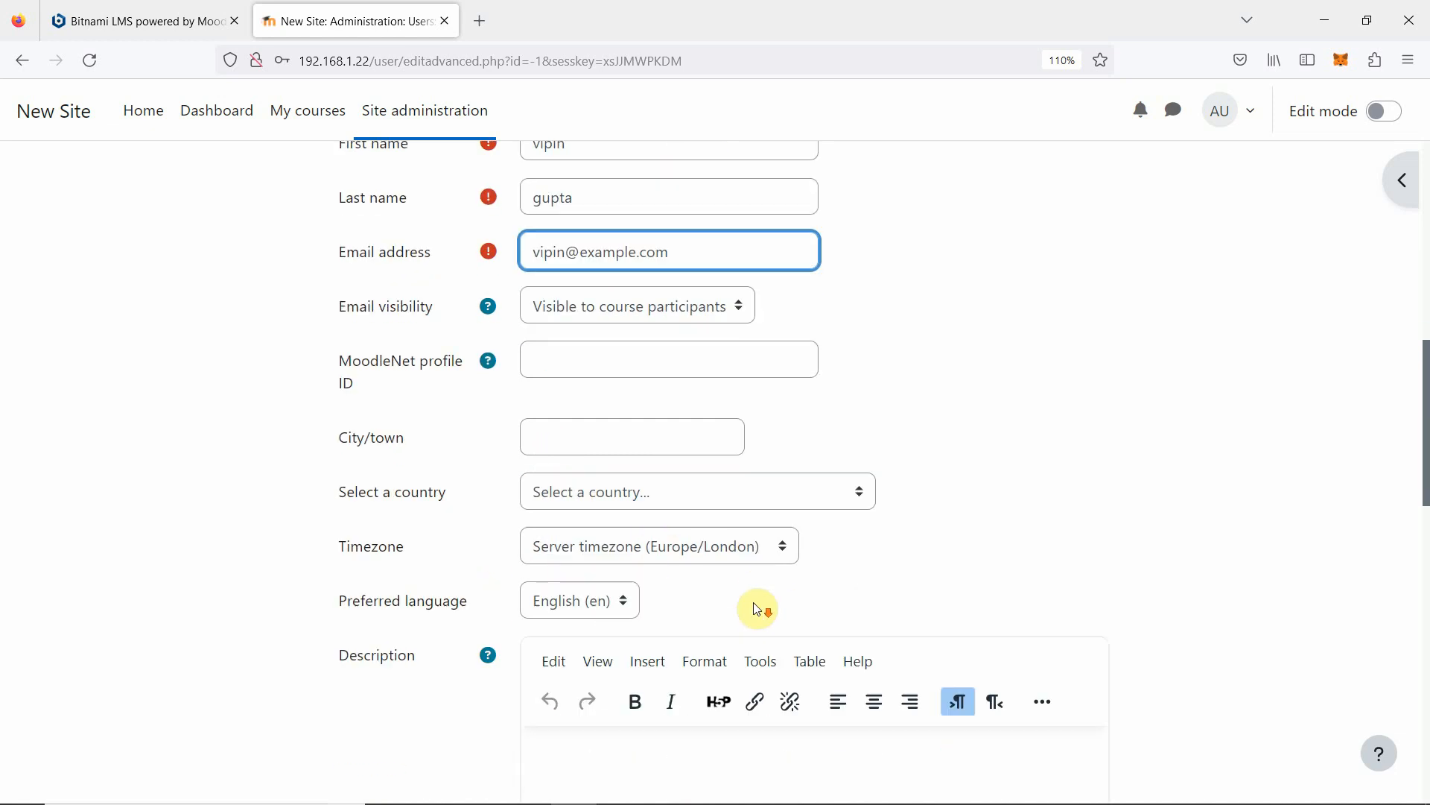
left_click(631, 436)
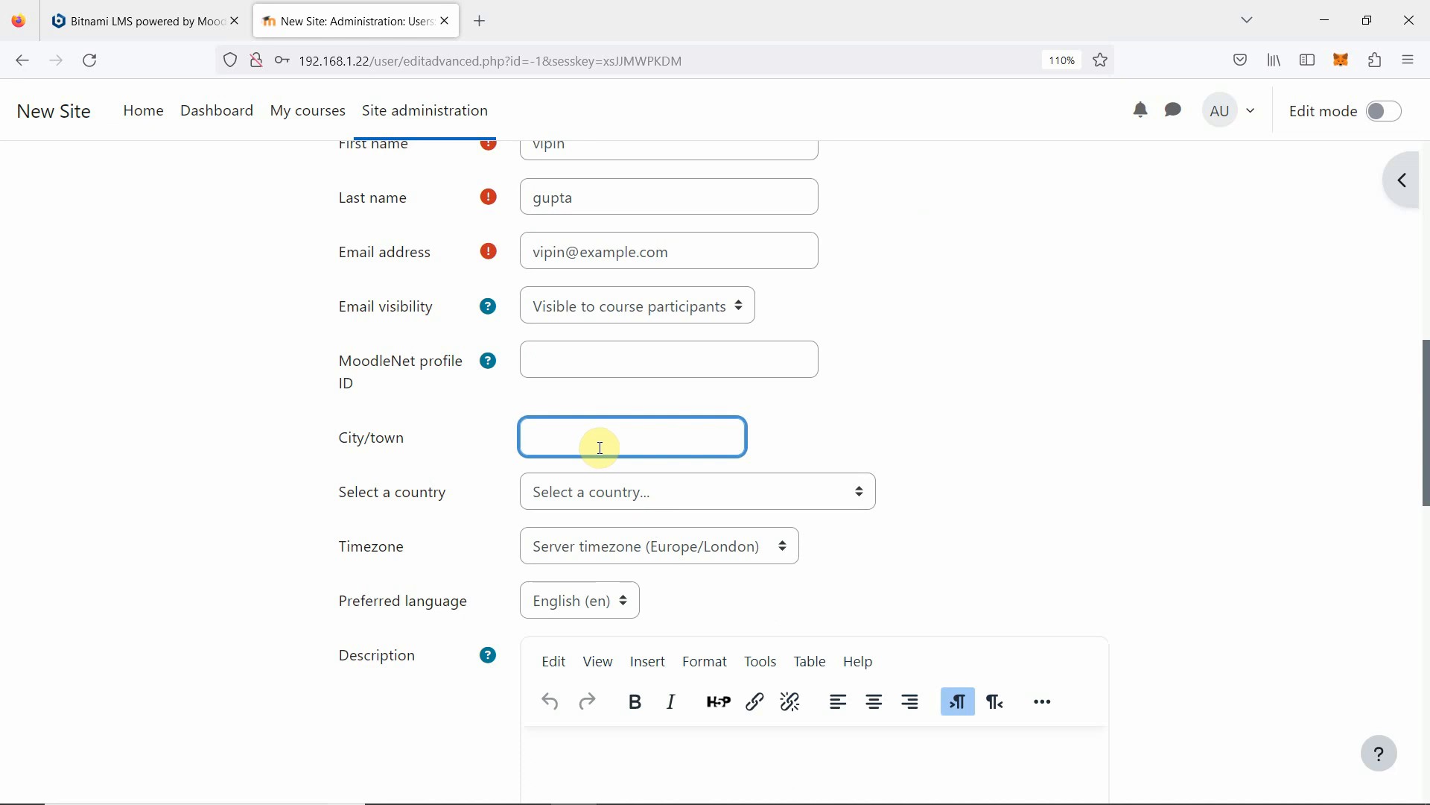
type("delh")
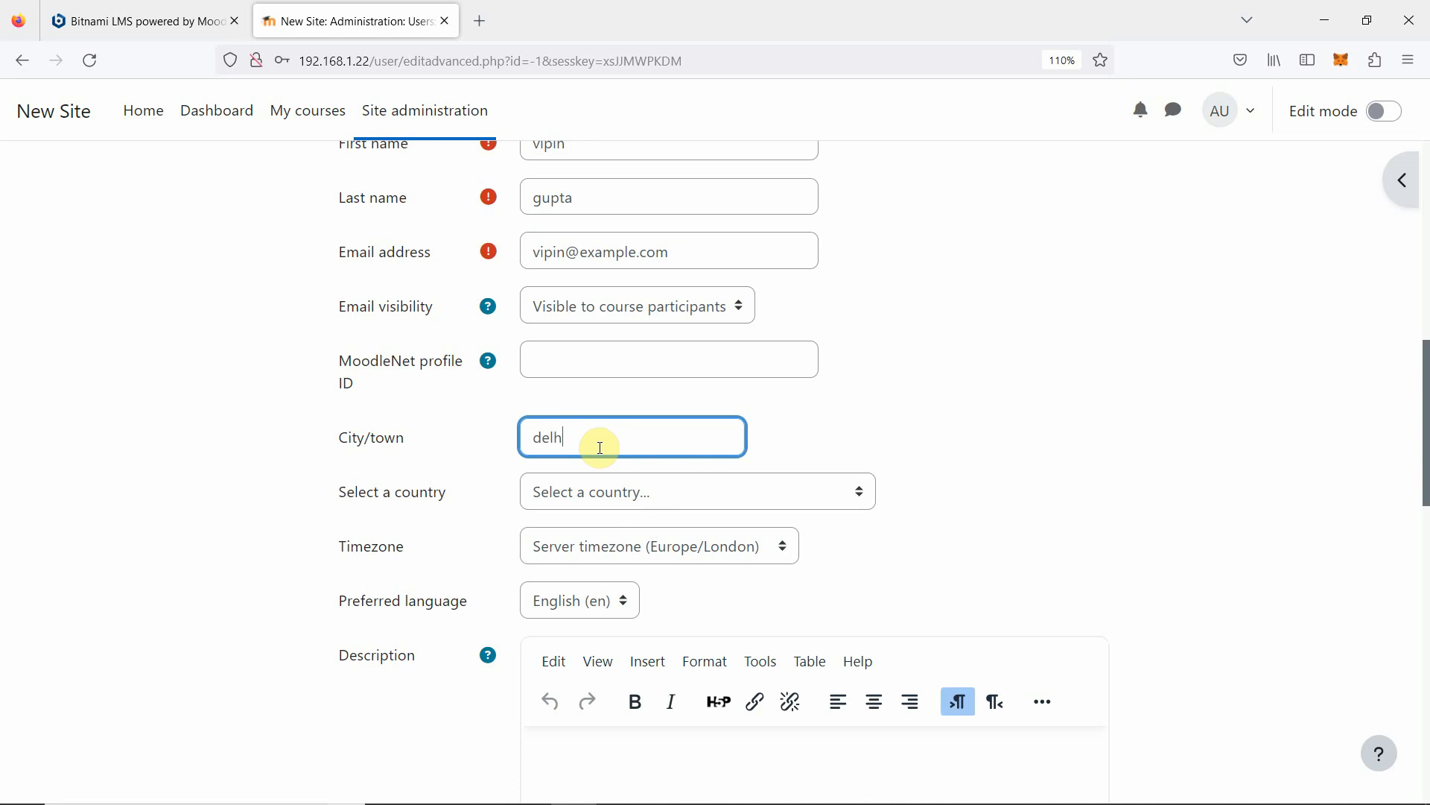
type("i")
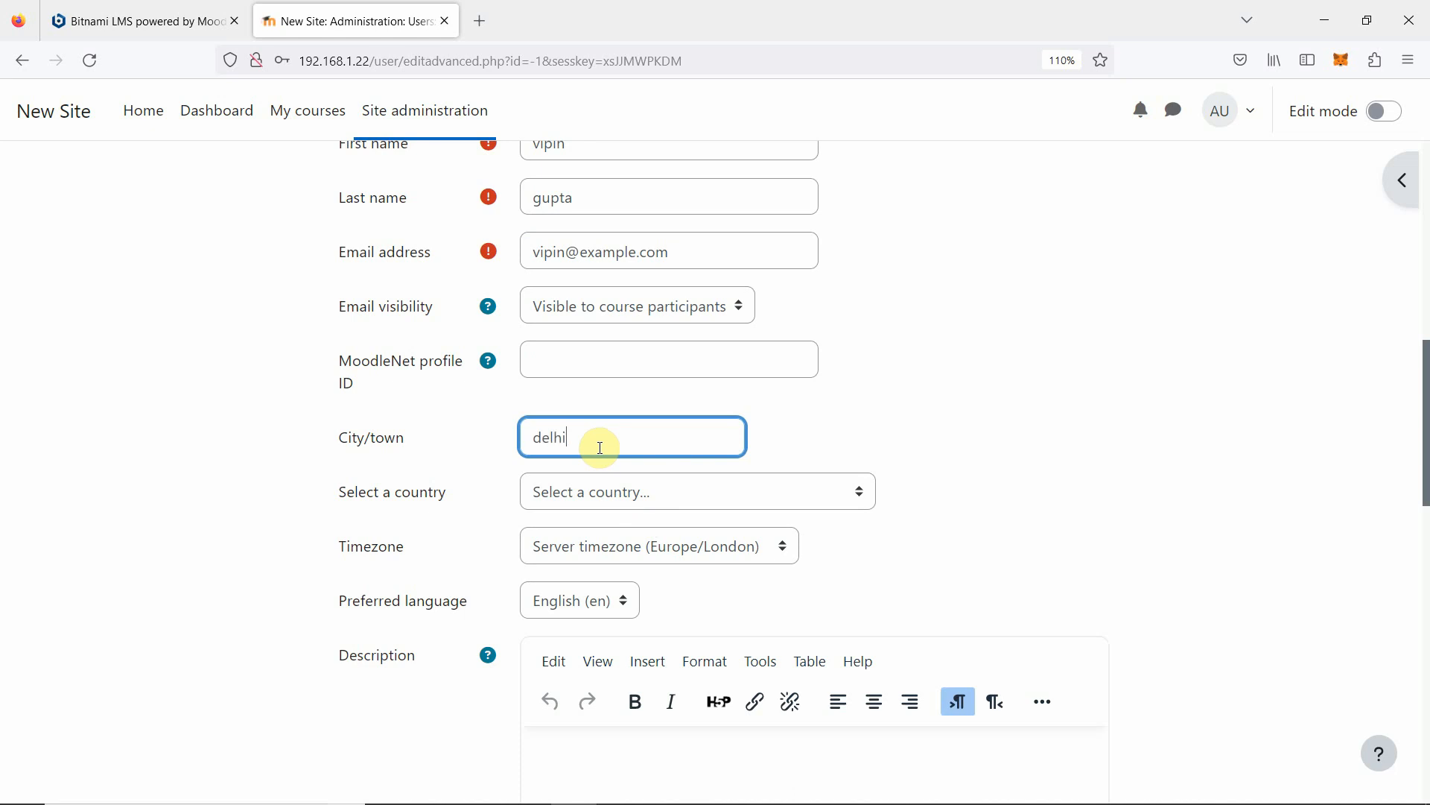
left_click(697, 491)
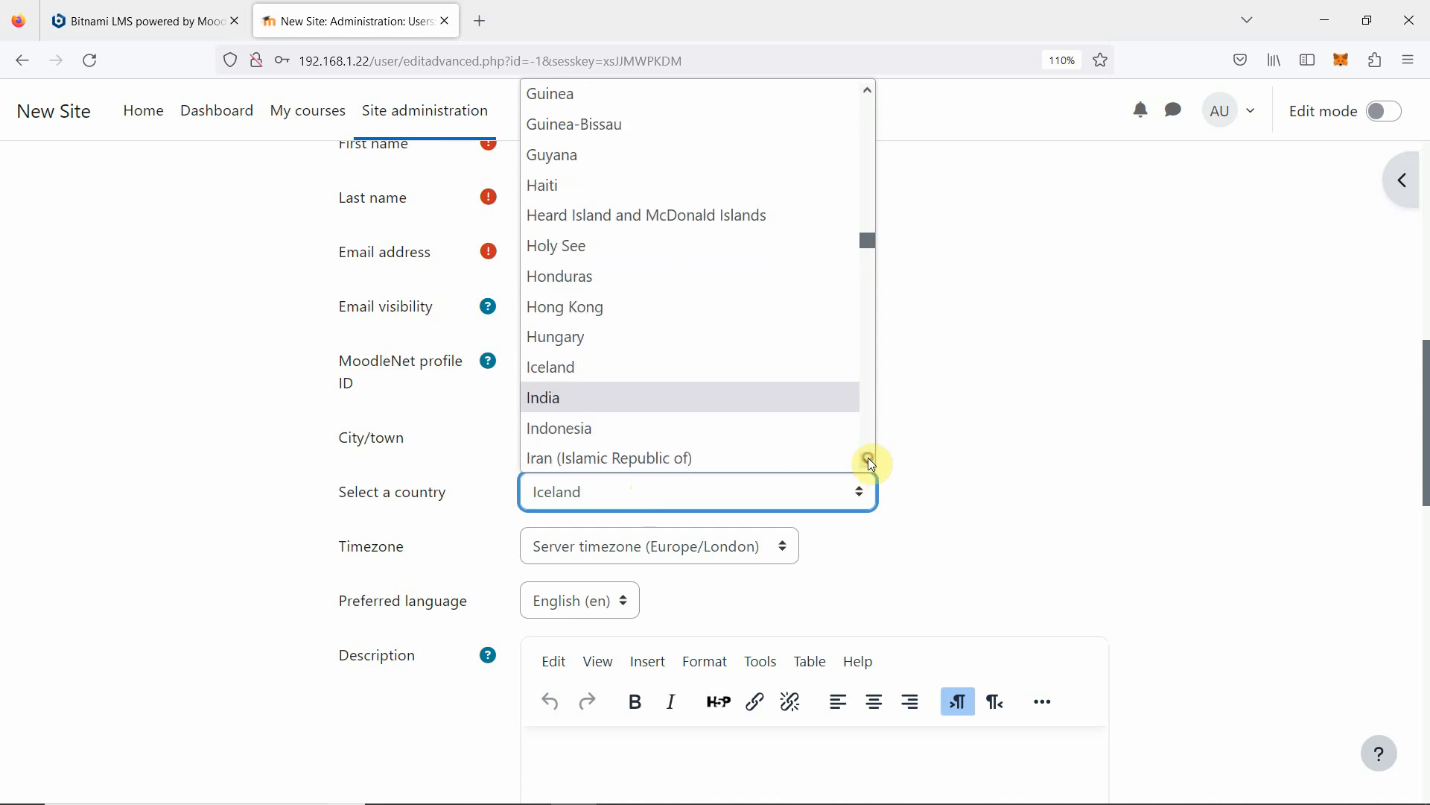
left_click(543, 397)
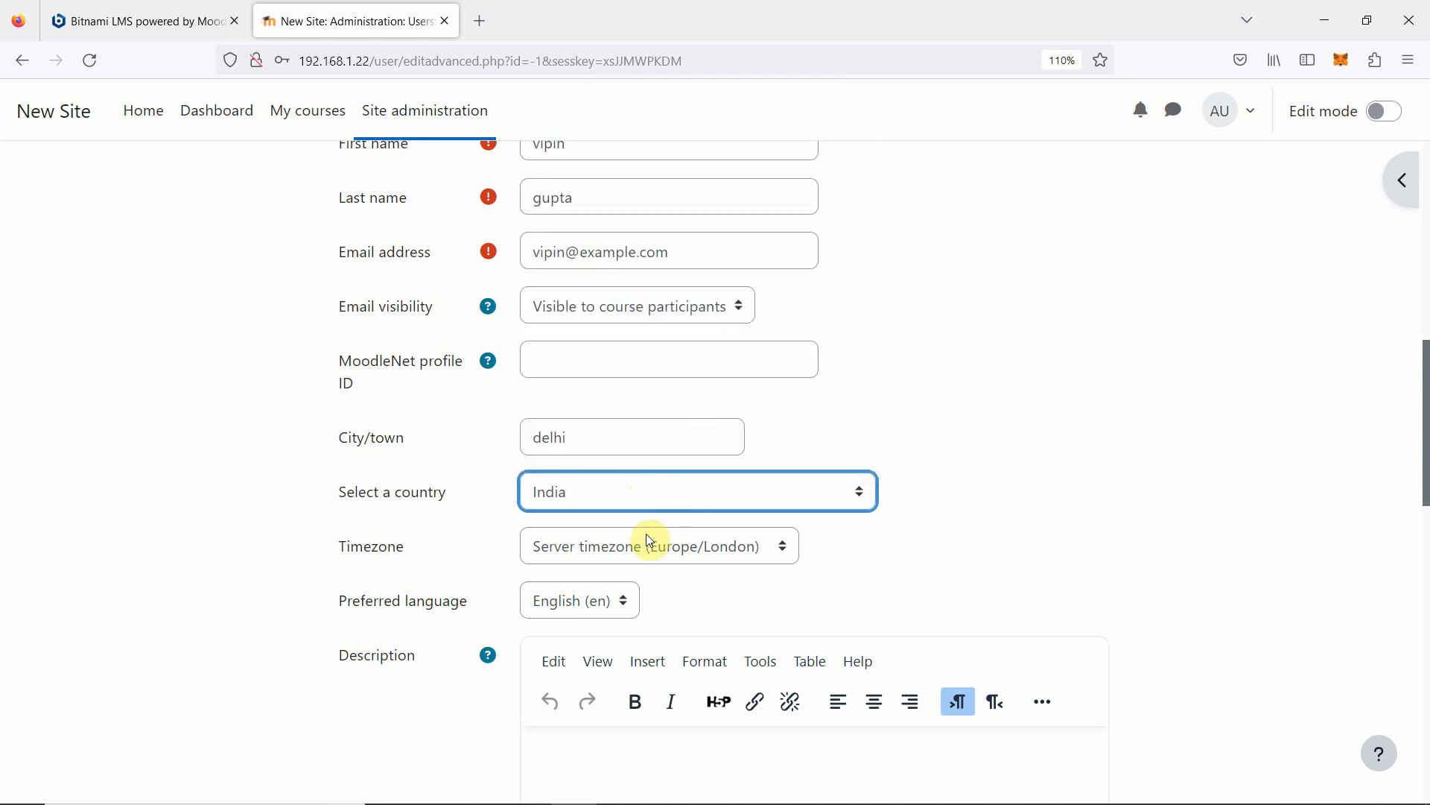
Set the user's timezone to Asia/Kolkata
left_click(657, 545)
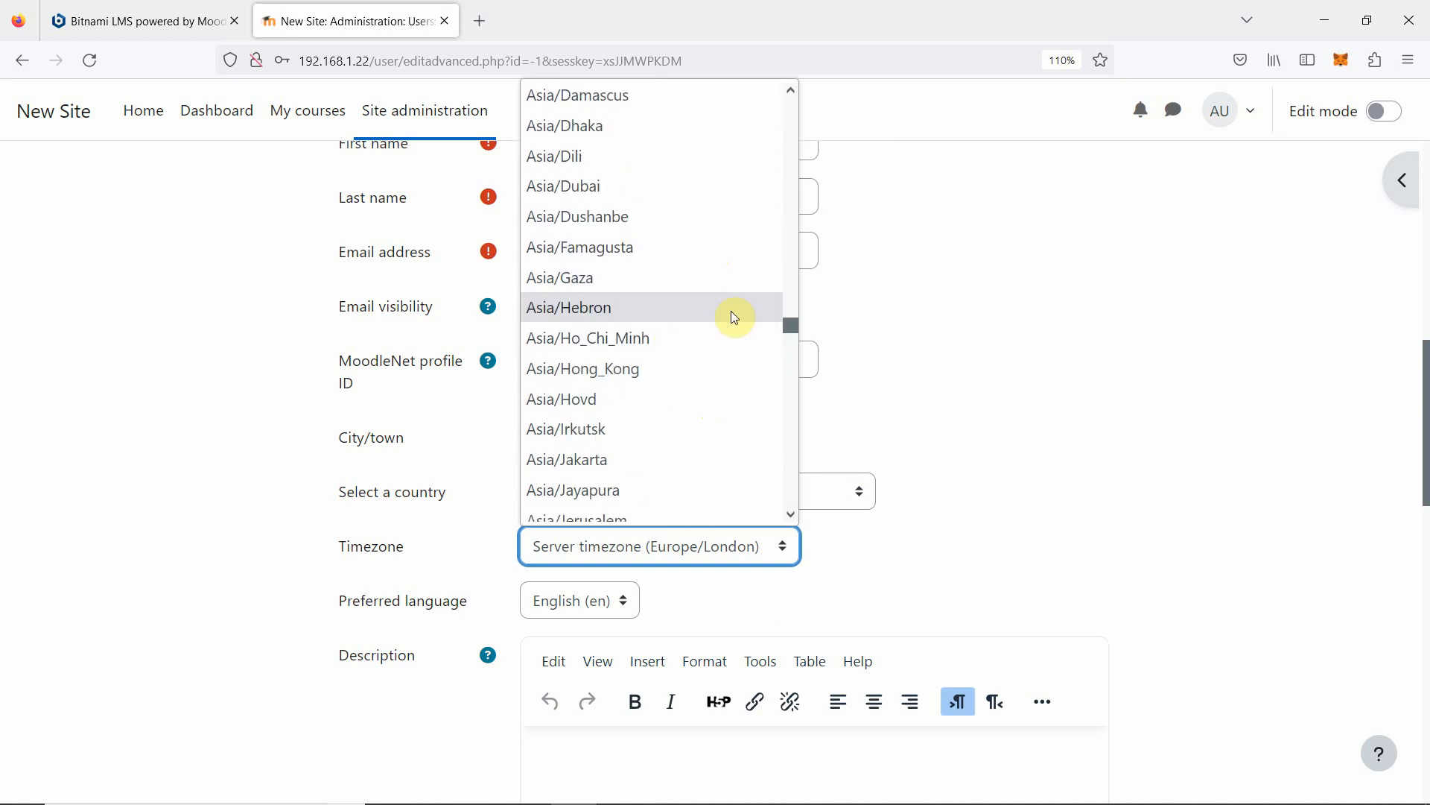
scroll("down", 3)
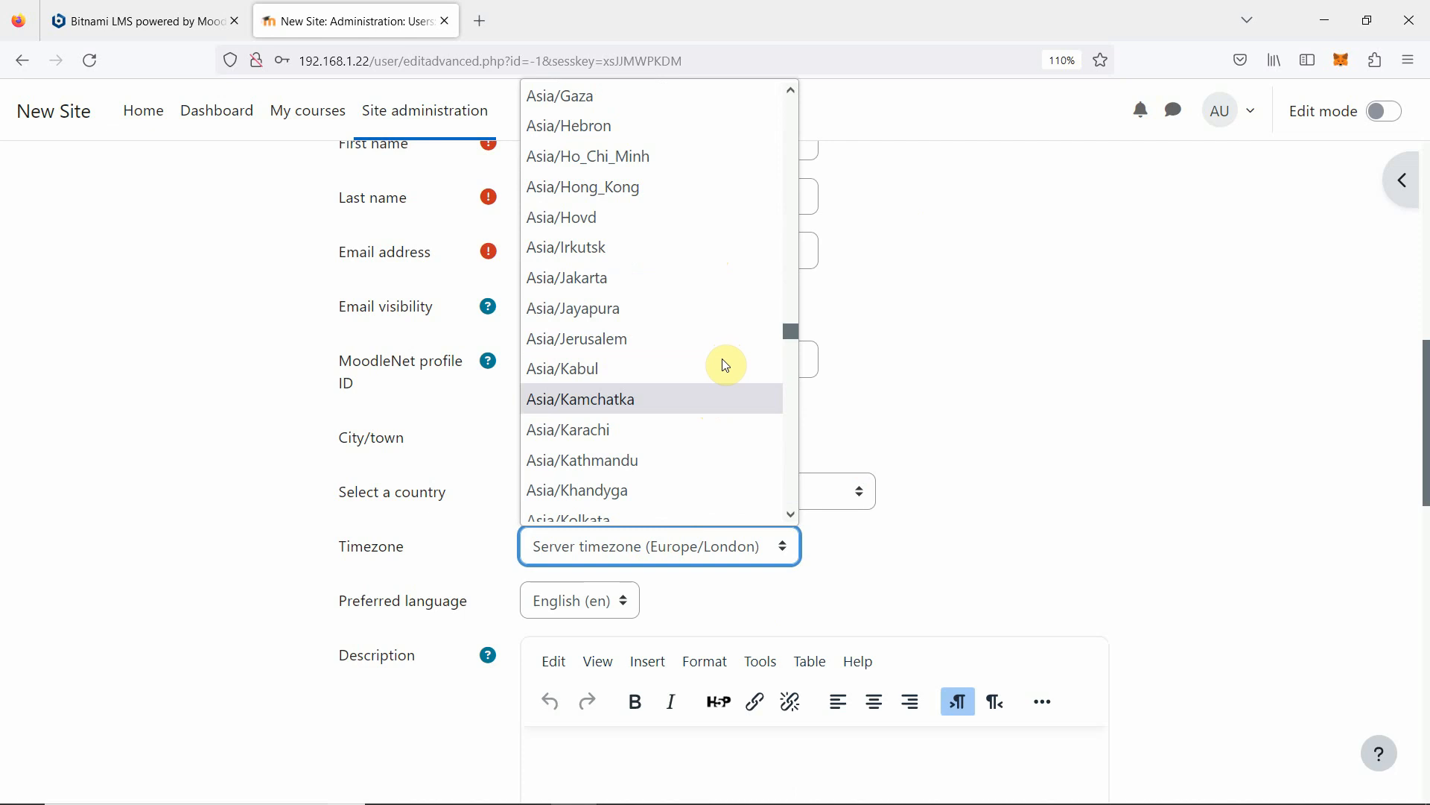
scroll("down", 3)
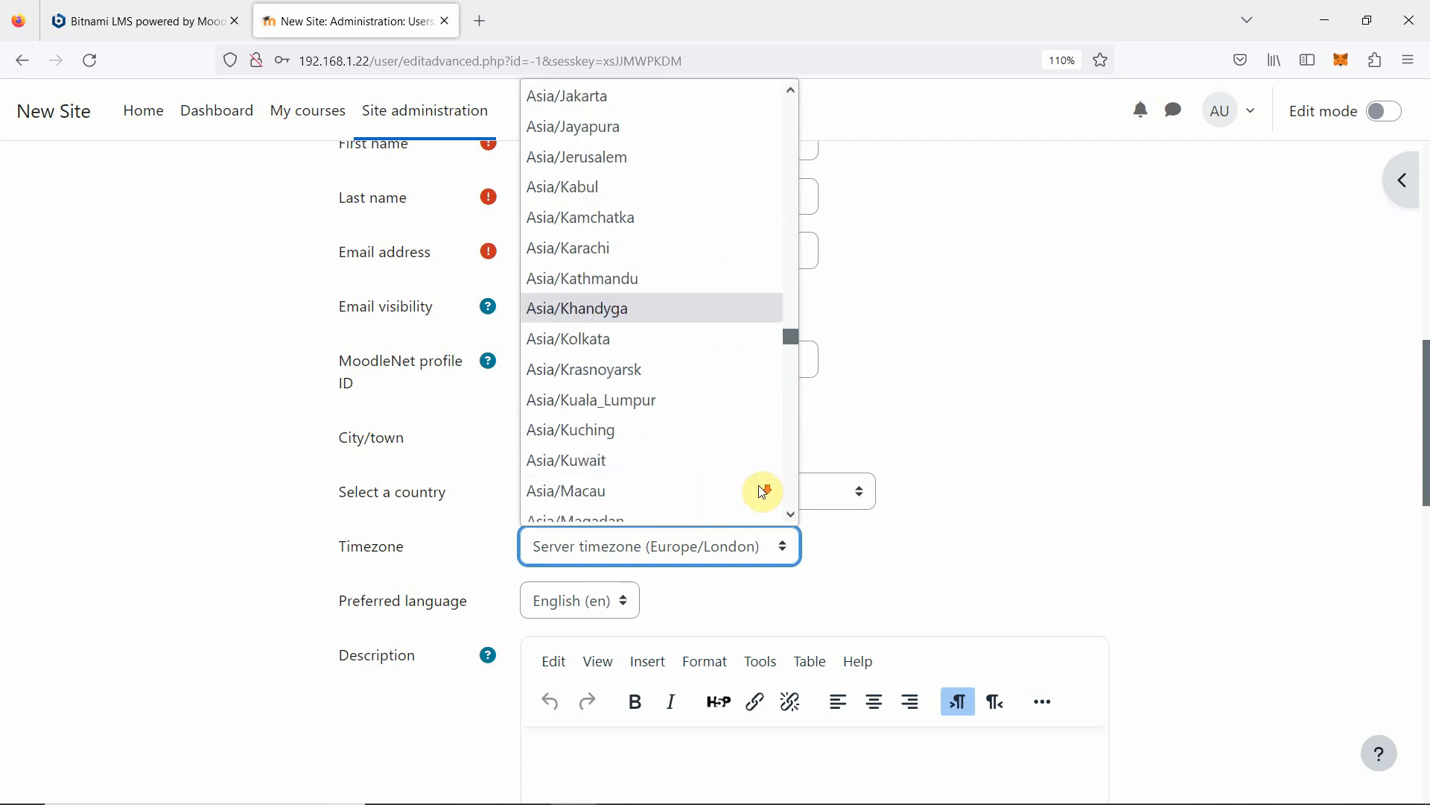
left_click(568, 338)
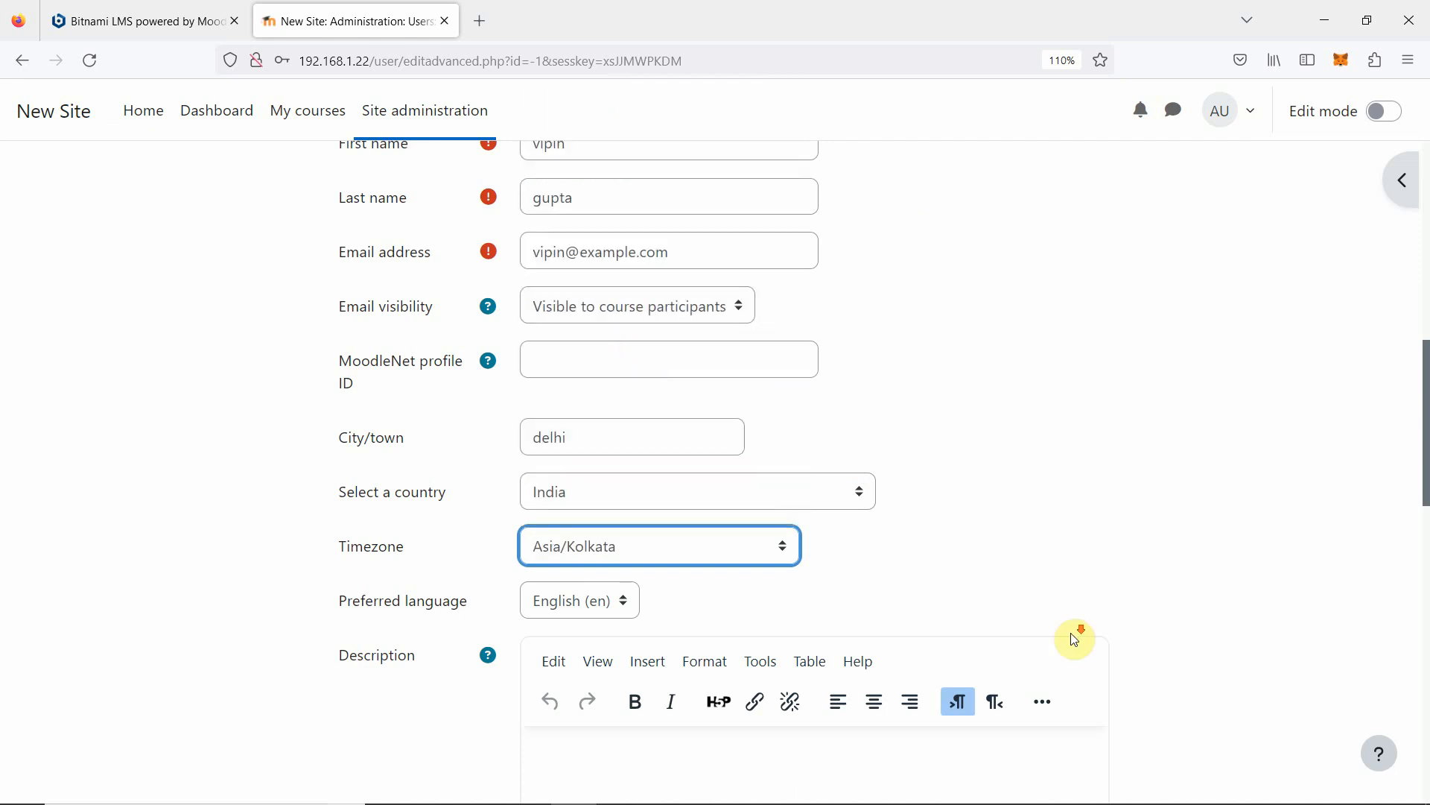
scroll("down", 3)
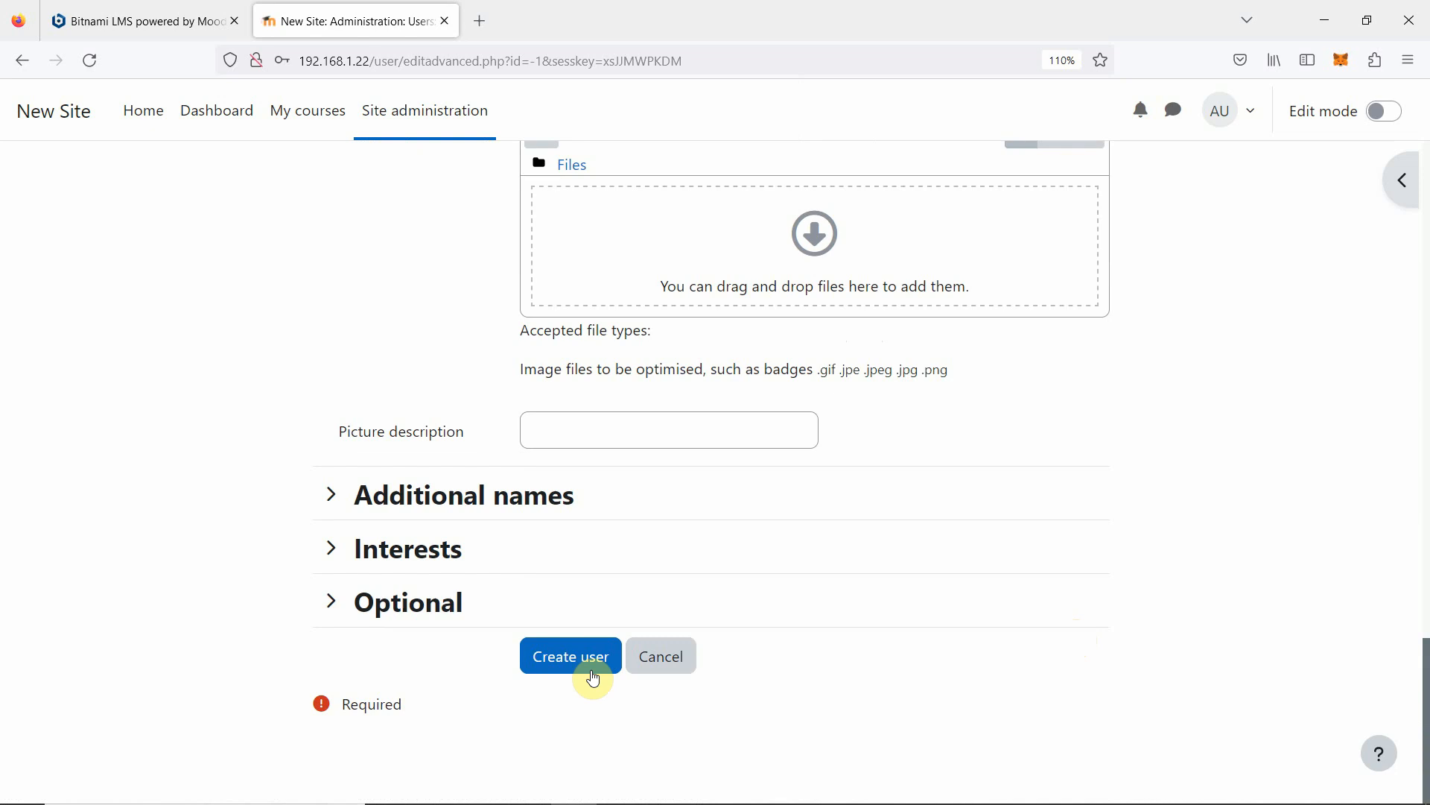
left_click(570, 655)
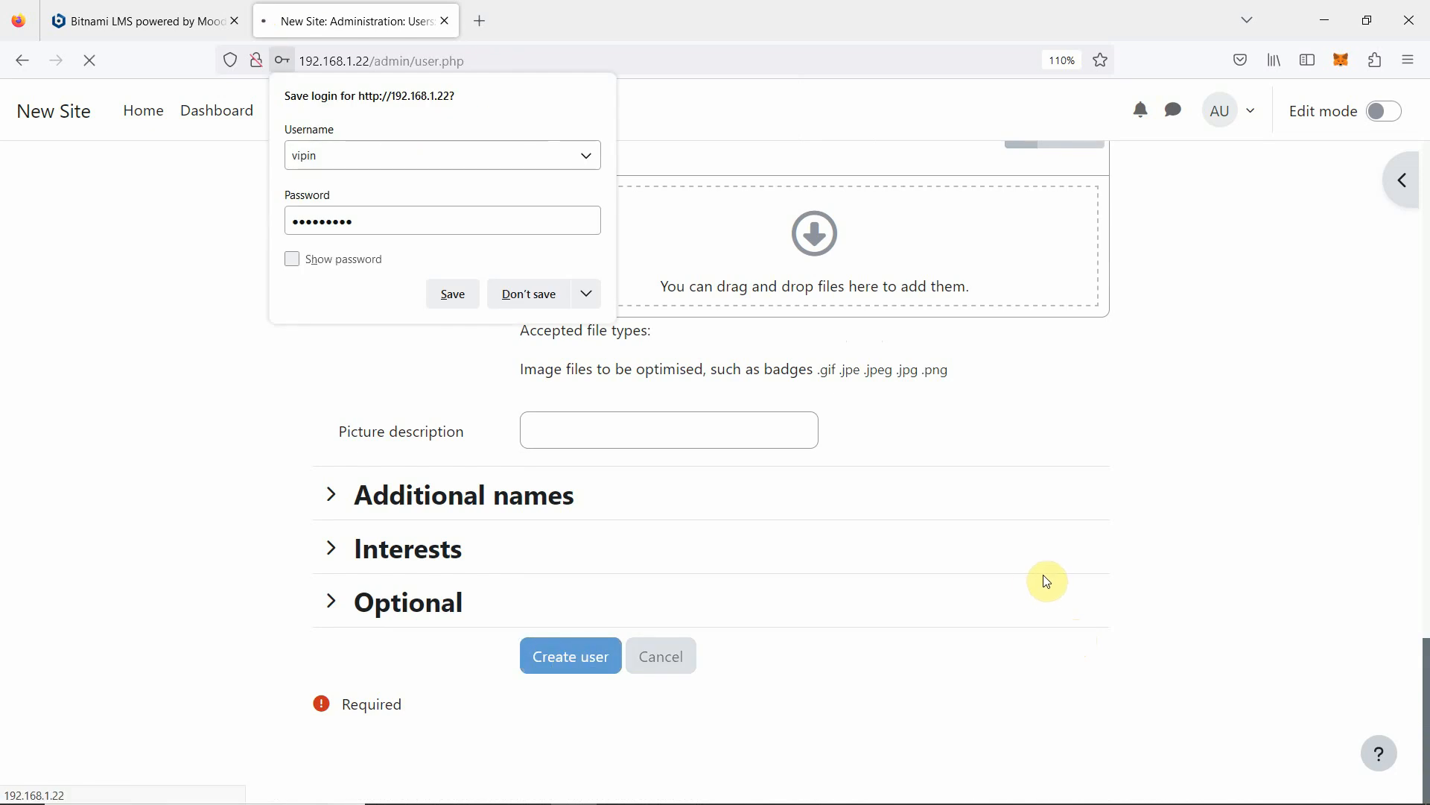
left_click(570, 654)
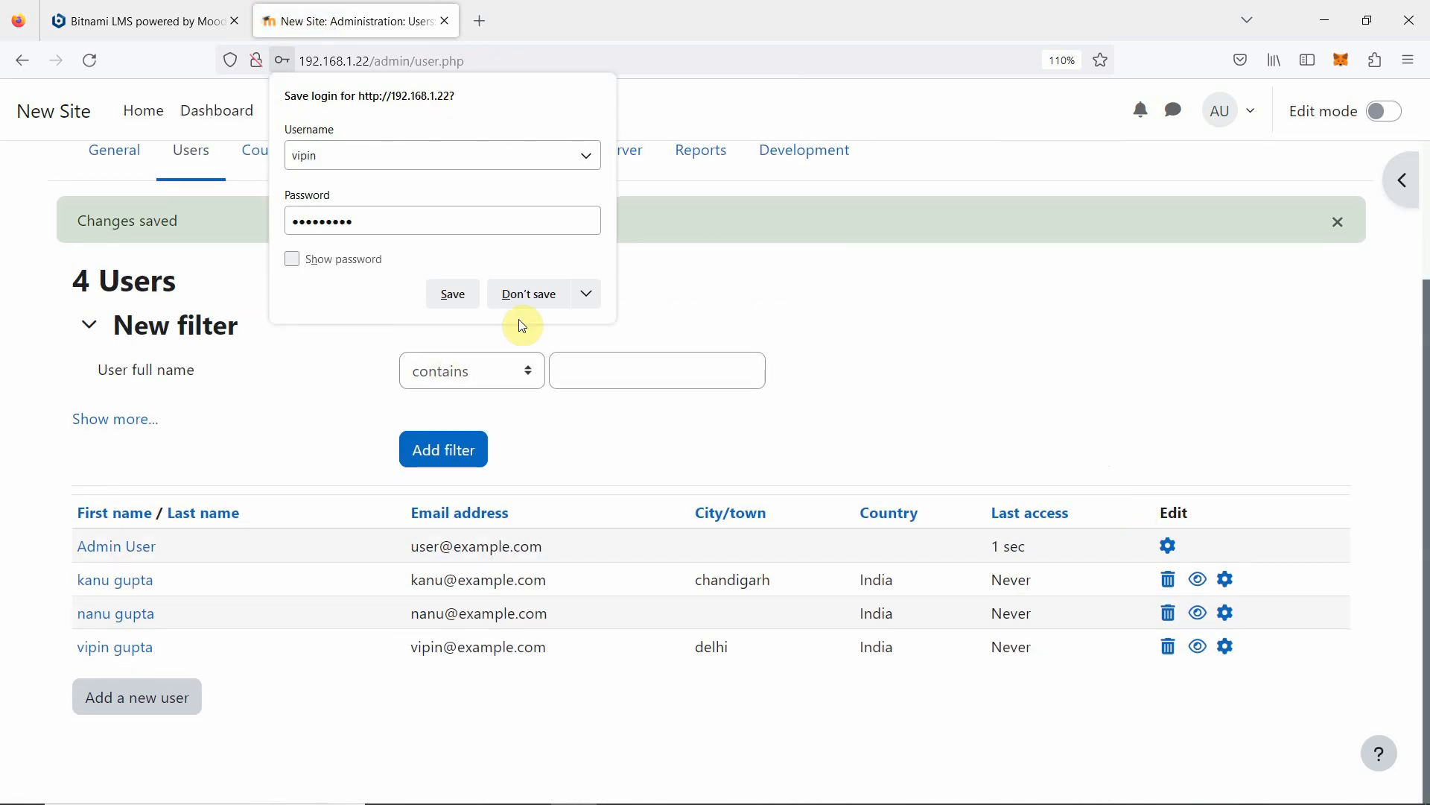
left_click(528, 293)
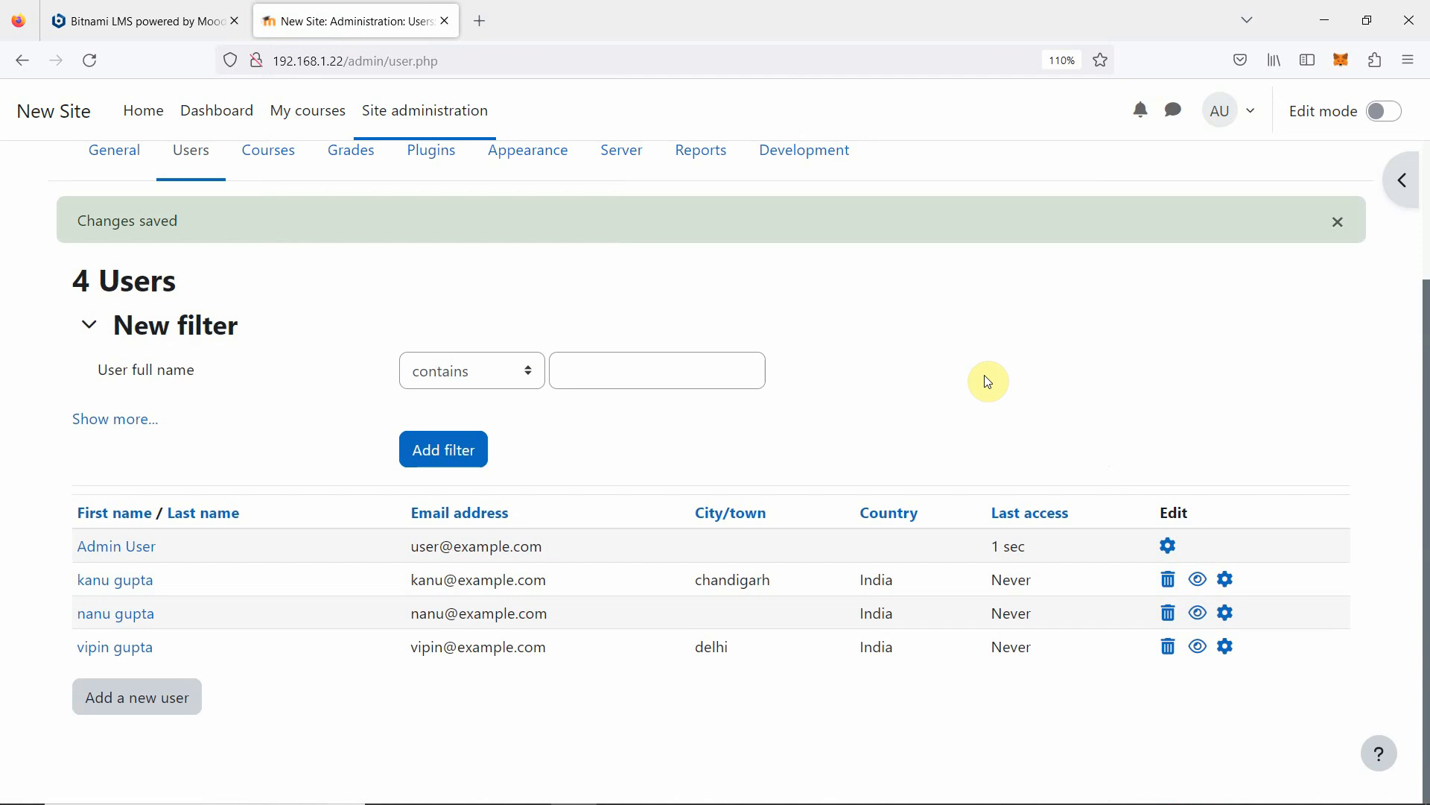